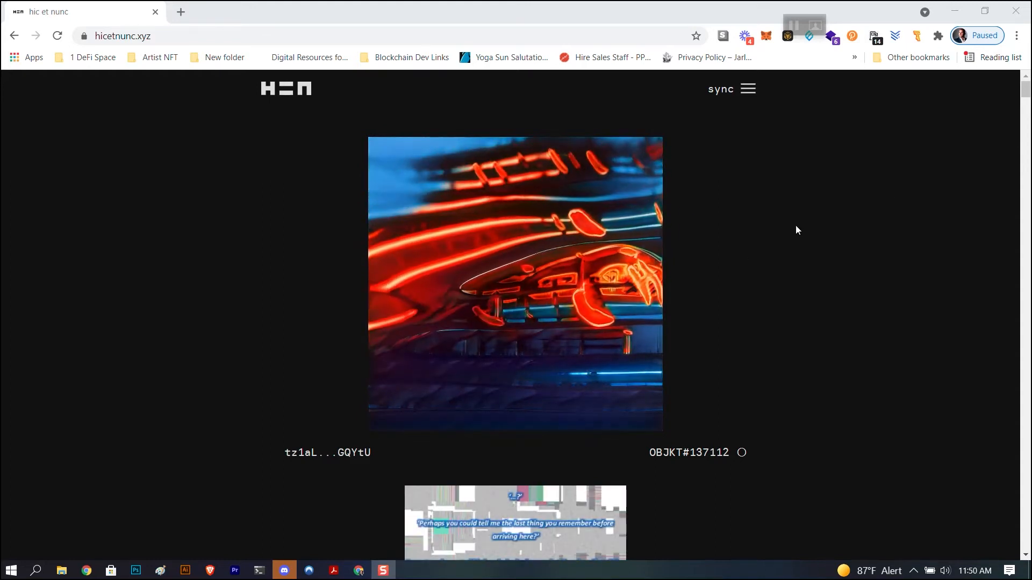
{"action": "mouse_move", "coordinate": [916, 36]}
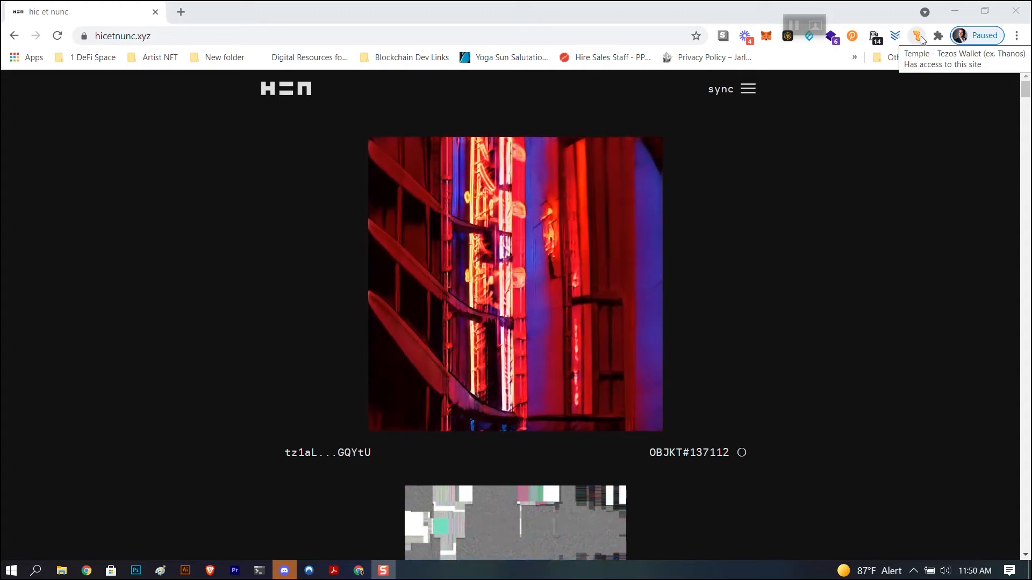
{"action": "mouse_move", "coordinate": [672, 106]}
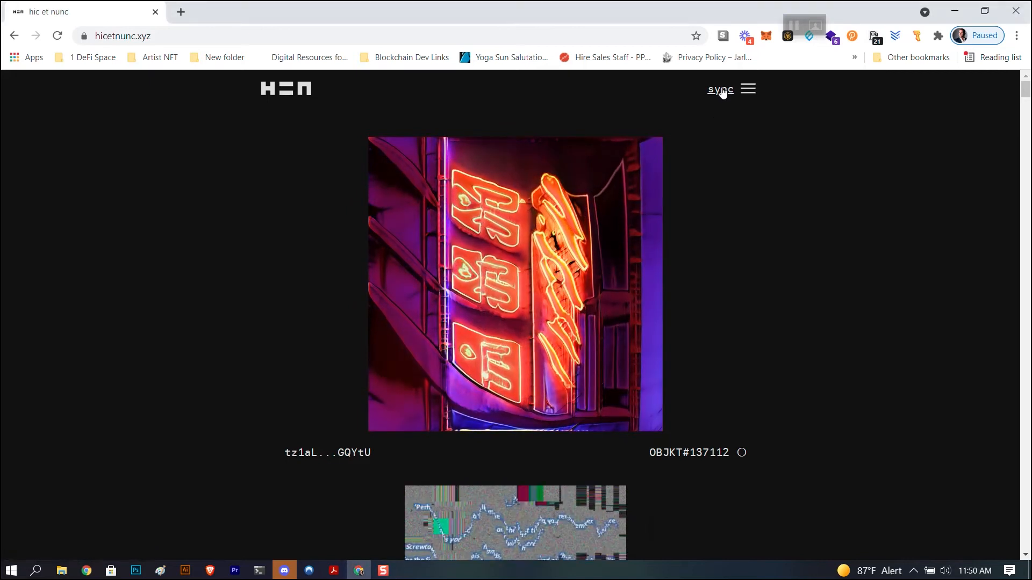
Sync the Temple - Tezos Wallet via Beacon so the account address appears on the site.
{"action": "left_click", "coordinate": [719, 89]}
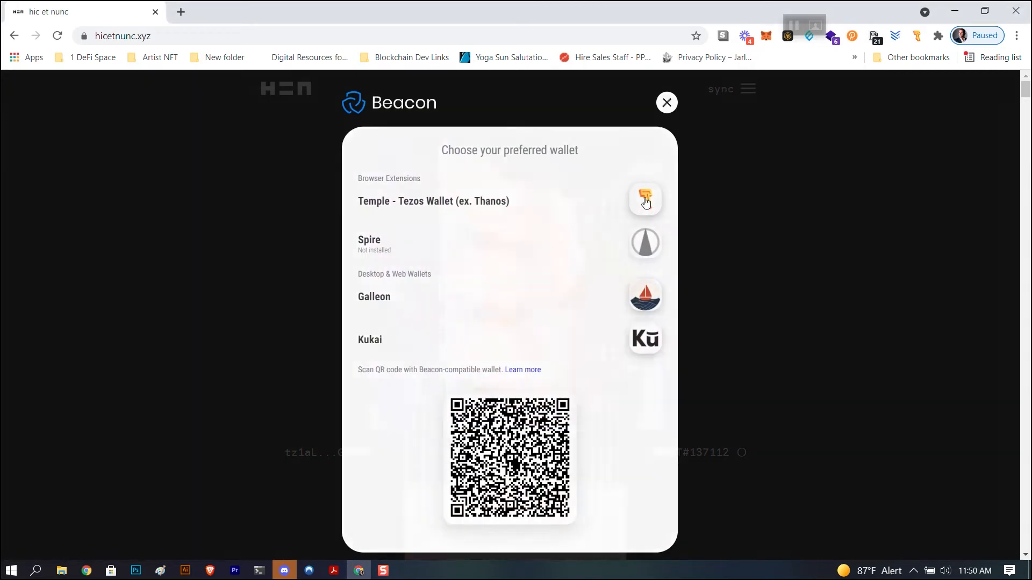
{"action": "left_click", "coordinate": [643, 199]}
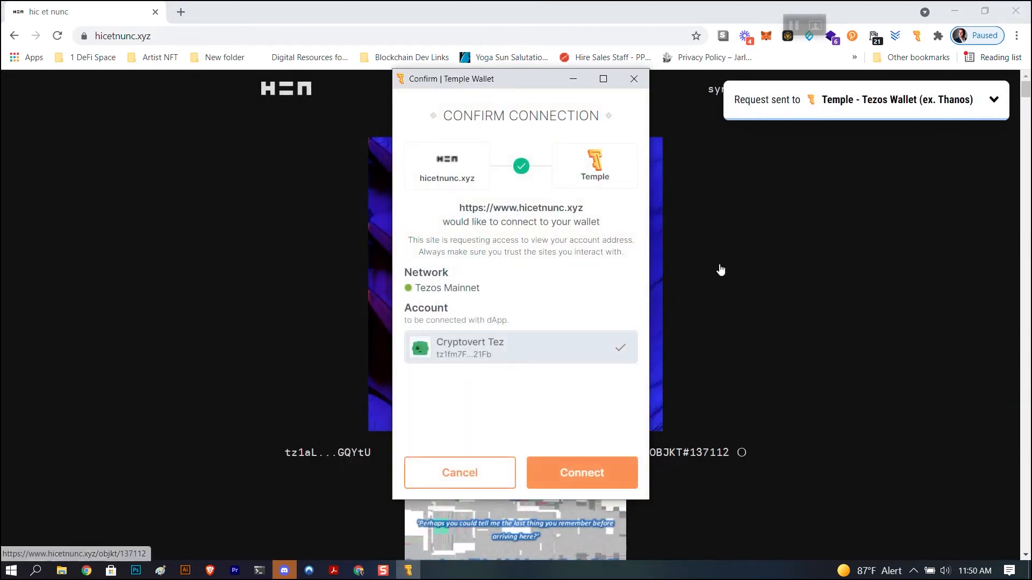
{"action": "left_click", "coordinate": [582, 473]}
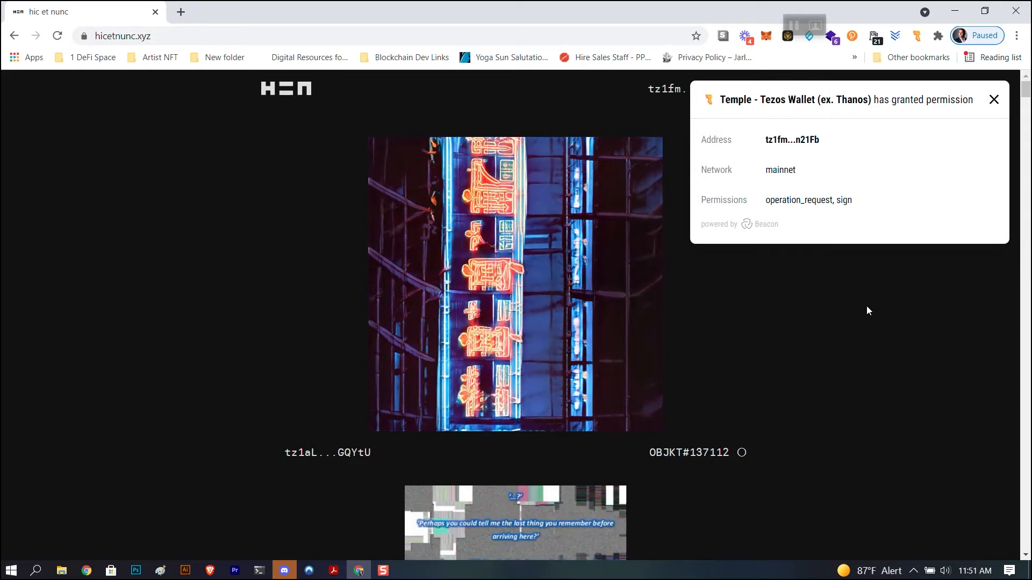
{"action": "left_click", "coordinate": [993, 99]}
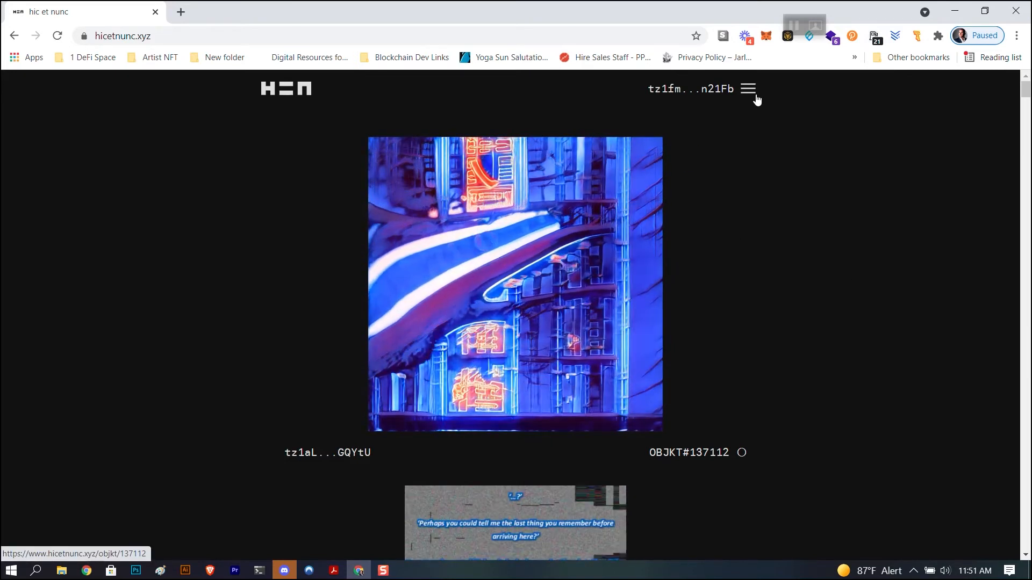
Open the sailboat painting OBJKT#137107 in a new tab while browsing the feed.
{"action": "scroll", "scroll_direction": "down", "scroll_amount": 3}
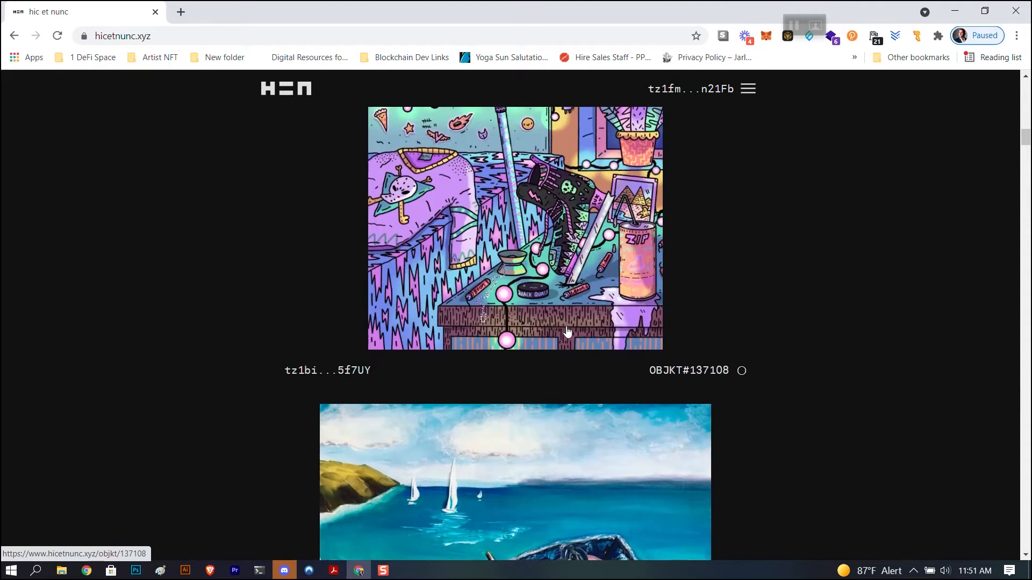
{"action": "scroll", "scroll_direction": "down", "scroll_amount": 3}
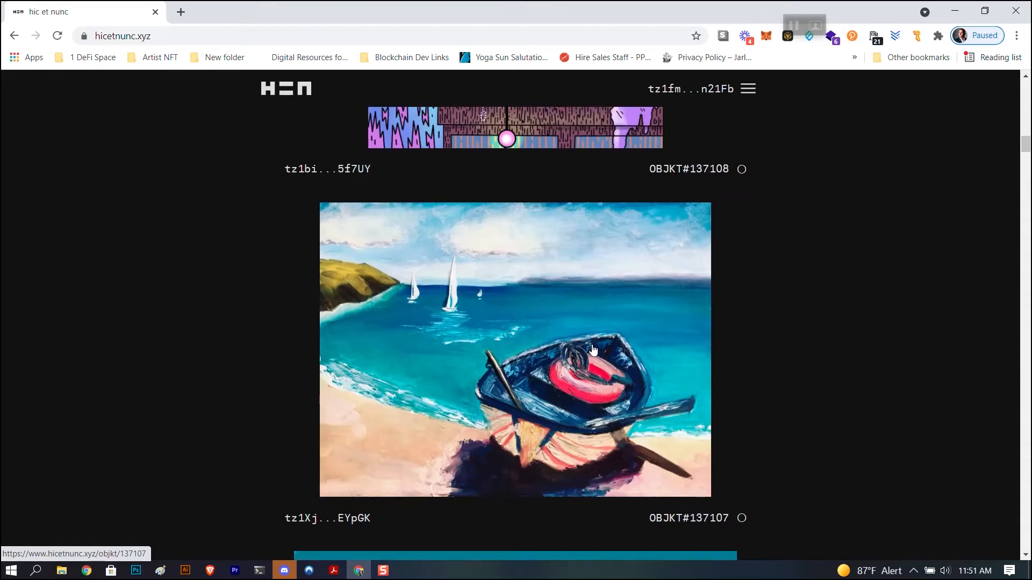
{"action": "scroll", "scroll_direction": "down", "scroll_amount": 3}
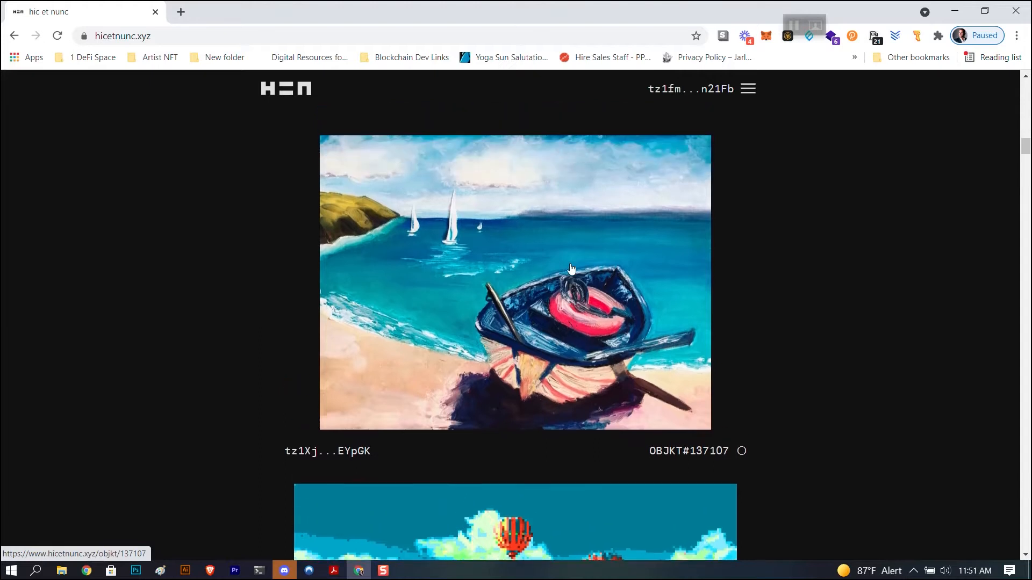
{"action": "right_click", "coordinate": [571, 269]}
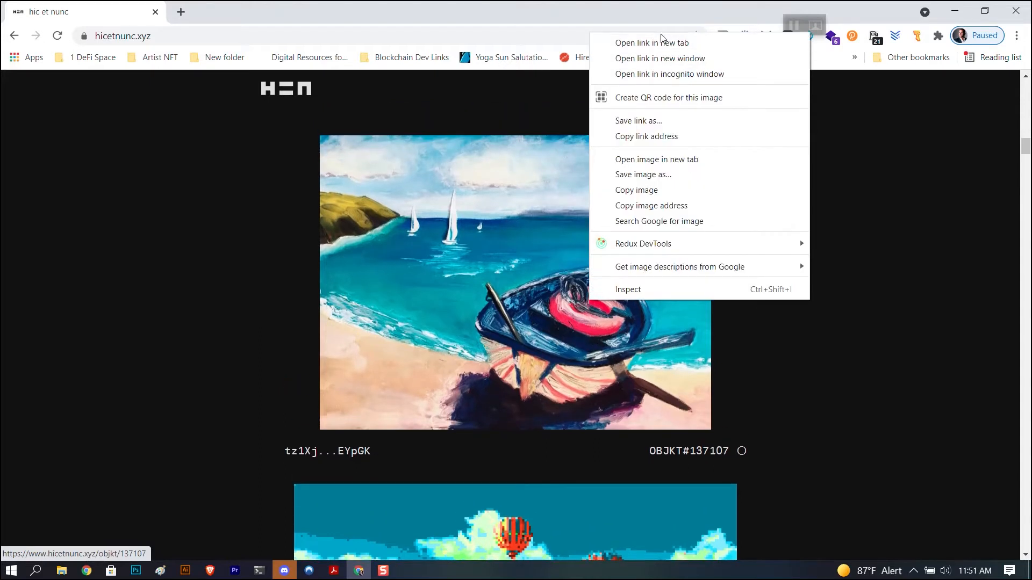
{"action": "left_click", "coordinate": [651, 43]}
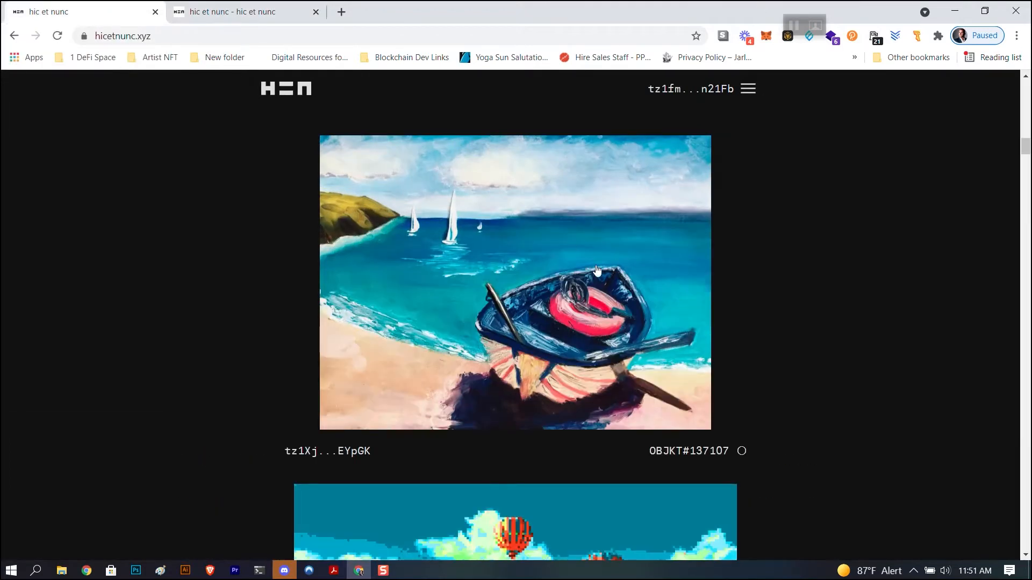
{"action": "scroll", "scroll_direction": "down", "scroll_amount": 3}
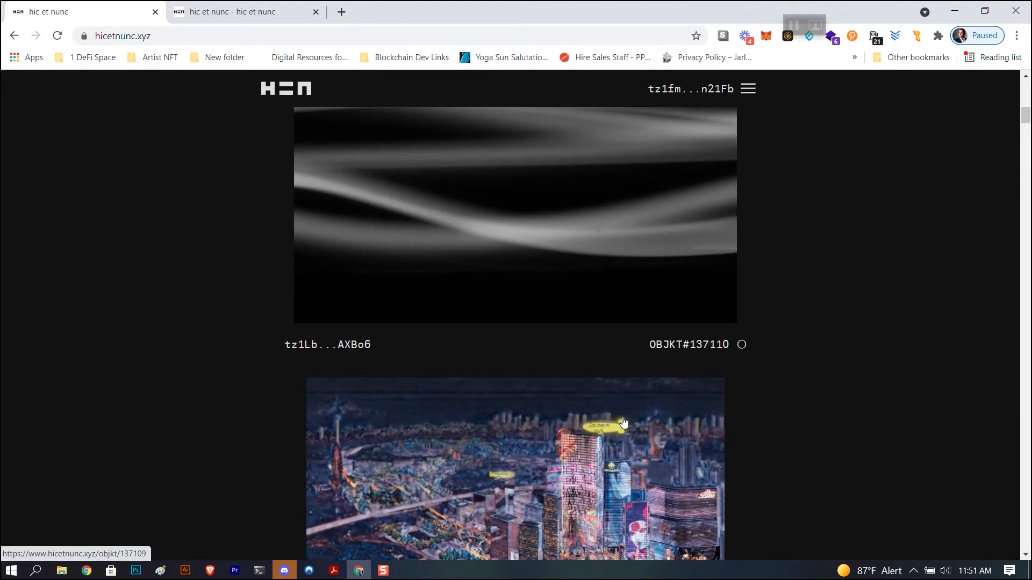
{"action": "scroll", "scroll_direction": "down", "scroll_amount": 3}
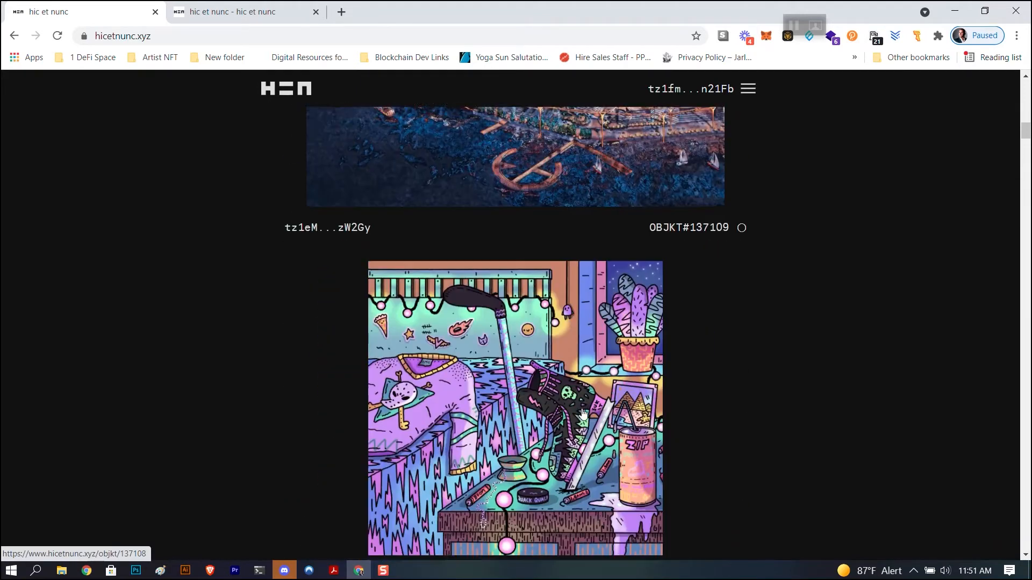
{"action": "scroll", "scroll_direction": "down", "scroll_amount": 3}
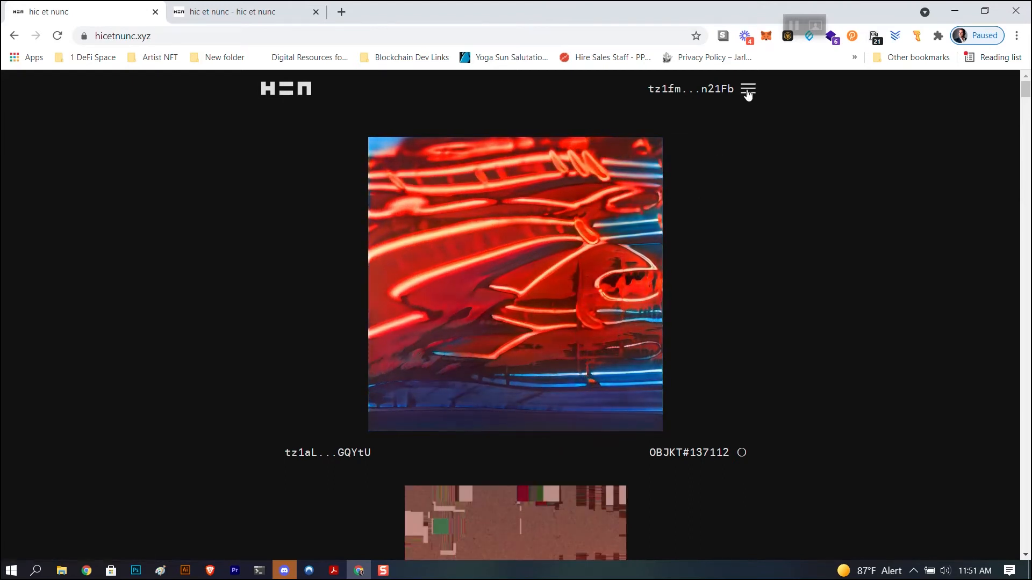
Show the navigation menu with random, galleries, OBJKT mint, manage assets, about and faq.
{"action": "left_click", "coordinate": [748, 90]}
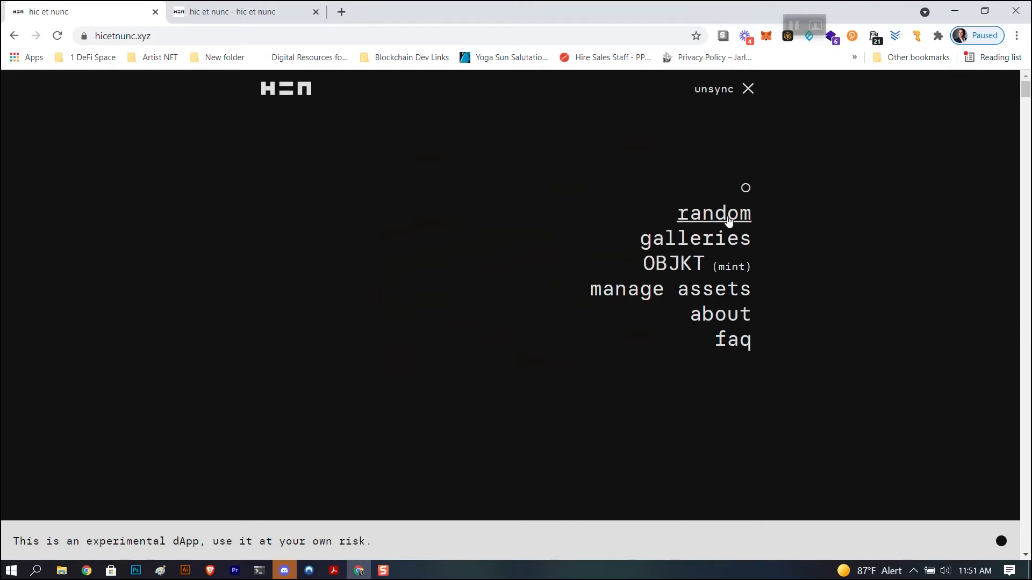
{"action": "mouse_move", "coordinate": [696, 238]}
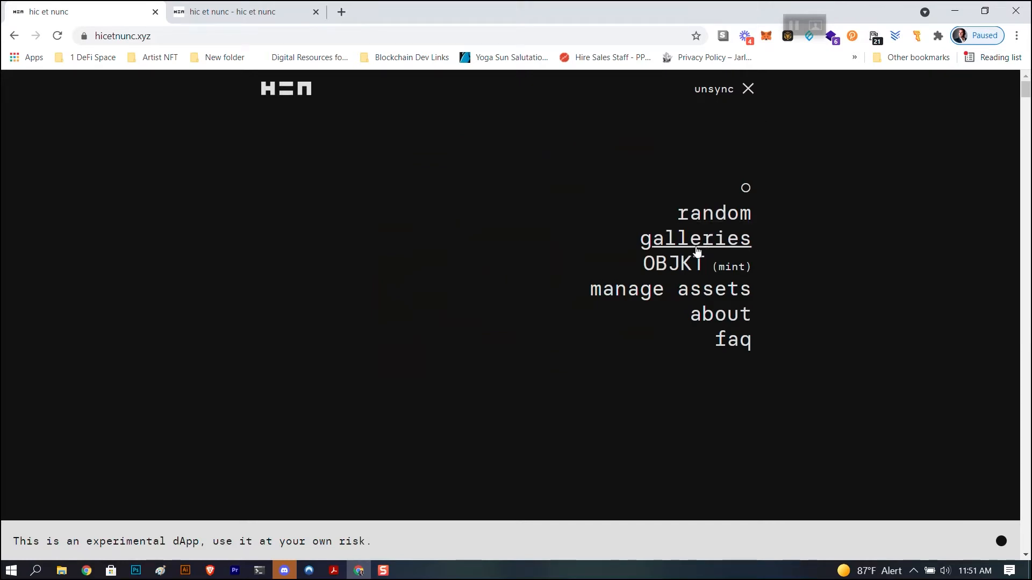
{"action": "mouse_move", "coordinate": [673, 266]}
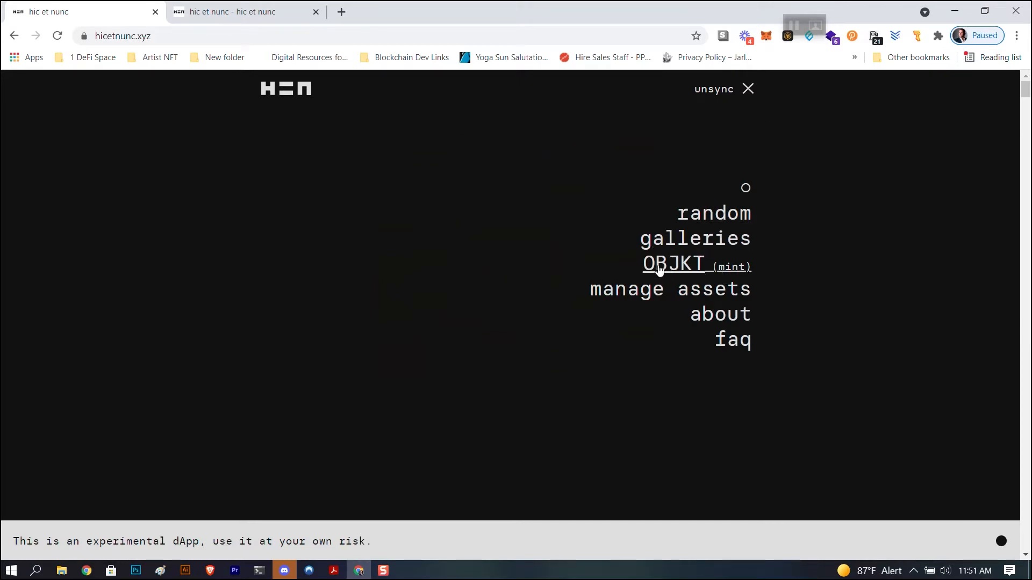
{"action": "mouse_move", "coordinate": [720, 273]}
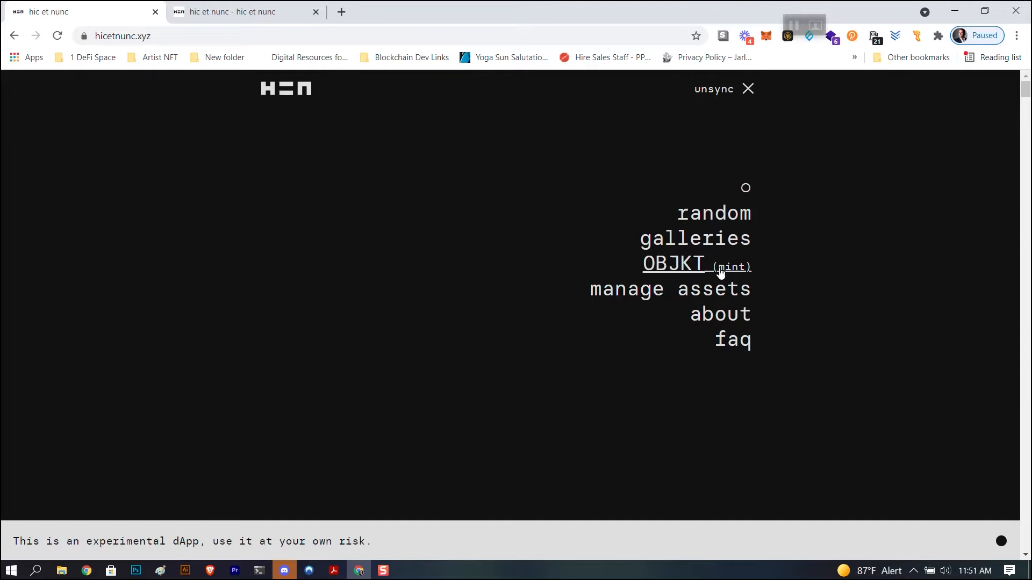
{"action": "mouse_move", "coordinate": [694, 270]}
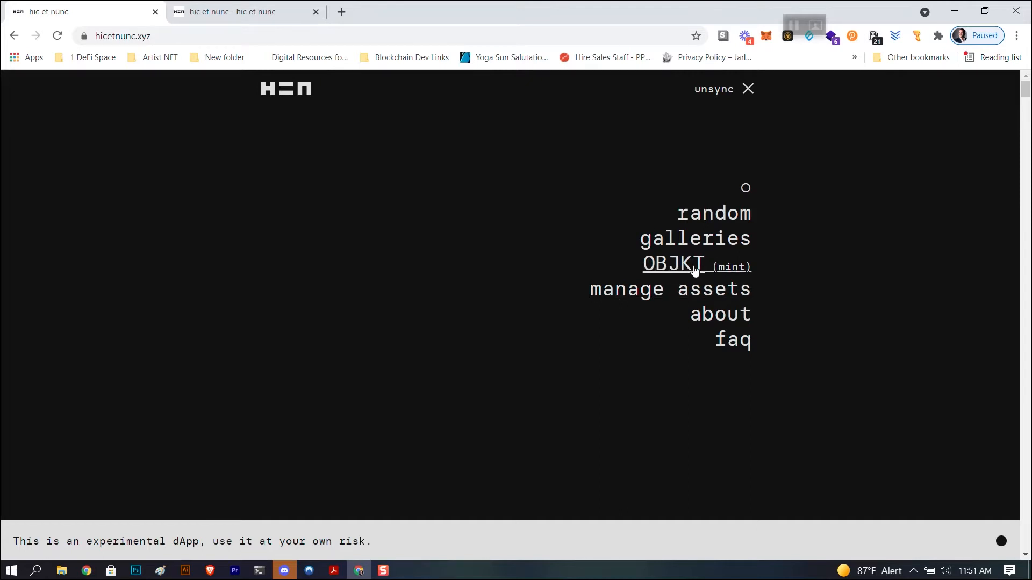
{"action": "mouse_move", "coordinate": [670, 290]}
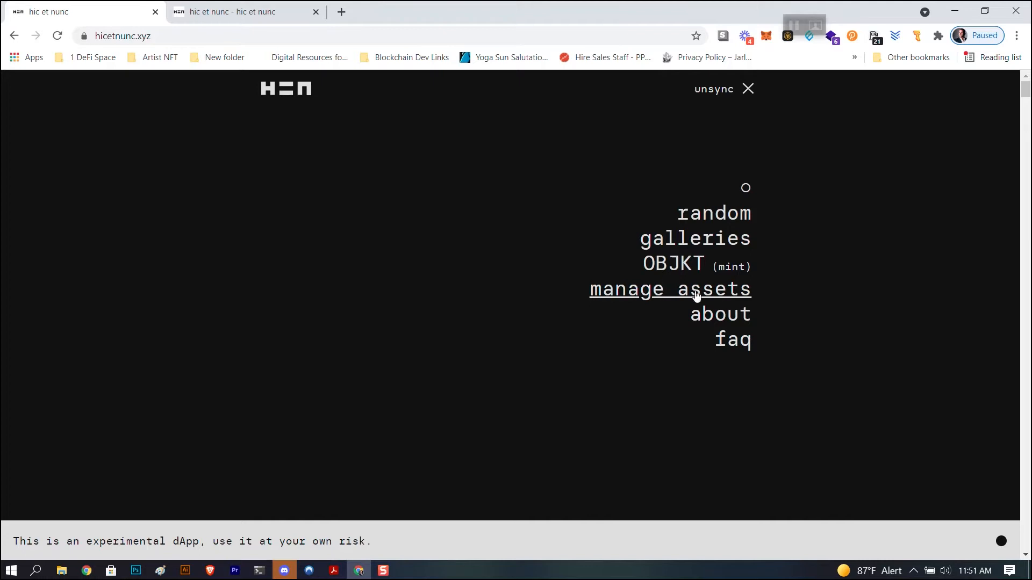
{"action": "mouse_move", "coordinate": [671, 301]}
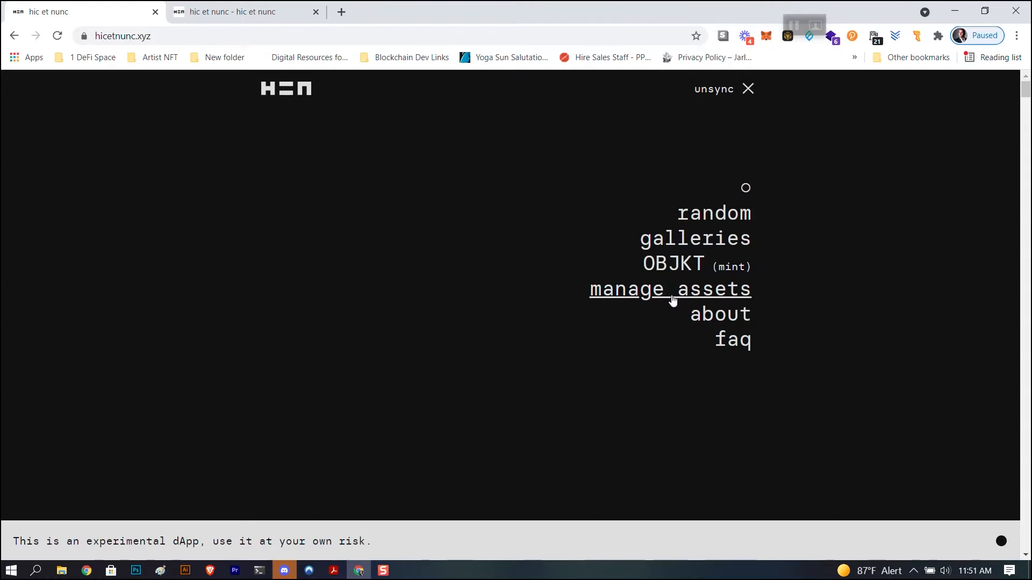
{"action": "mouse_move", "coordinate": [743, 360]}
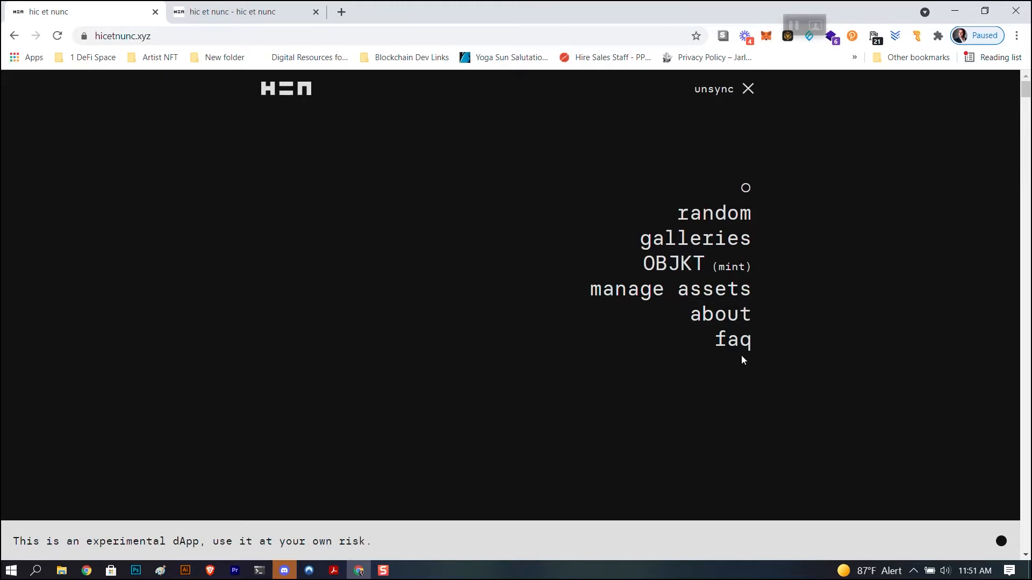
{"action": "mouse_move", "coordinate": [732, 340]}
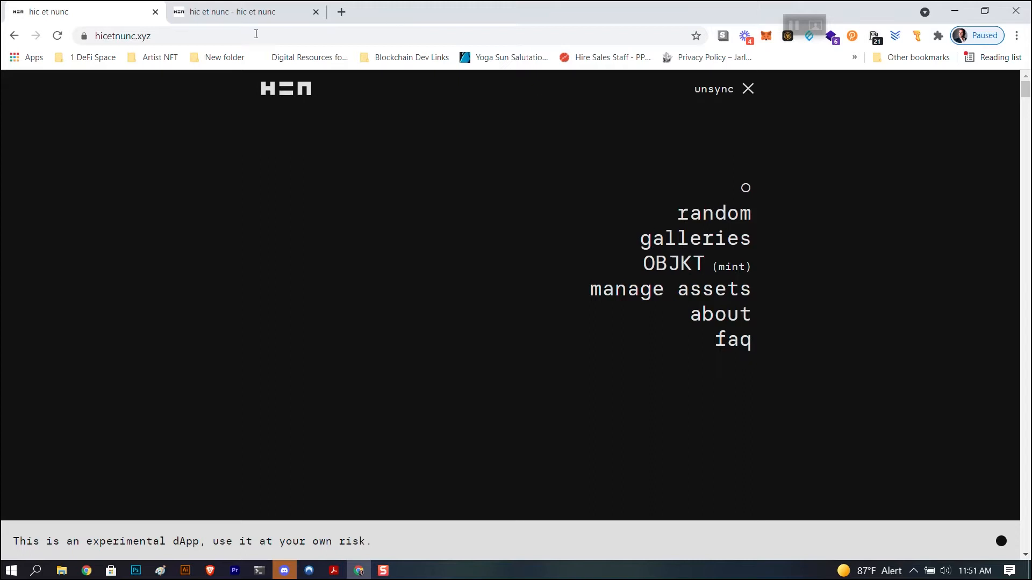
{"action": "mouse_move", "coordinate": [570, 154]}
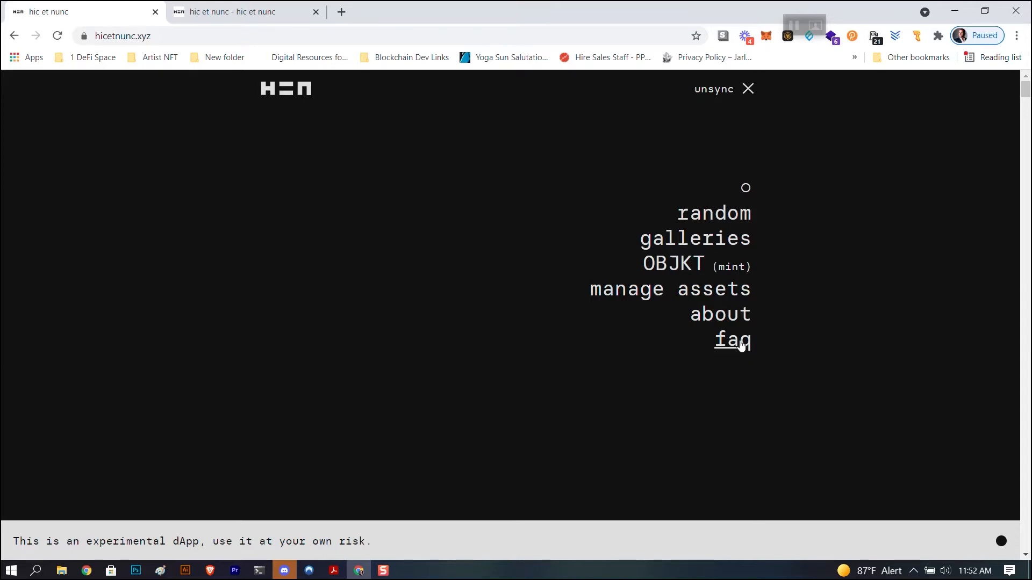
Visit the faq page, then go to the OBJKT (mint) page with its minting form.
{"action": "left_click", "coordinate": [731, 341]}
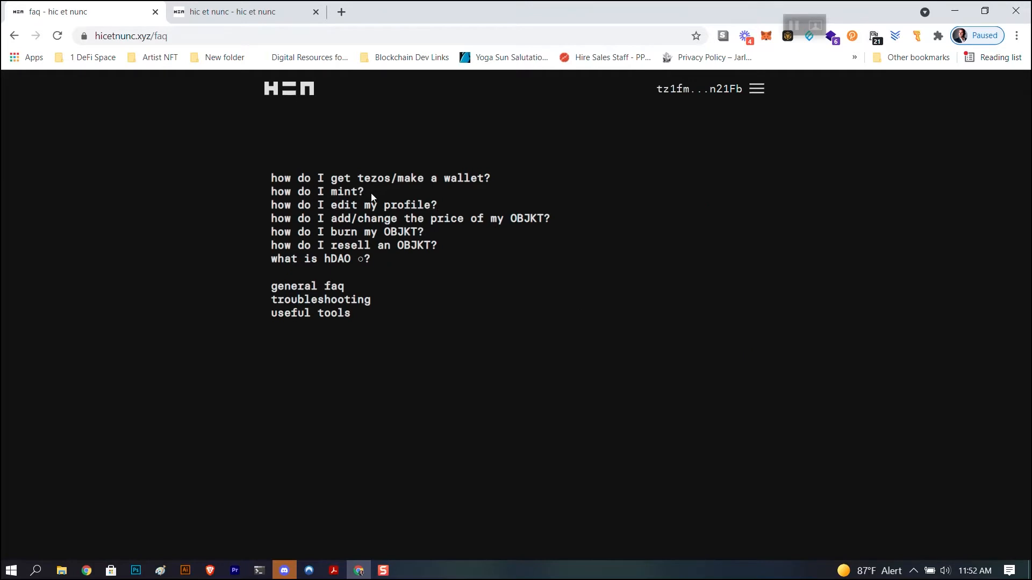
{"action": "mouse_move", "coordinate": [354, 204]}
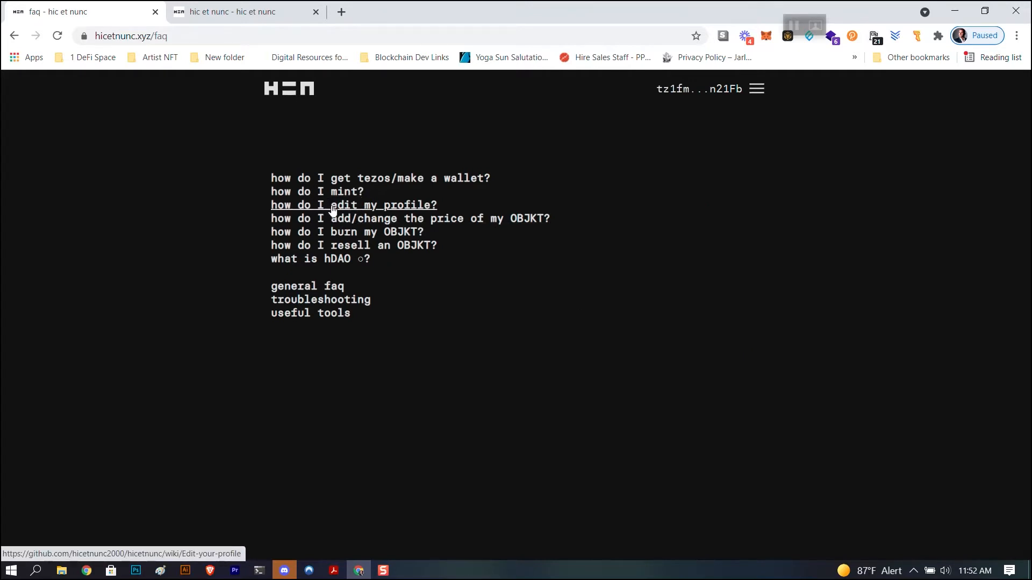
{"action": "mouse_move", "coordinate": [392, 213]}
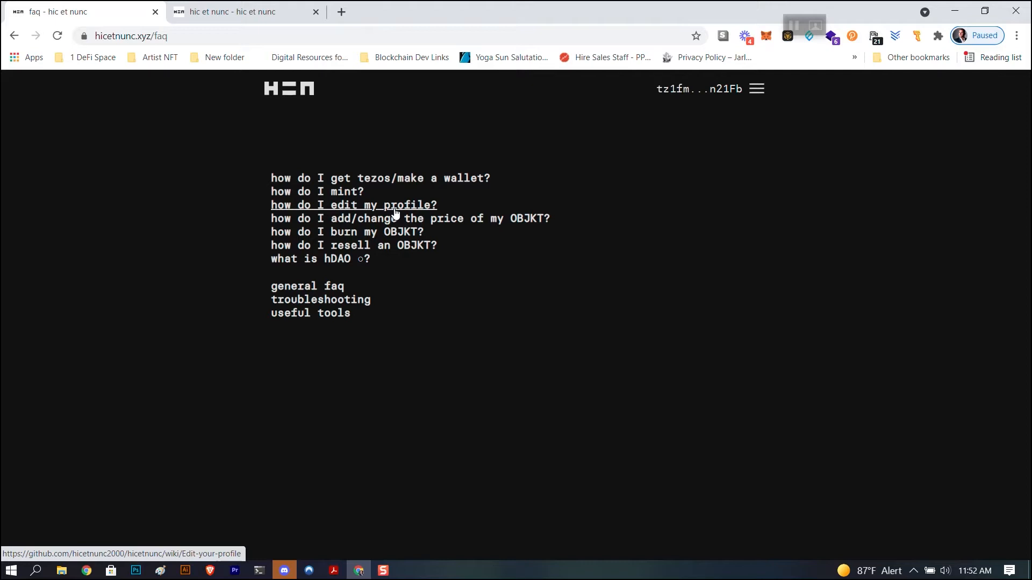
{"action": "mouse_move", "coordinate": [598, 268]}
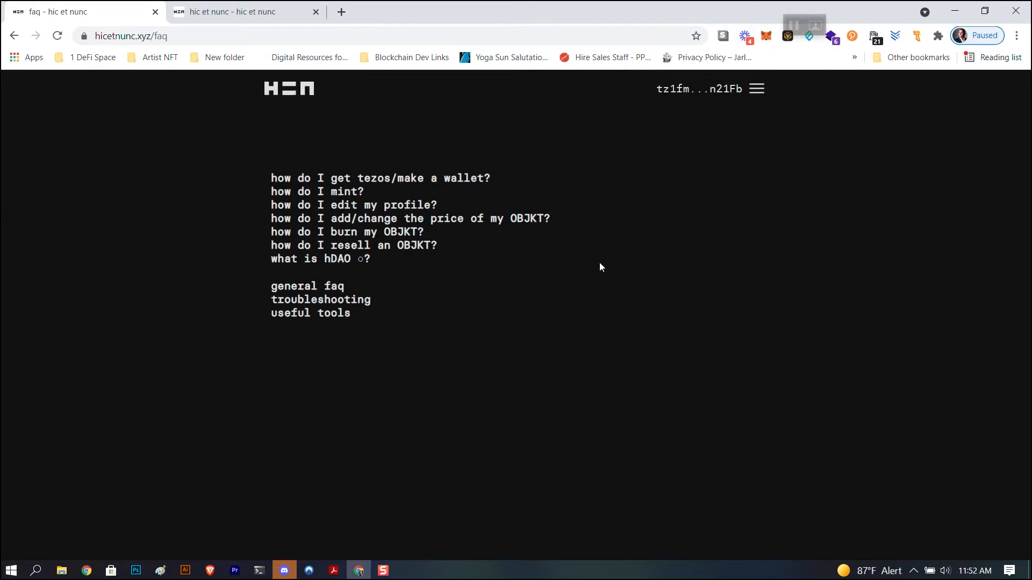
{"action": "mouse_move", "coordinate": [426, 101]}
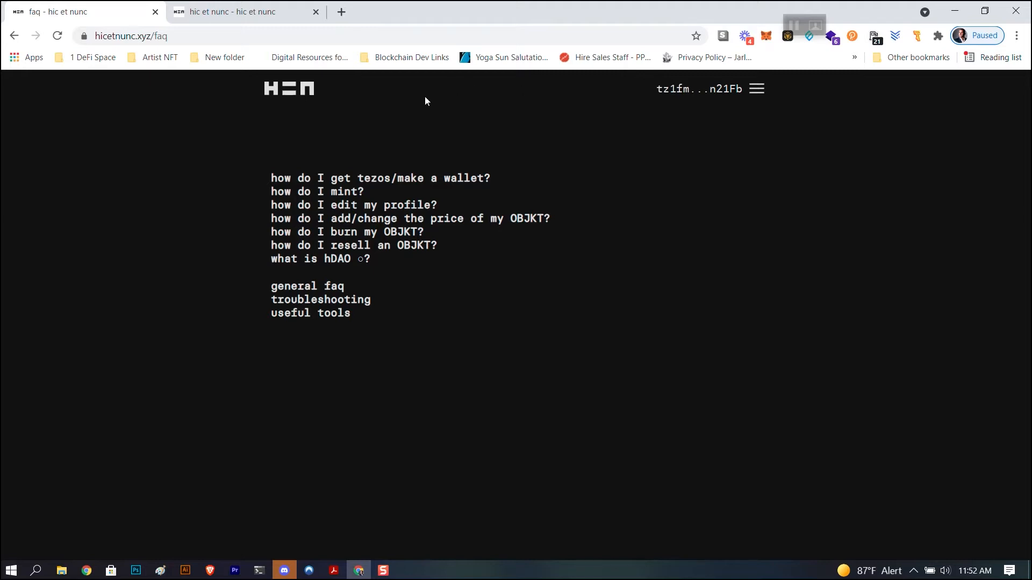
{"action": "left_click", "coordinate": [757, 90]}
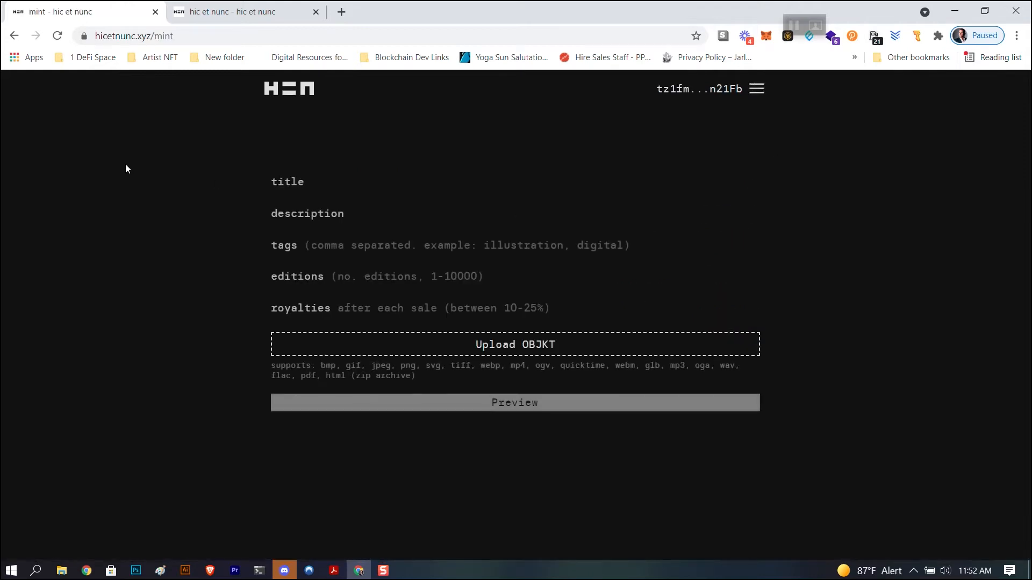
Enter 1000 editions and 15% royalties and preview Galactic Gorilla Vibes down to the mint OBJKT button.
{"action": "left_click", "coordinate": [306, 212]}
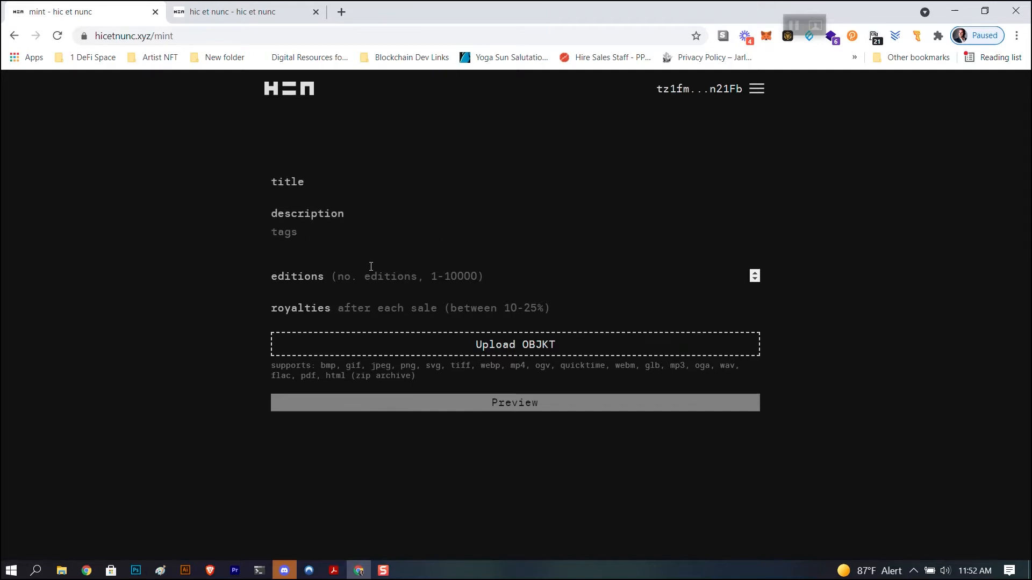
{"action": "mouse_move", "coordinate": [395, 249]}
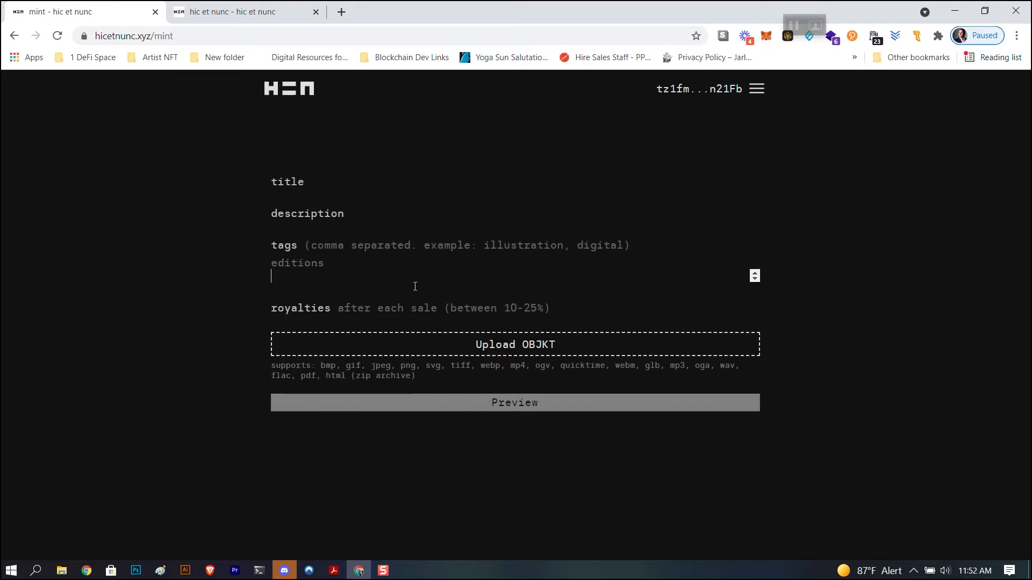
{"action": "mouse_move", "coordinate": [528, 271]}
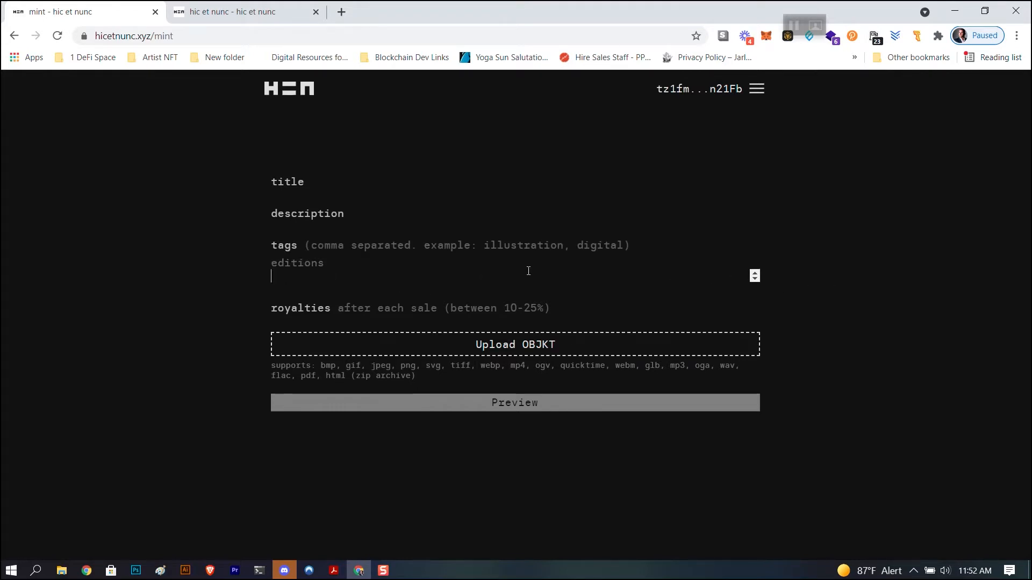
{"action": "type", "text": "1"}
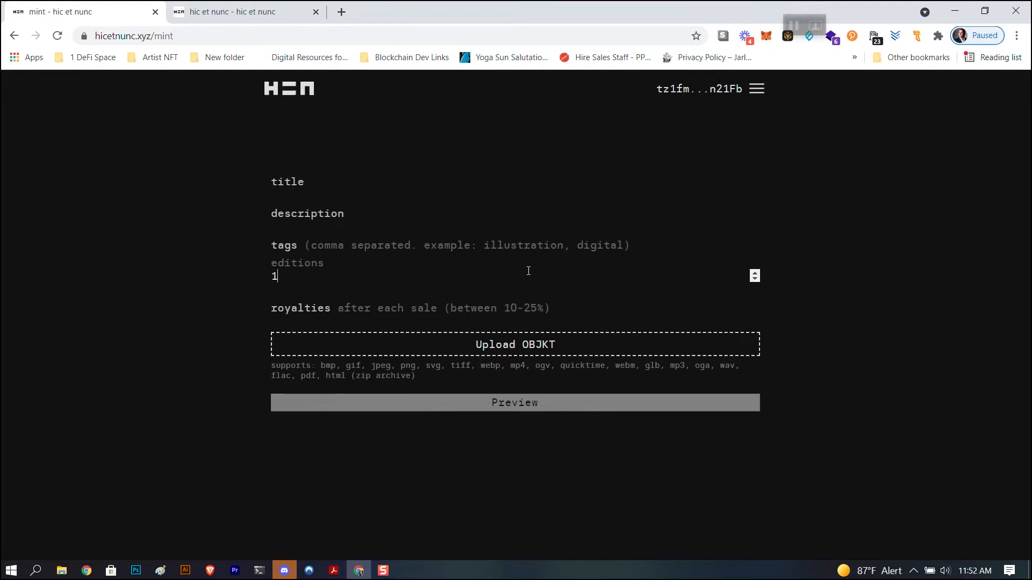
{"action": "key", "text": "Backspace"}
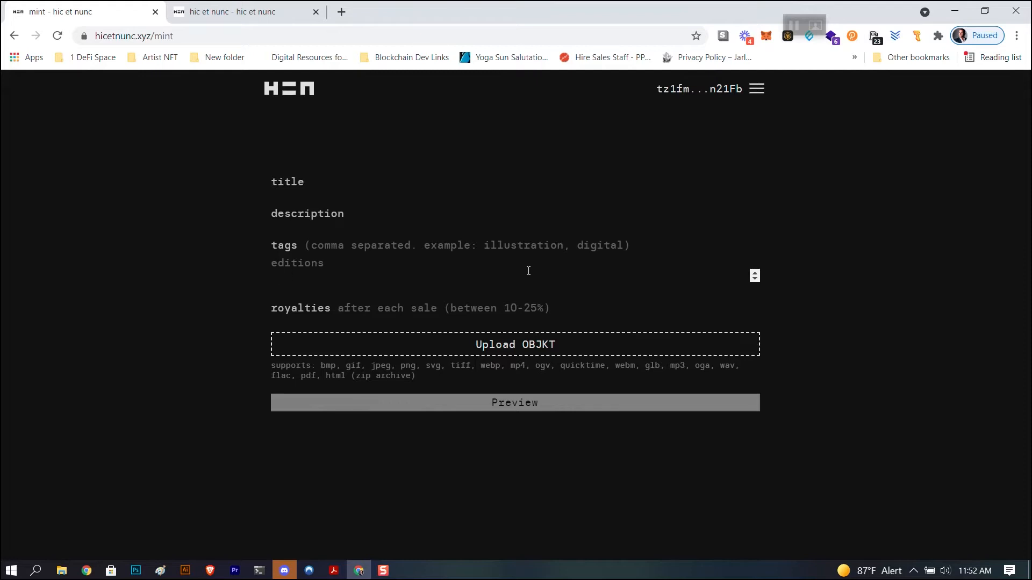
{"action": "type", "text": "1000"}
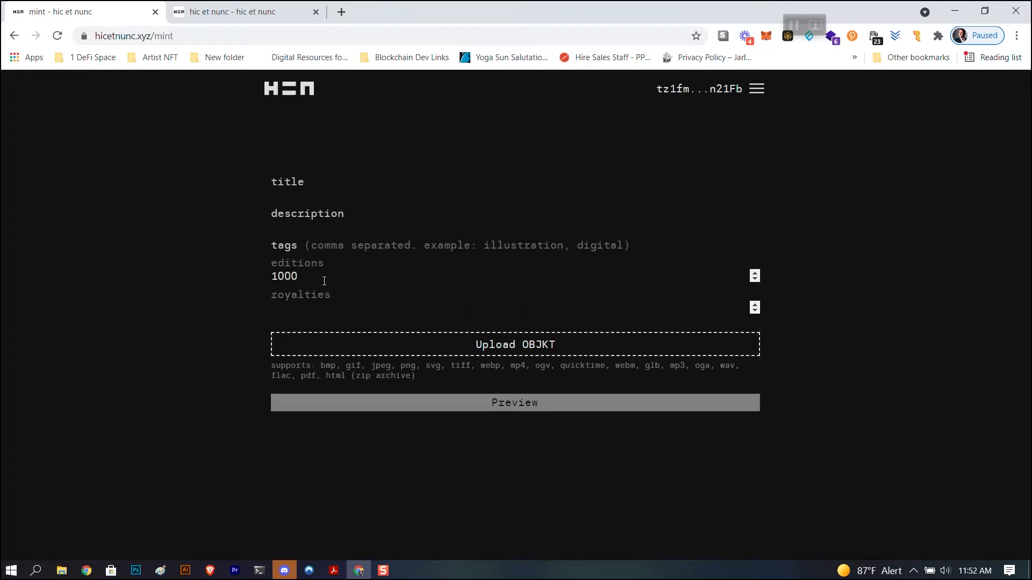
{"action": "type", "text": "1"}
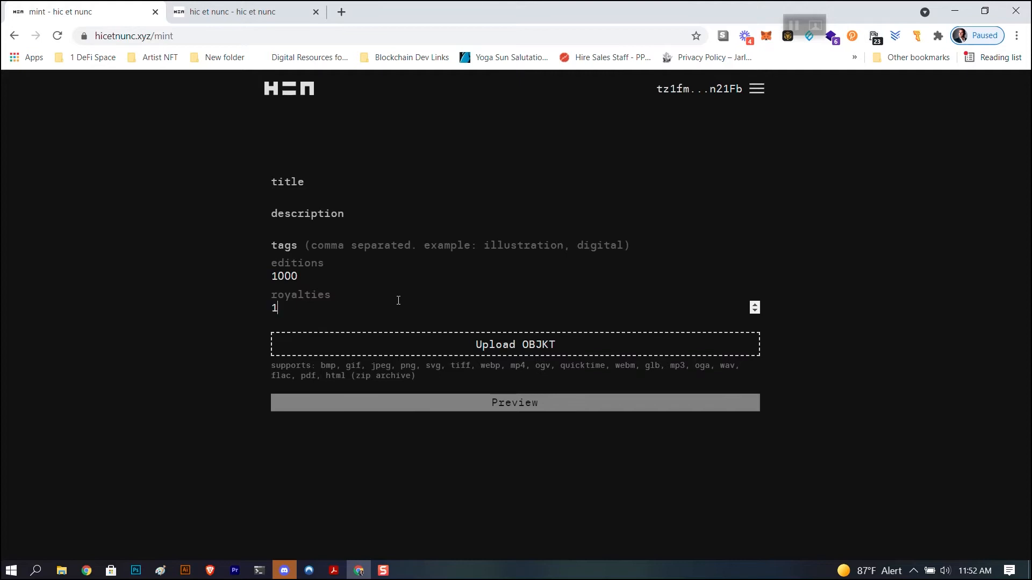
{"action": "type", "text": "5"}
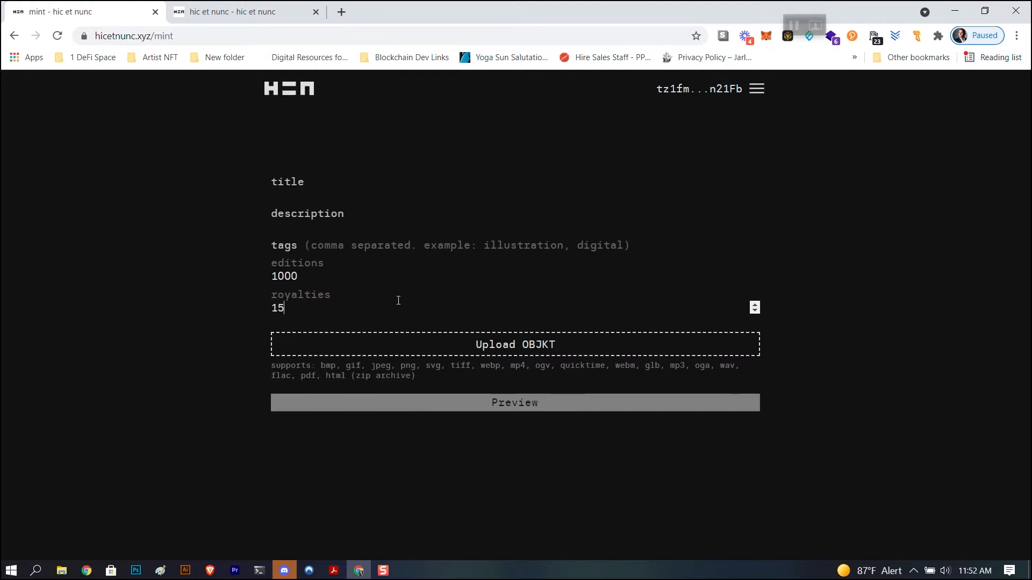
{"action": "mouse_move", "coordinate": [523, 347]}
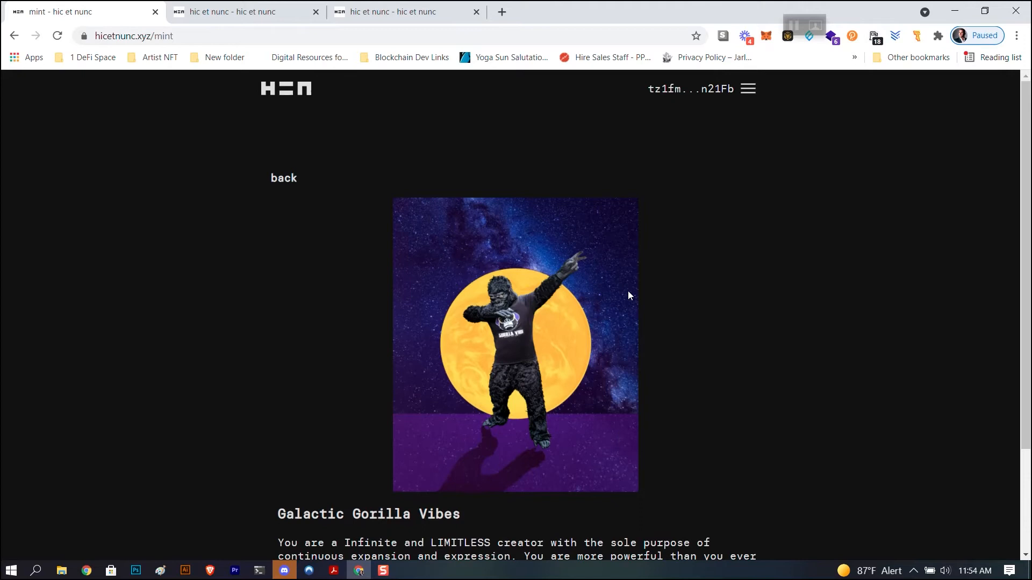
{"action": "scroll", "scroll_direction": "down", "scroll_amount": 3}
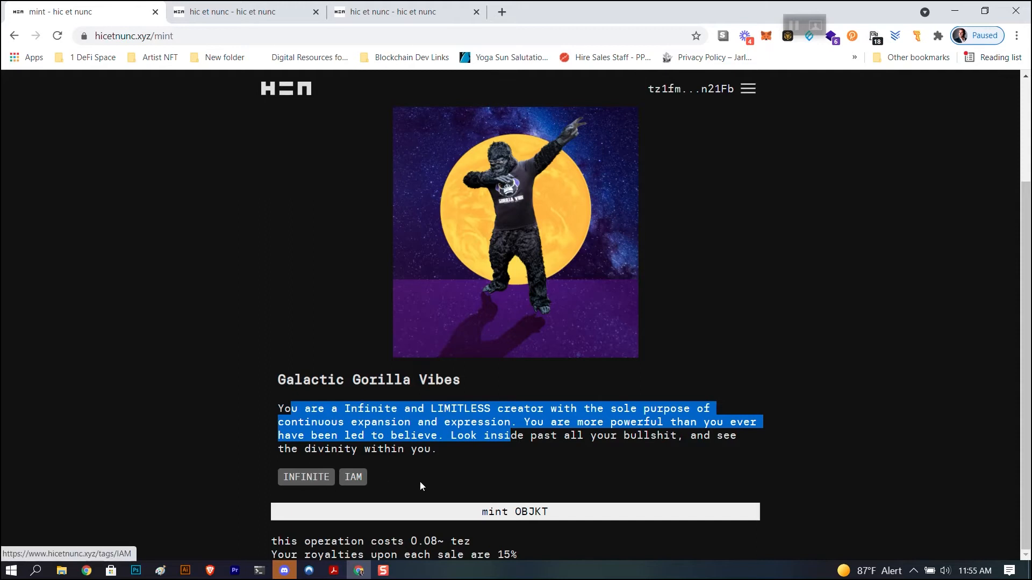
{"action": "mouse_move", "coordinate": [540, 515]}
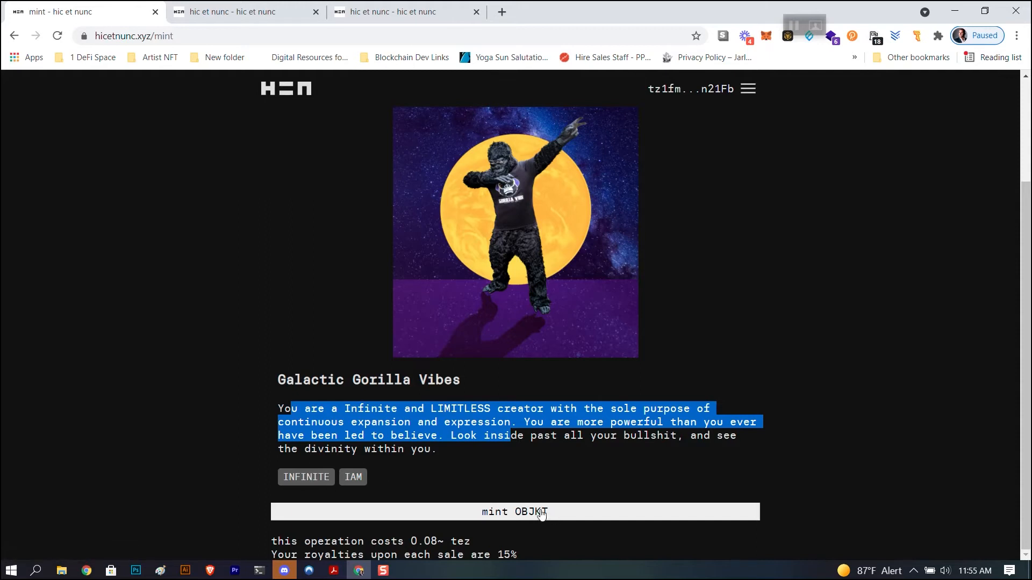
{"action": "mouse_move", "coordinate": [1014, 102]}
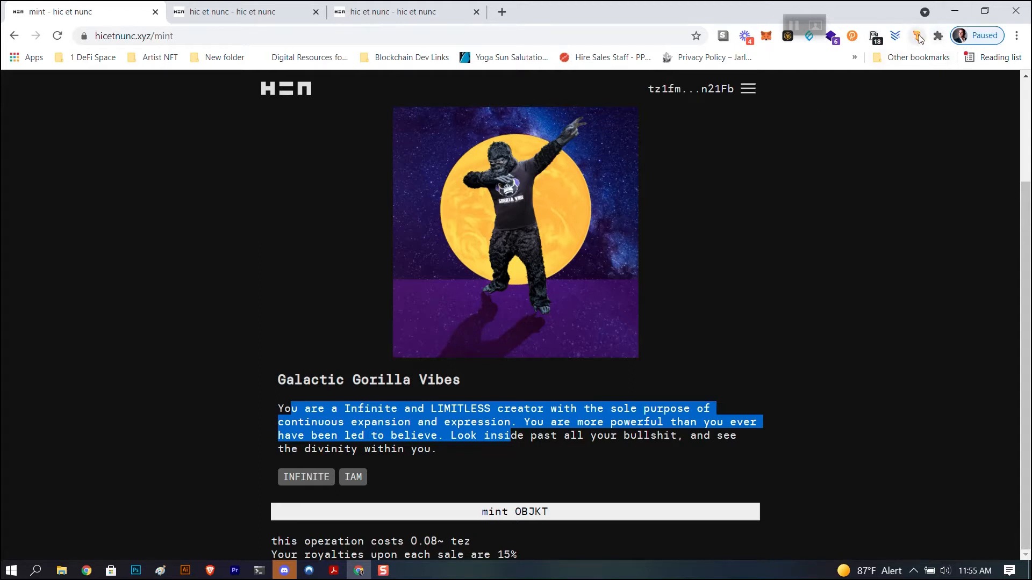
{"action": "mouse_move", "coordinate": [892, 289]}
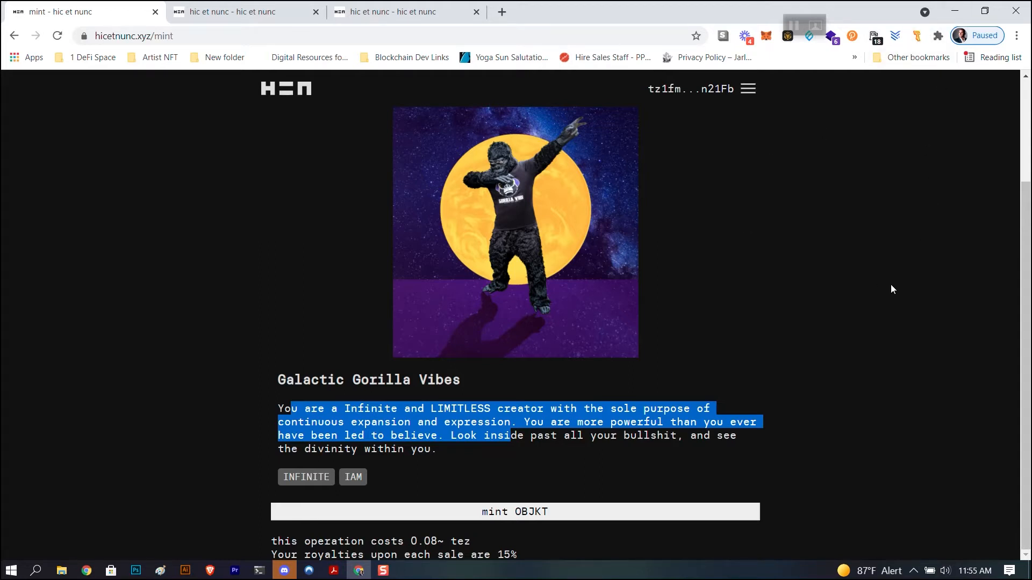
{"action": "mouse_move", "coordinate": [675, 451]}
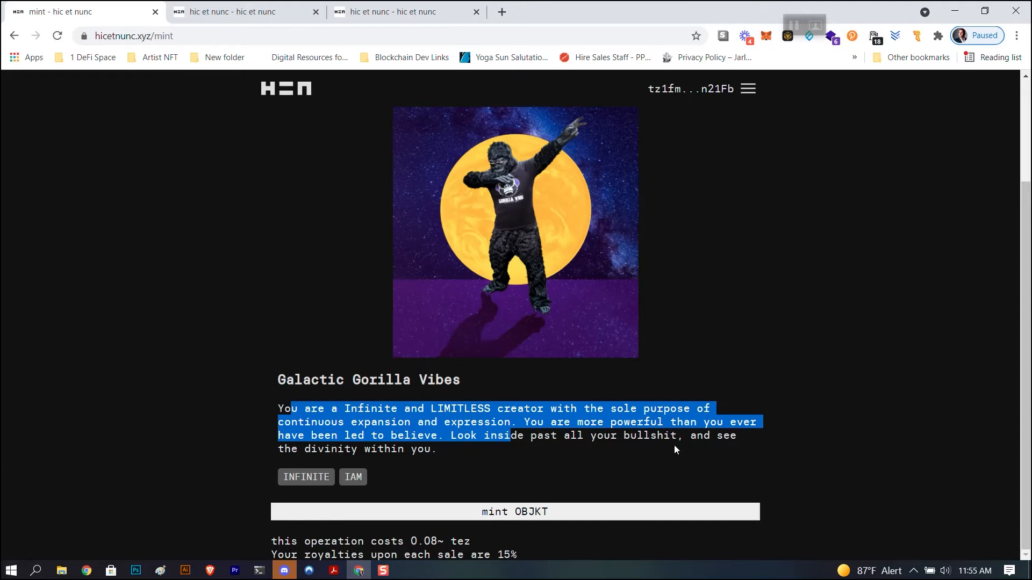
{"action": "mouse_move", "coordinate": [591, 453]}
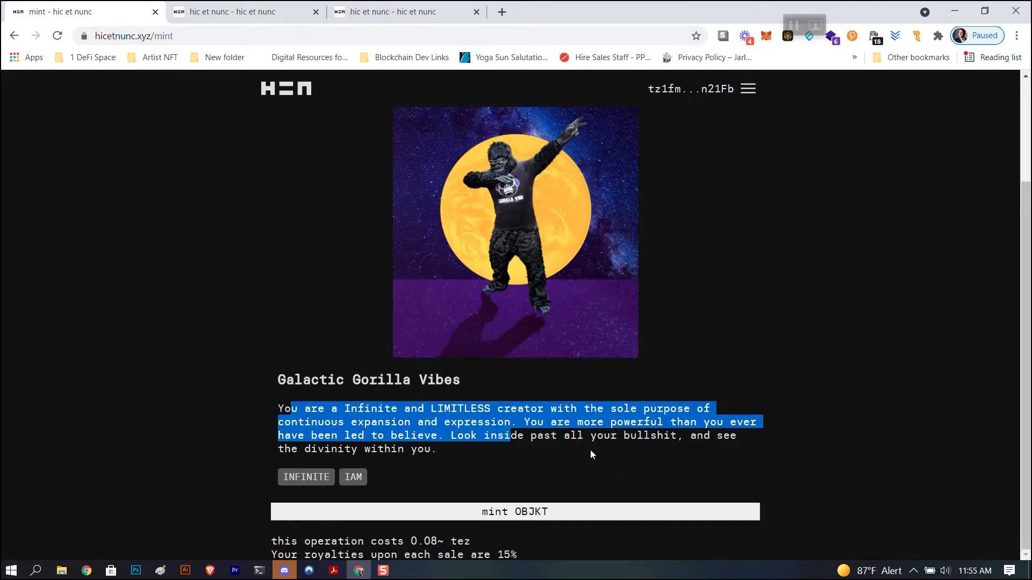
{"action": "mouse_move", "coordinate": [559, 344]}
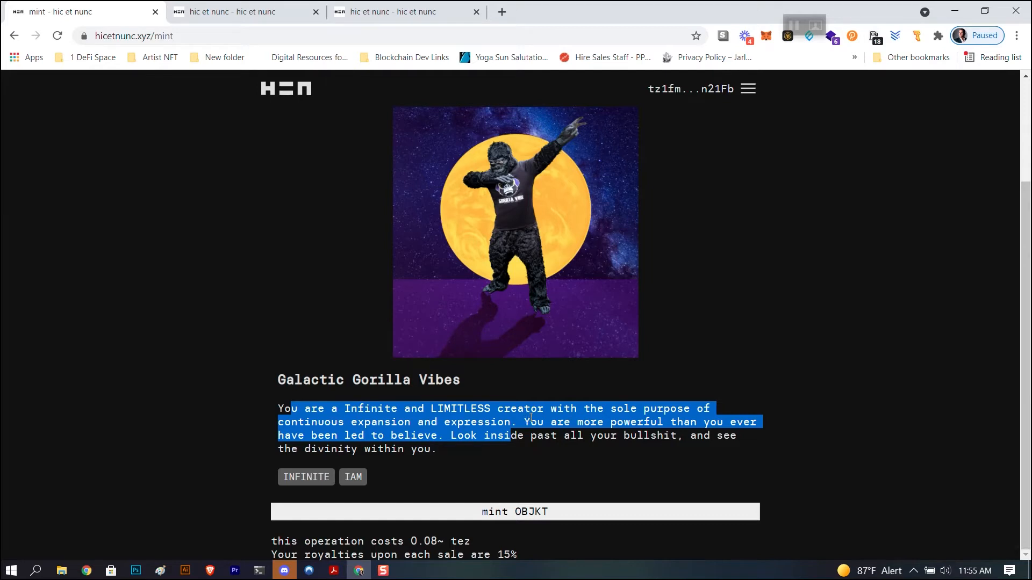
Mint the artwork and review its OBJKT#136075 page showing 25/100 editions at 1 tez.
{"action": "left_click", "coordinate": [515, 232]}
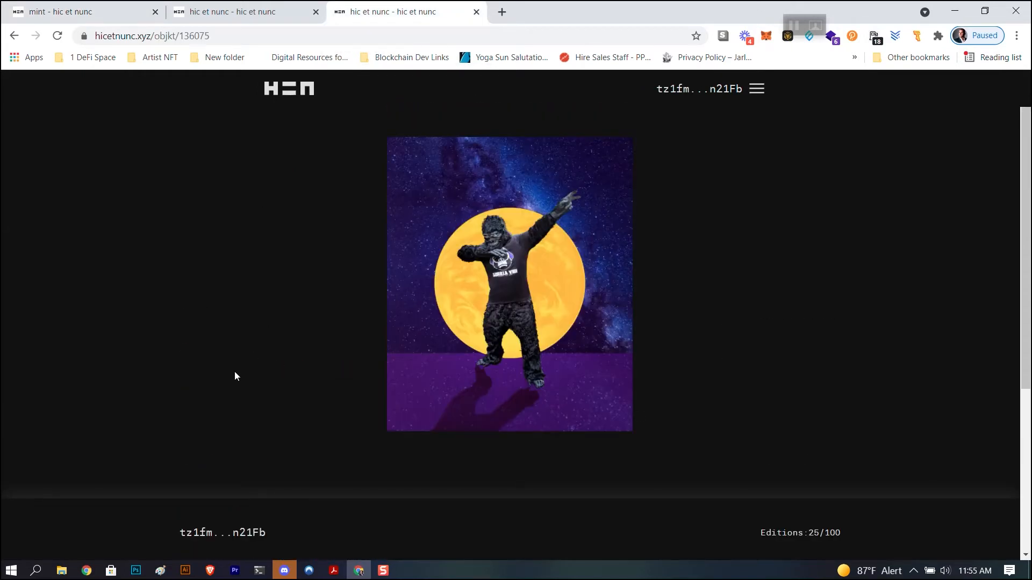
{"action": "scroll", "scroll_direction": "down", "scroll_amount": 3}
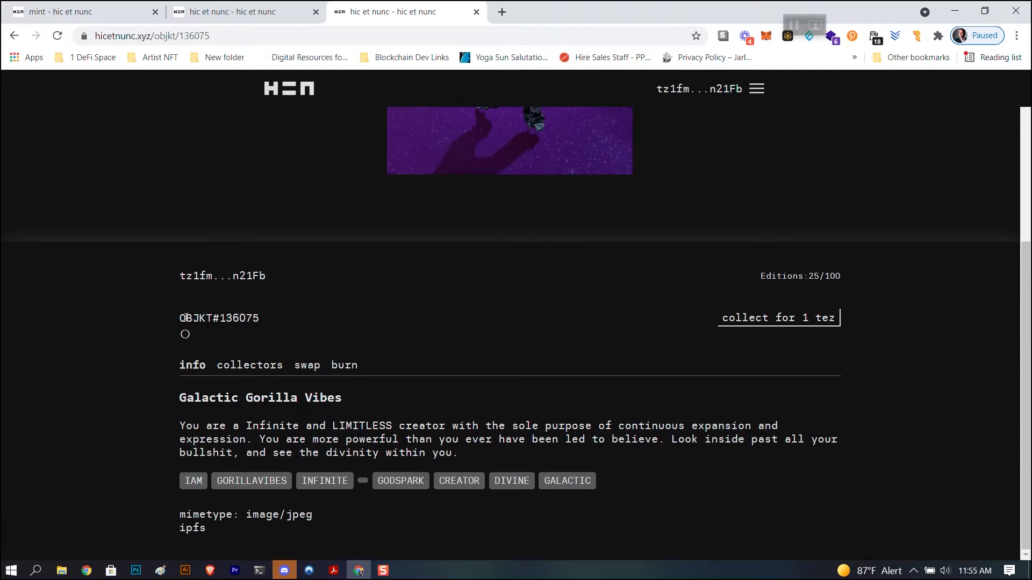
{"action": "double_click", "coordinate": [218, 318]}
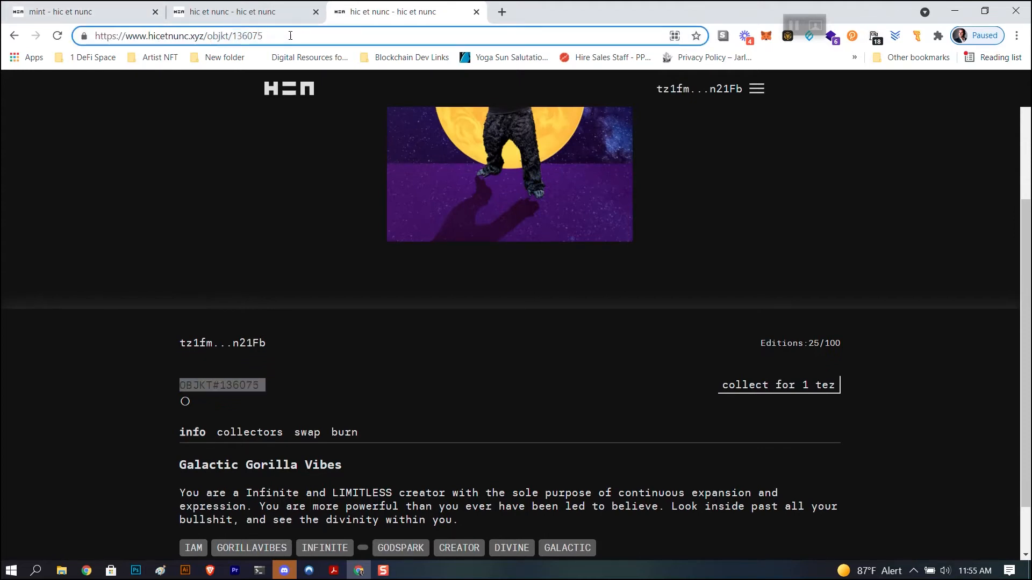
{"action": "scroll", "scroll_direction": "up", "scroll_amount": 3}
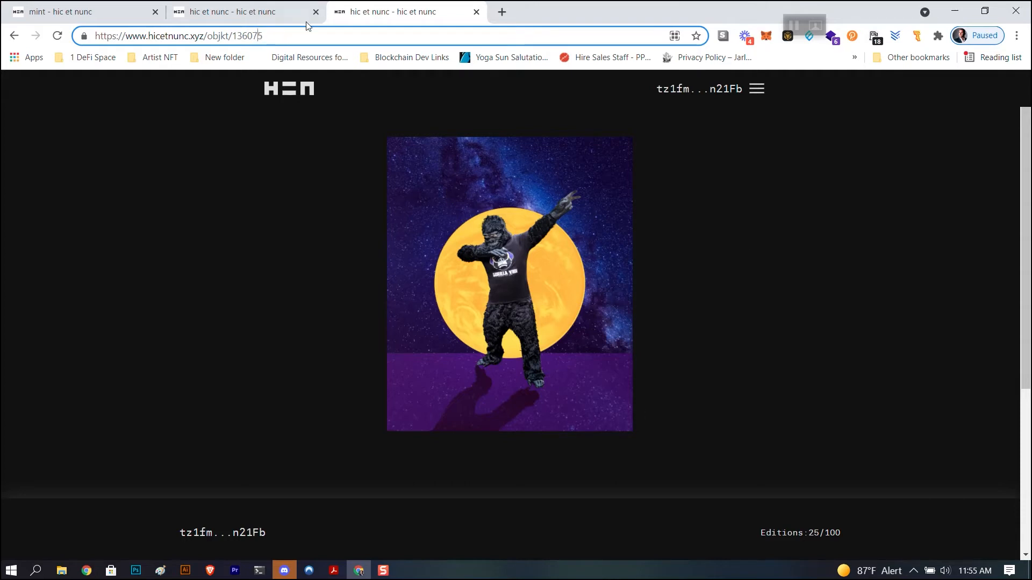
{"action": "scroll", "scroll_direction": "down", "scroll_amount": 3}
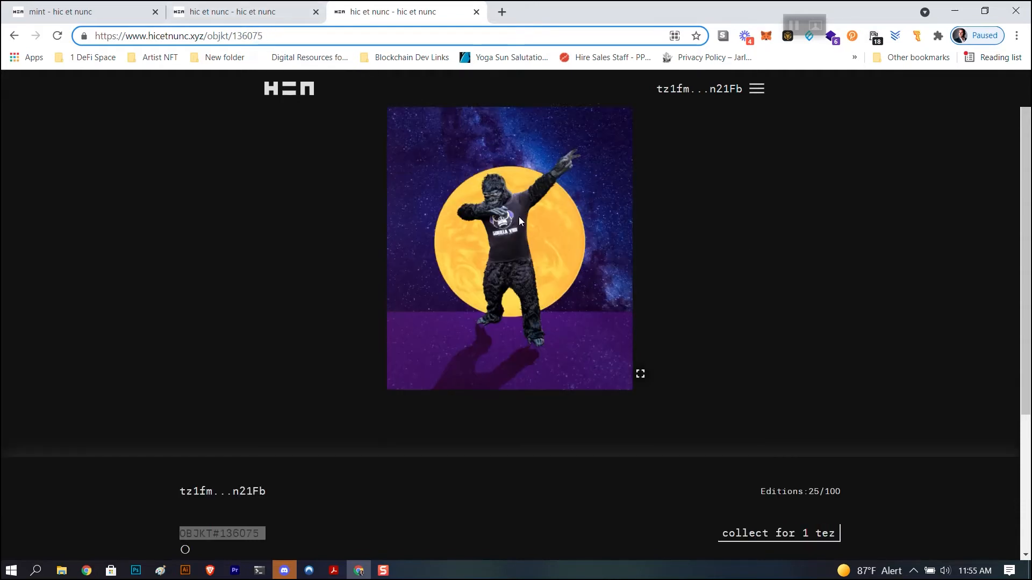
{"action": "scroll", "scroll_direction": "down", "scroll_amount": 3}
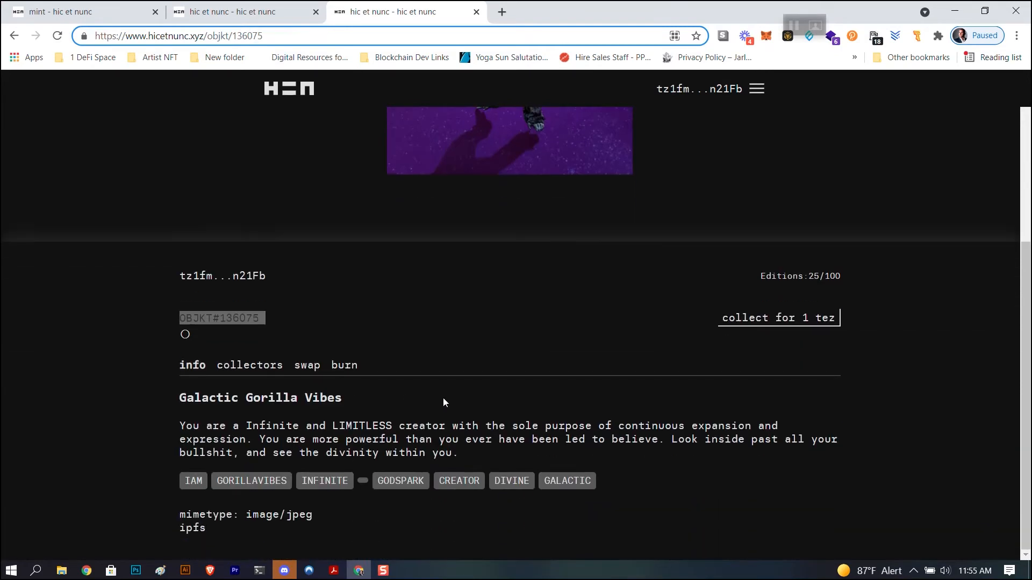
{"action": "scroll", "scroll_direction": "up", "scroll_amount": 3}
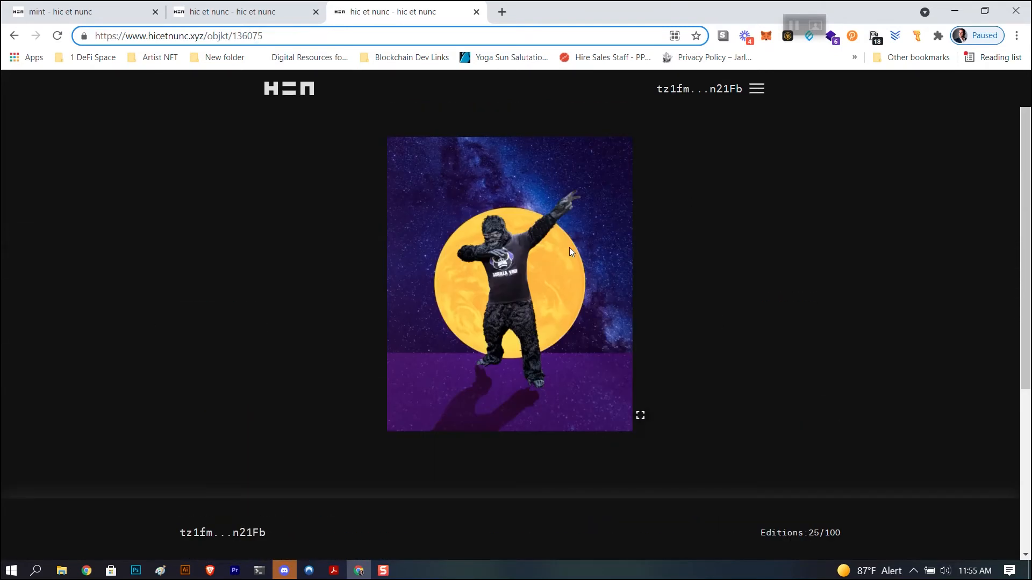
{"action": "scroll", "scroll_direction": "down", "scroll_amount": 3}
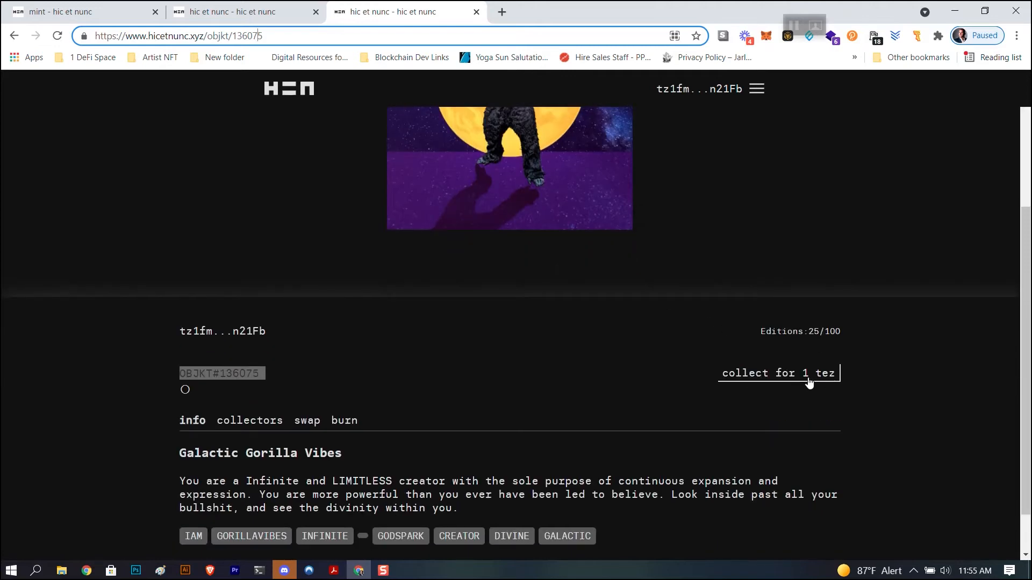
{"action": "mouse_move", "coordinate": [816, 382]}
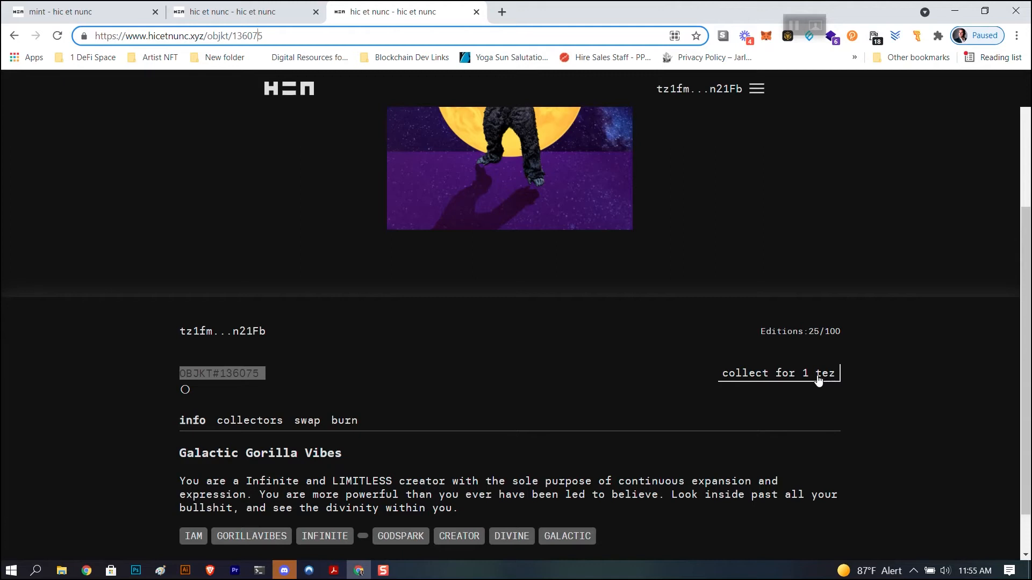
{"action": "mouse_move", "coordinate": [691, 406]}
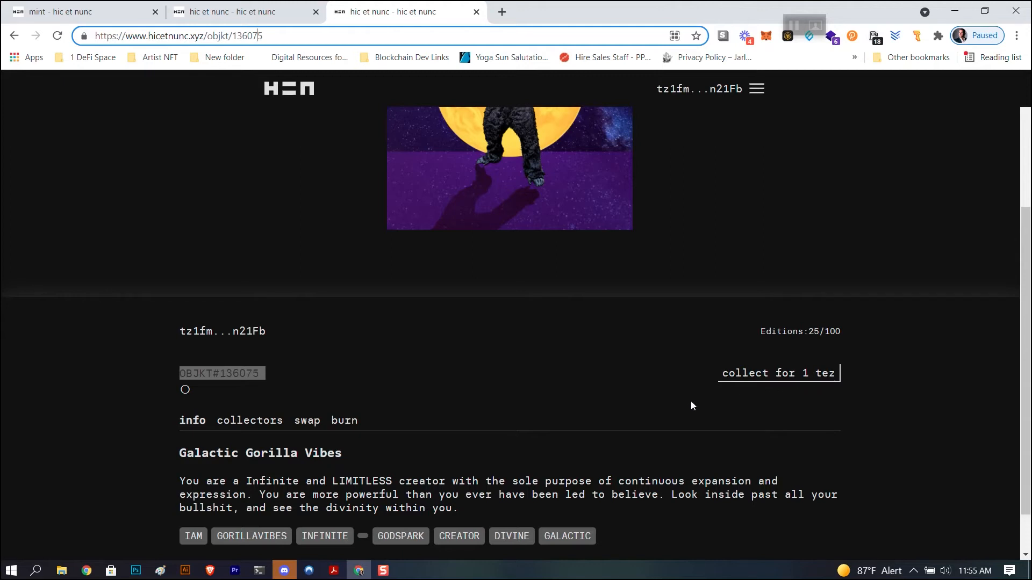
{"action": "scroll", "scroll_direction": "up", "scroll_amount": 3}
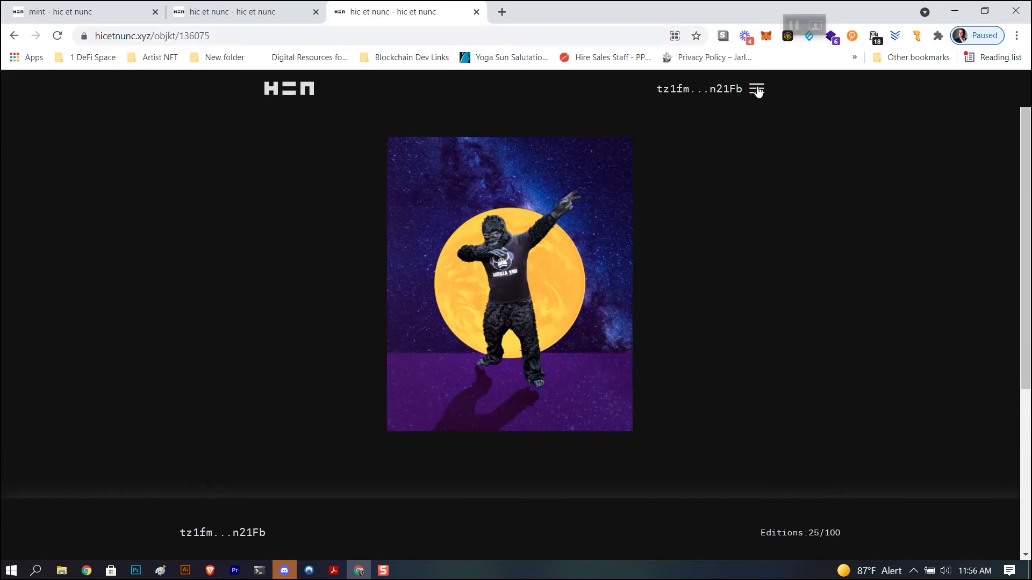
{"action": "left_click", "coordinate": [756, 89]}
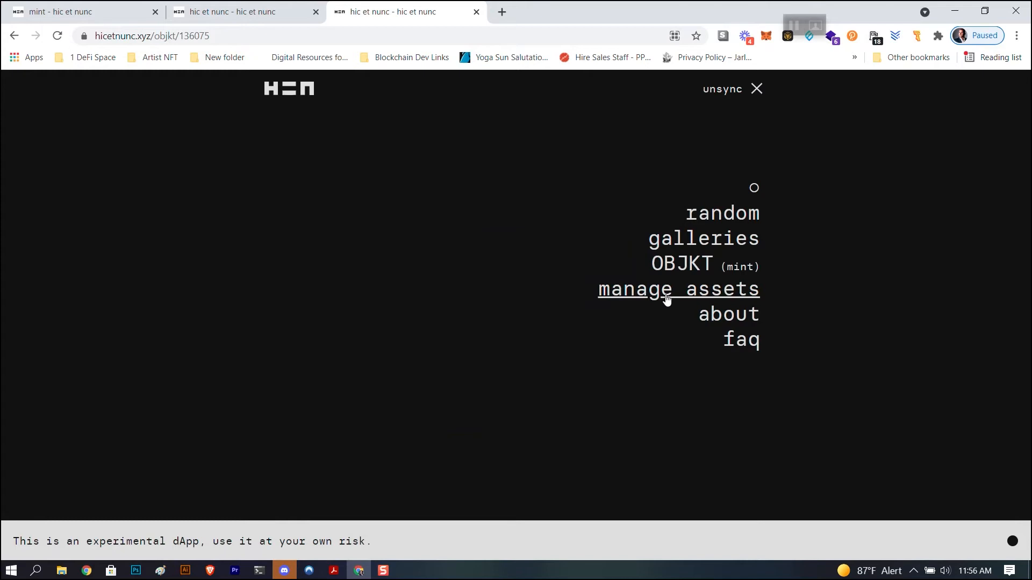
{"action": "left_click", "coordinate": [678, 289]}
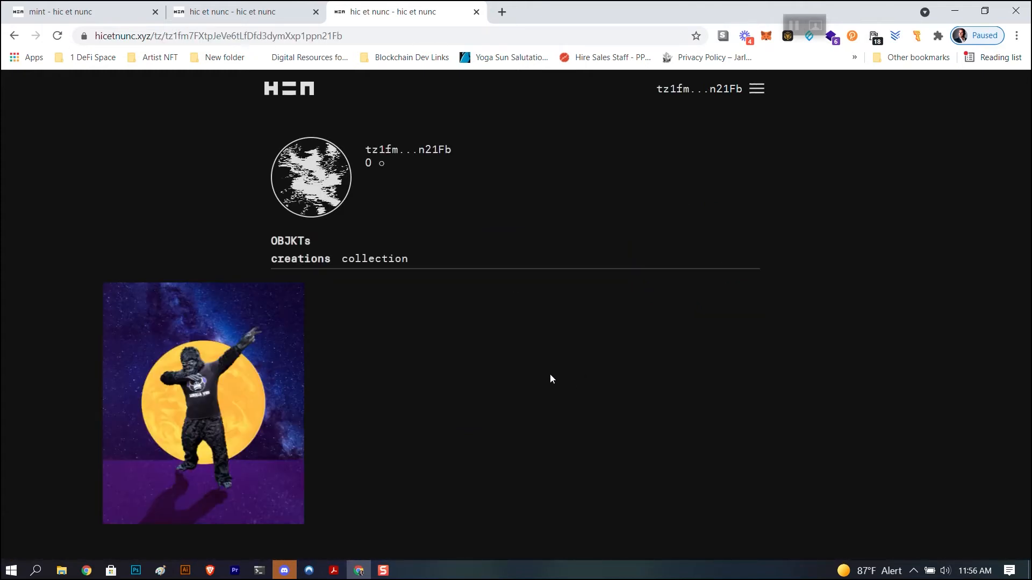
{"action": "left_click", "coordinate": [204, 403]}
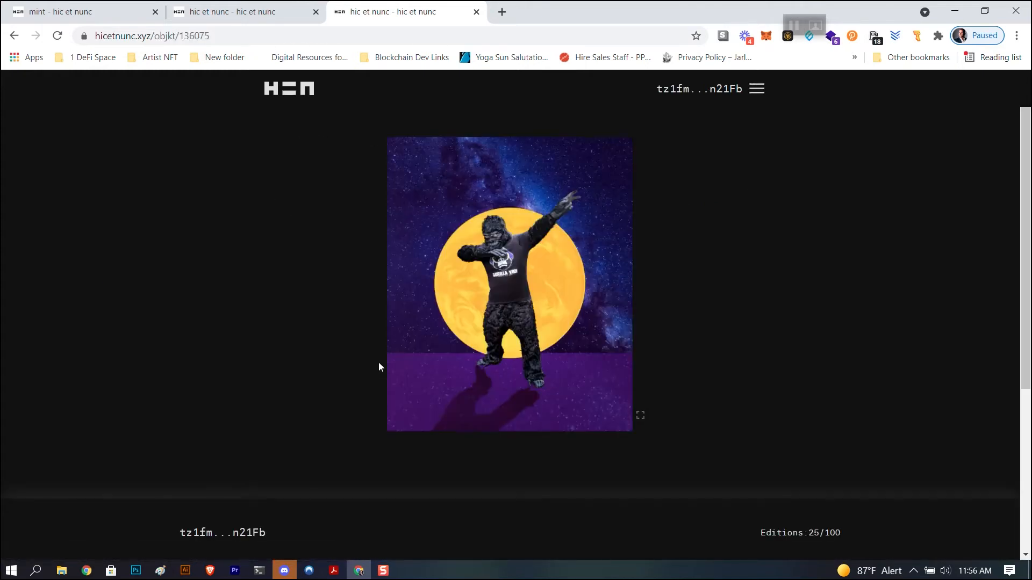
{"action": "scroll", "scroll_direction": "down", "scroll_amount": 3}
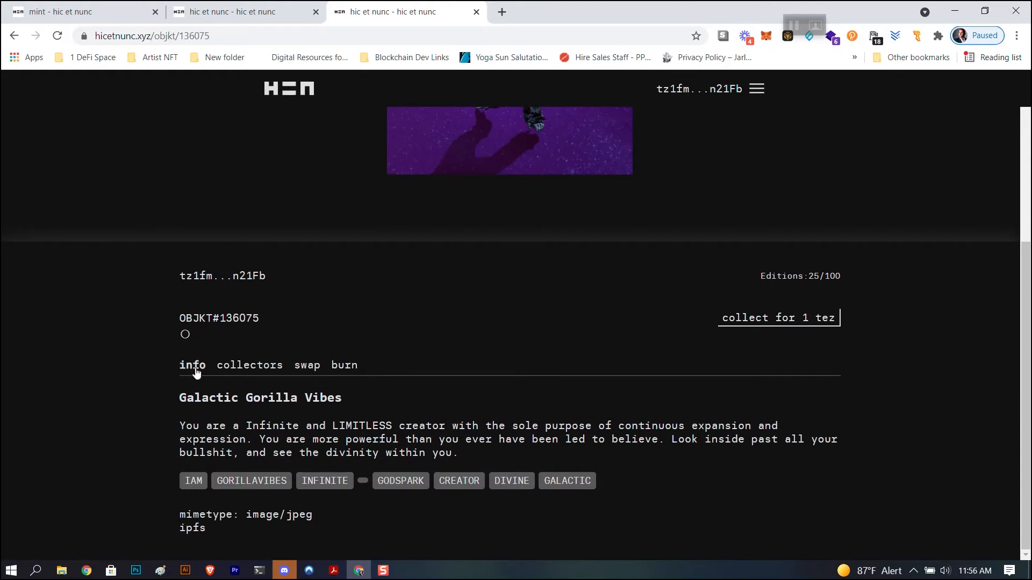
{"action": "mouse_move", "coordinate": [249, 365]}
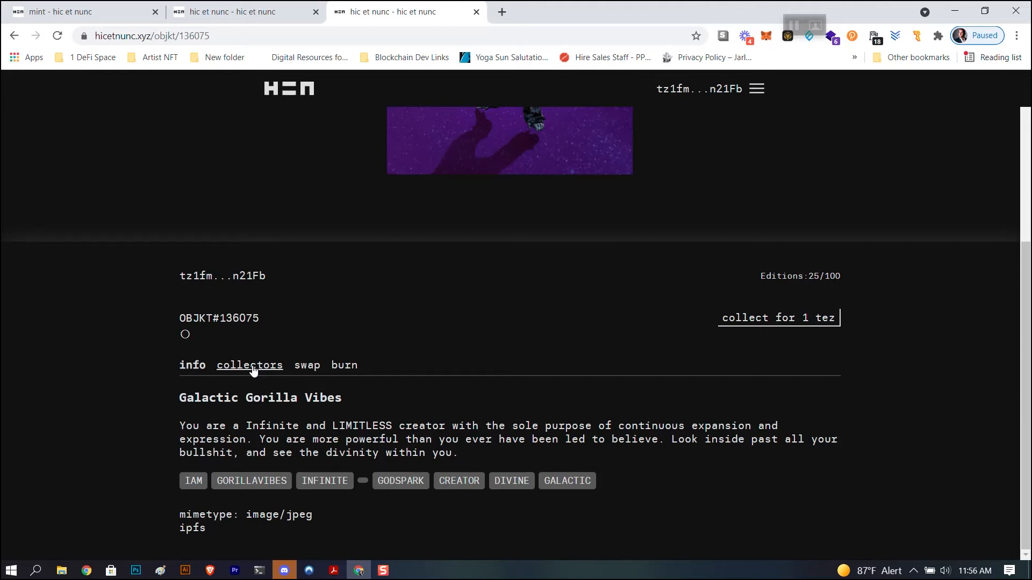
{"action": "mouse_move", "coordinate": [324, 373]}
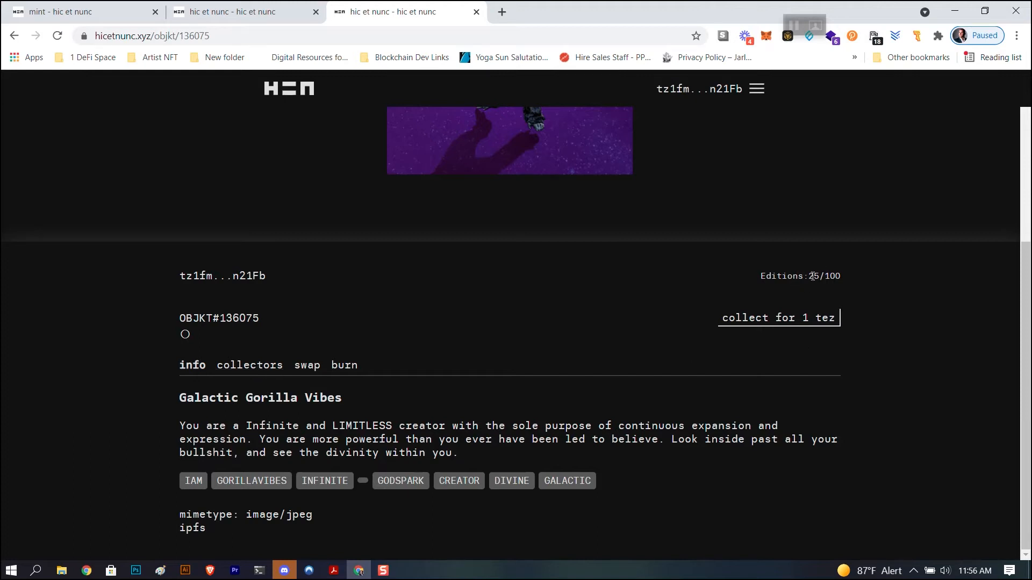
{"action": "mouse_move", "coordinate": [822, 279]}
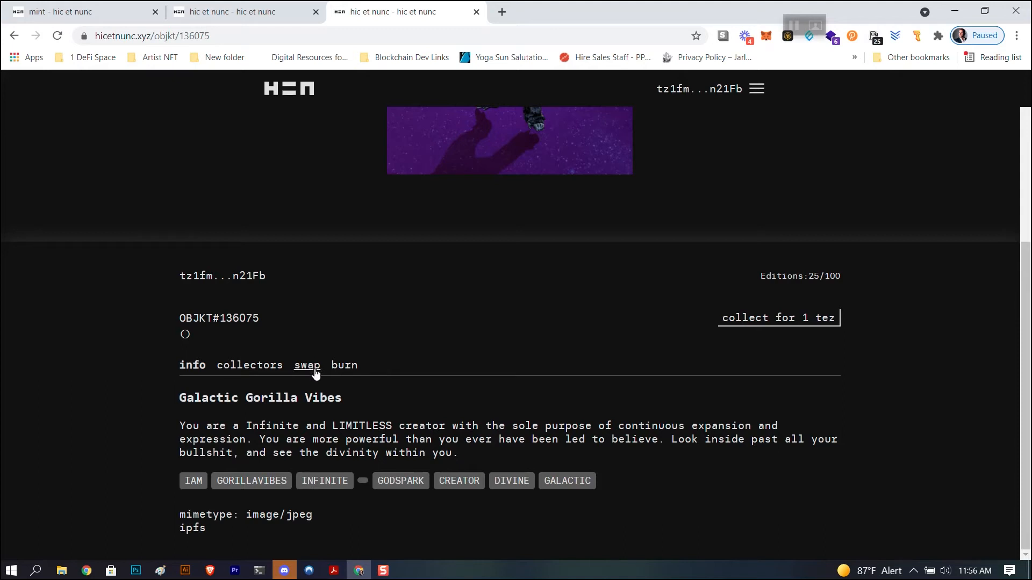
Fill the swap form with 10 editions and a price of 0, triggering the giveaway warning.
{"action": "left_click", "coordinate": [307, 366]}
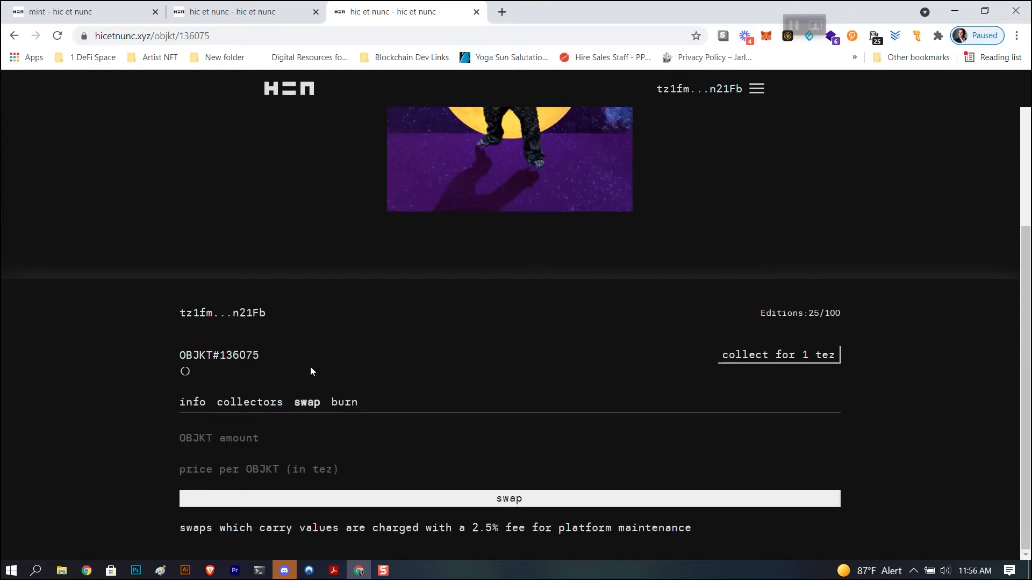
{"action": "mouse_move", "coordinate": [264, 459]}
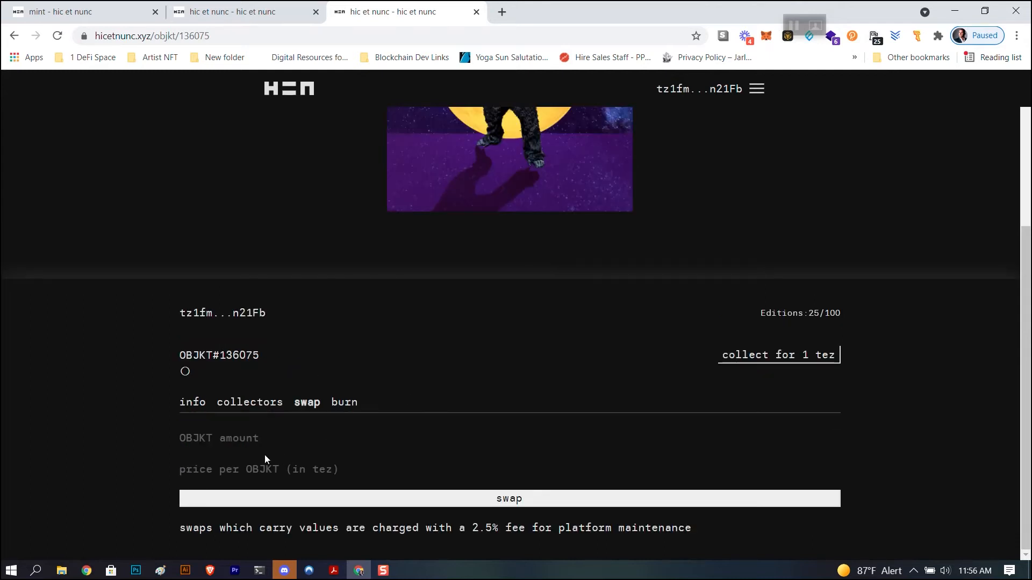
{"action": "left_click", "coordinate": [263, 437]}
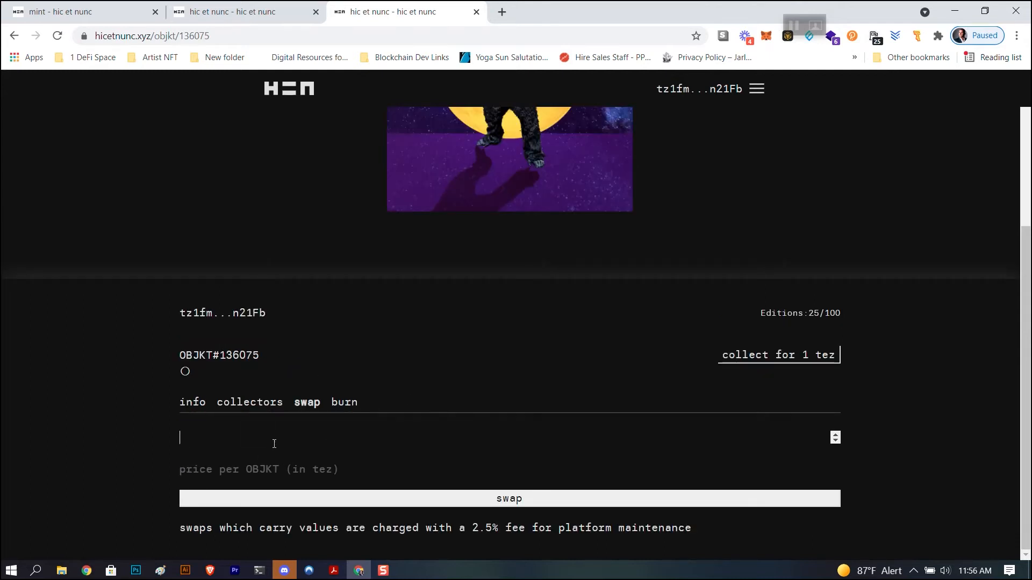
{"action": "mouse_move", "coordinate": [284, 445]}
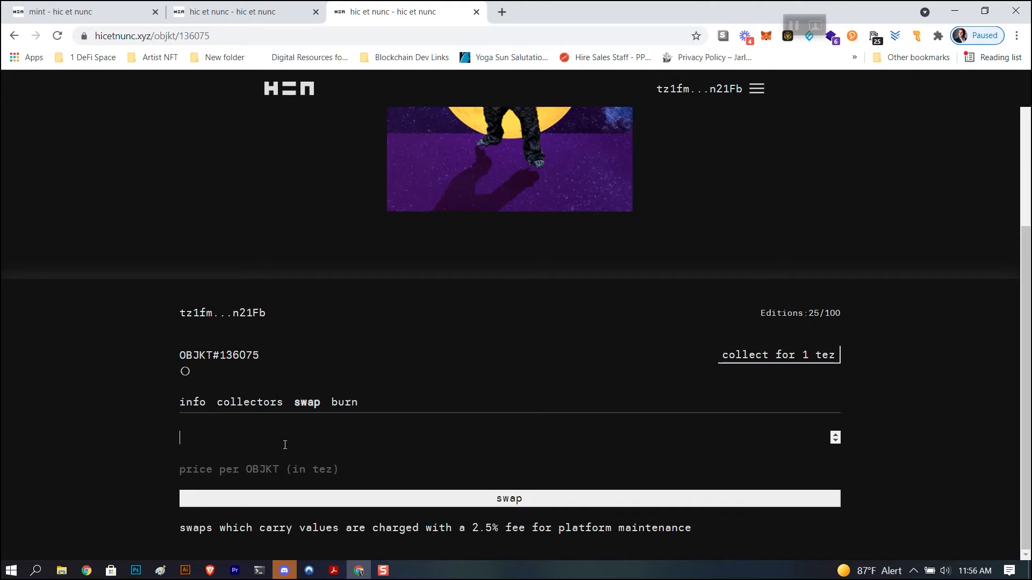
{"action": "type", "text": "10"}
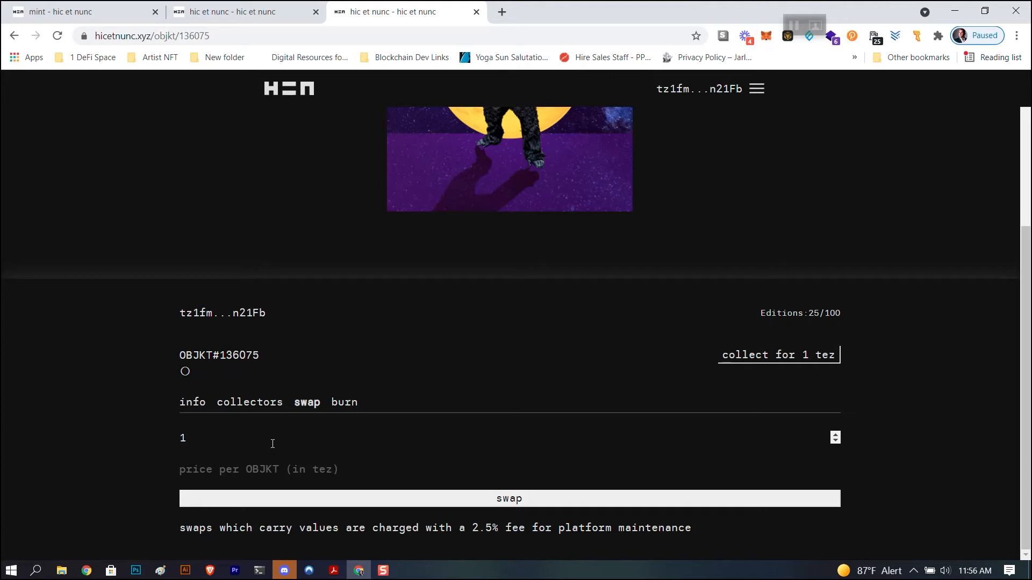
{"action": "type", "text": "0"}
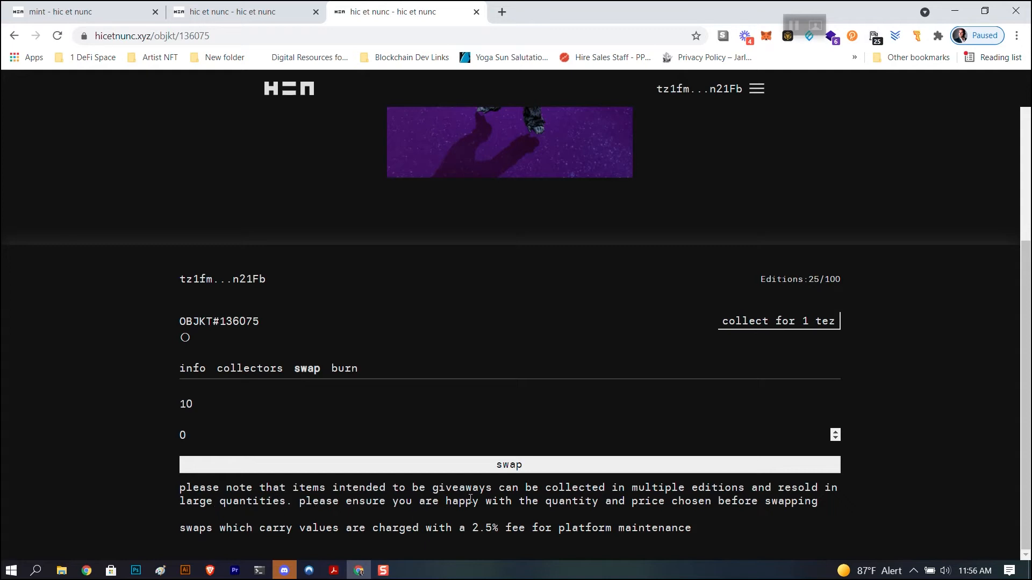
{"action": "mouse_move", "coordinate": [828, 508]}
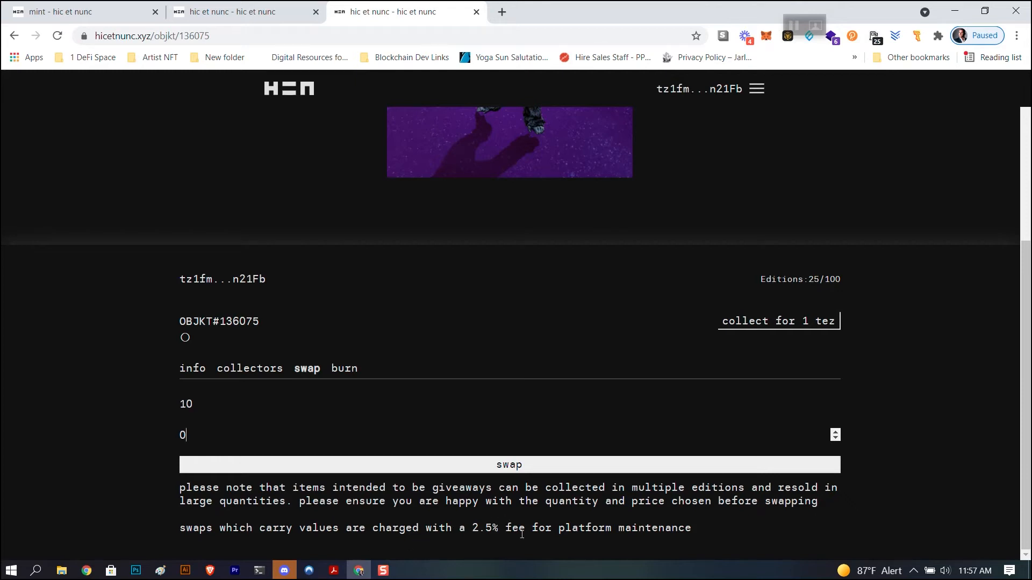
{"action": "mouse_move", "coordinate": [389, 430]}
{"action": "type", "text": "1"}
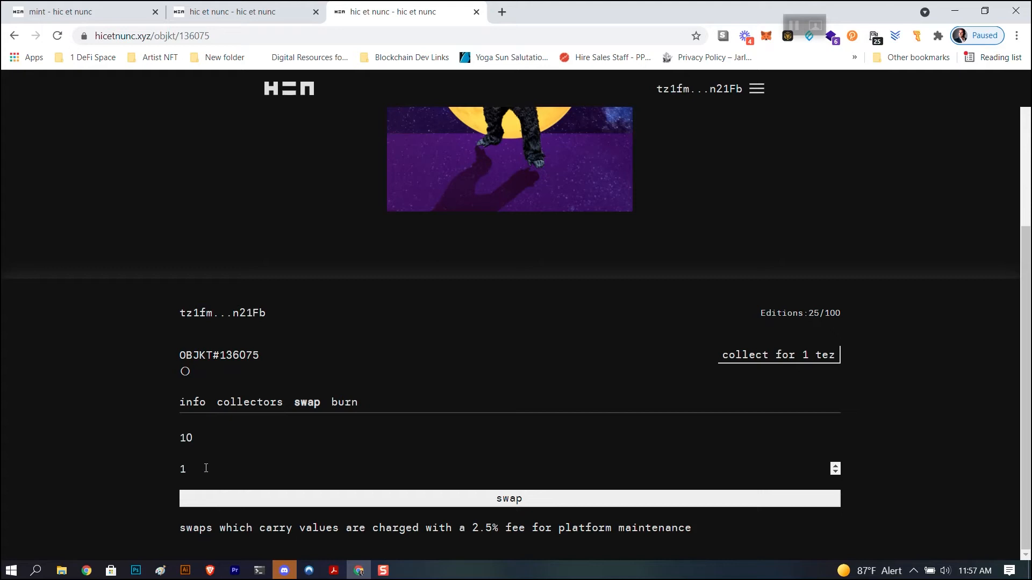
{"action": "mouse_move", "coordinate": [191, 469]}
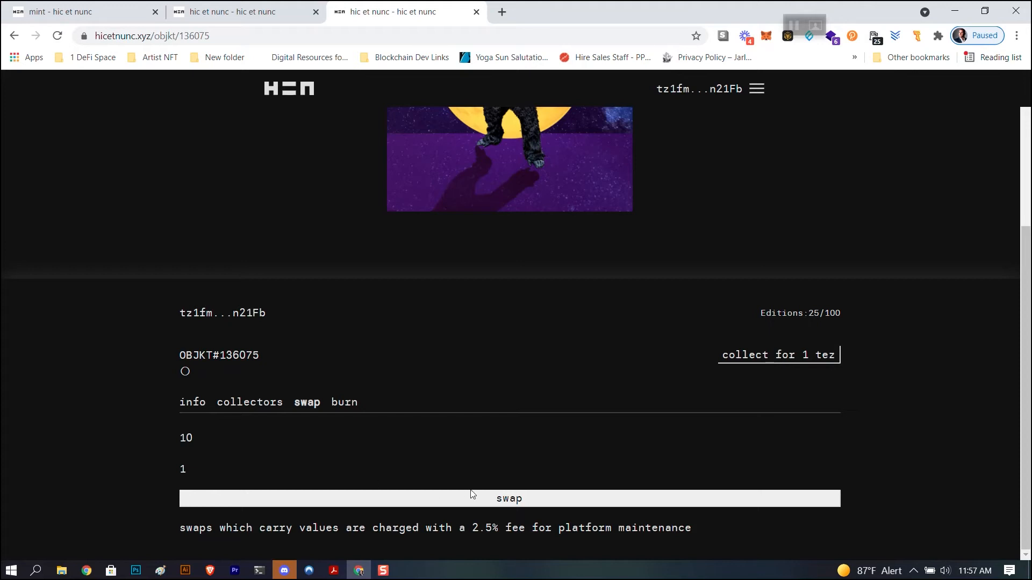
{"action": "mouse_move", "coordinate": [737, 432]}
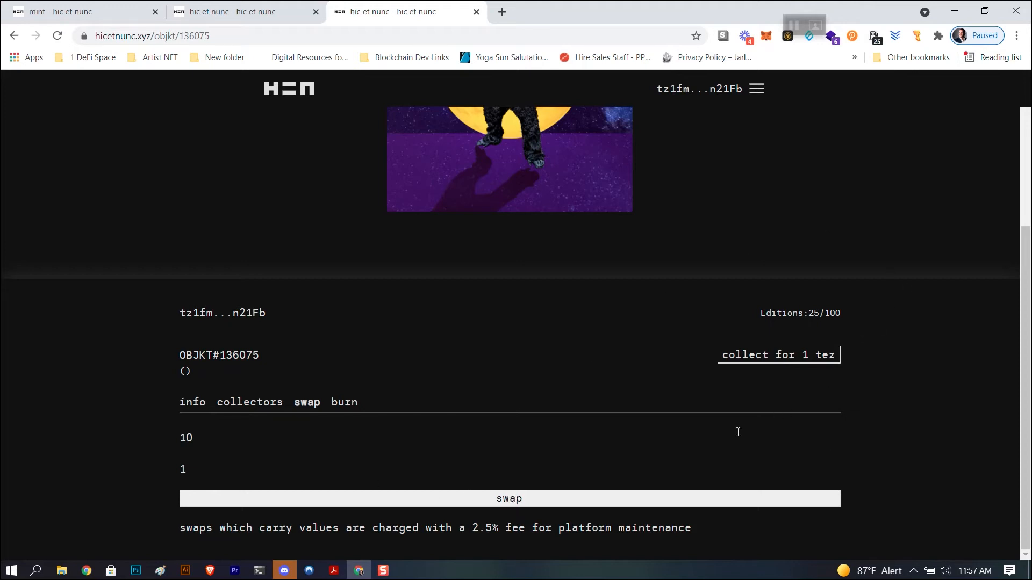
Submit the swap of 10 editions at 1 tez and confirm it in Temple Wallet.
{"action": "left_click", "coordinate": [509, 498]}
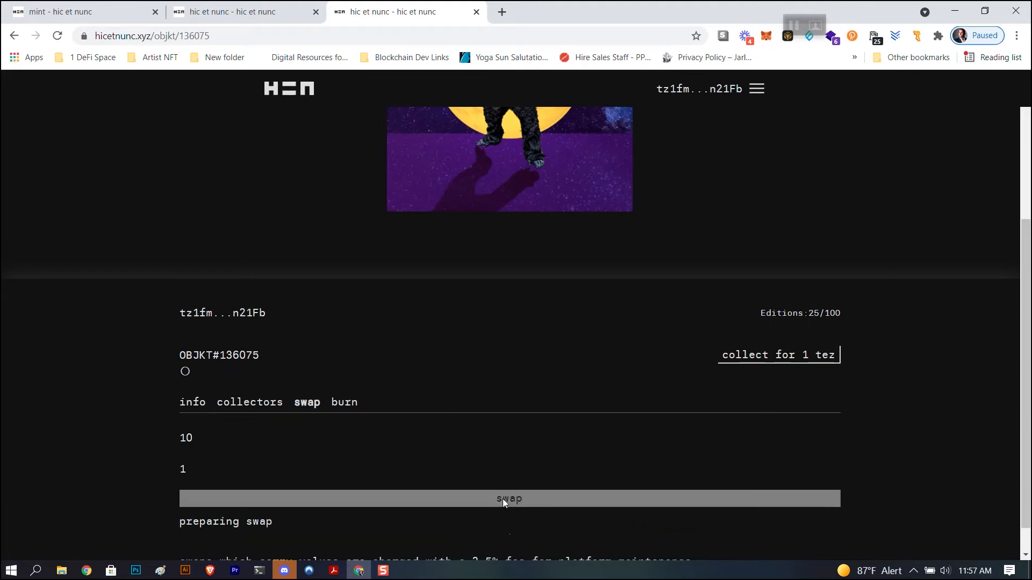
{"action": "left_click", "coordinate": [508, 499]}
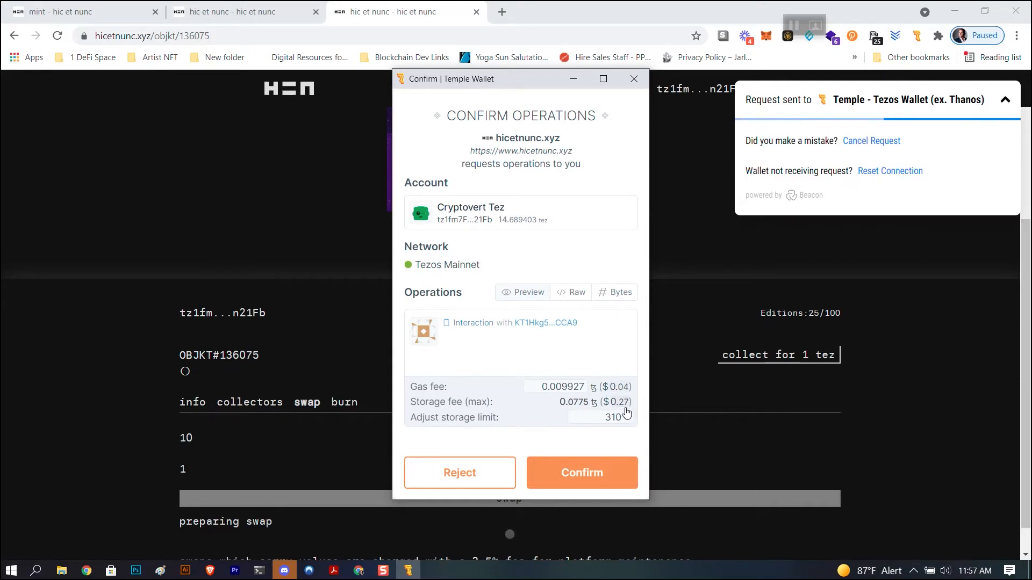
{"action": "left_click", "coordinate": [581, 473]}
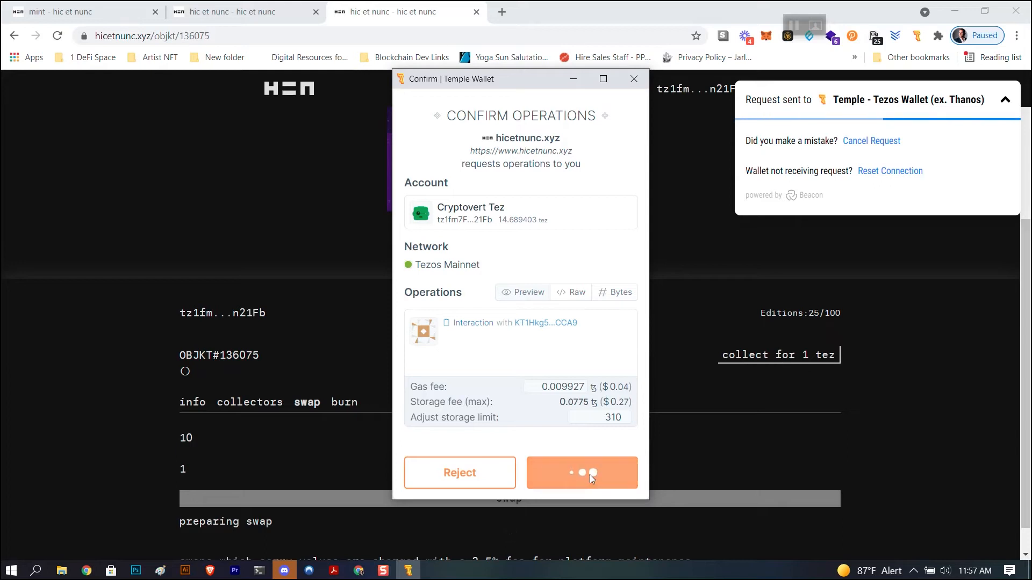
{"action": "left_click", "coordinate": [582, 473]}
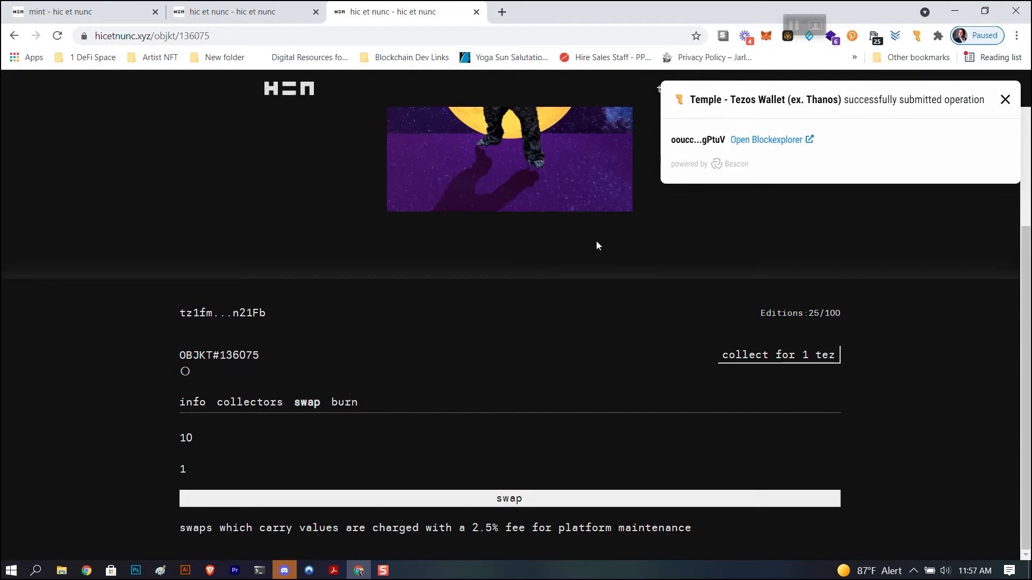
{"action": "mouse_move", "coordinate": [768, 166]}
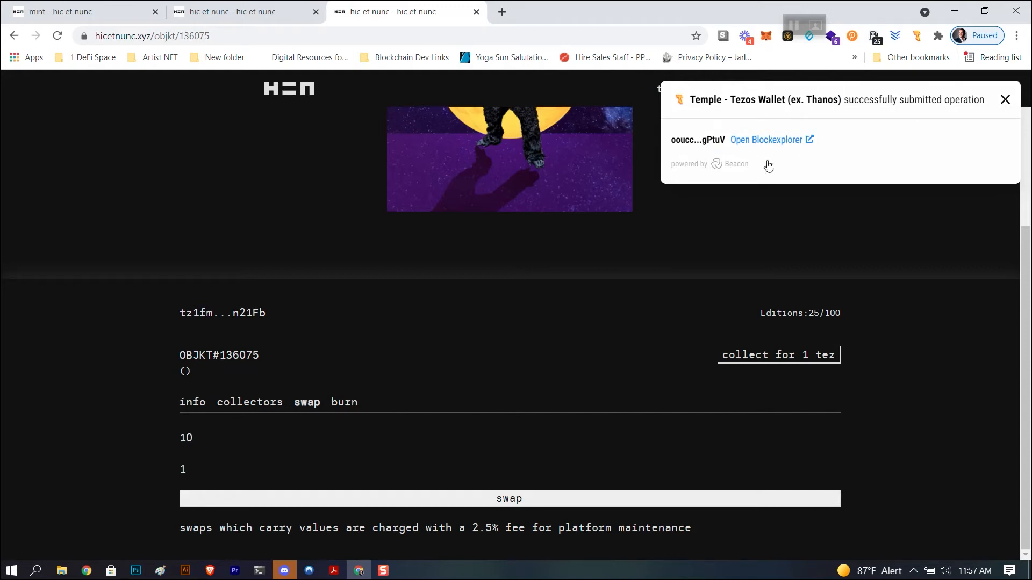
{"action": "left_click", "coordinate": [1004, 99]}
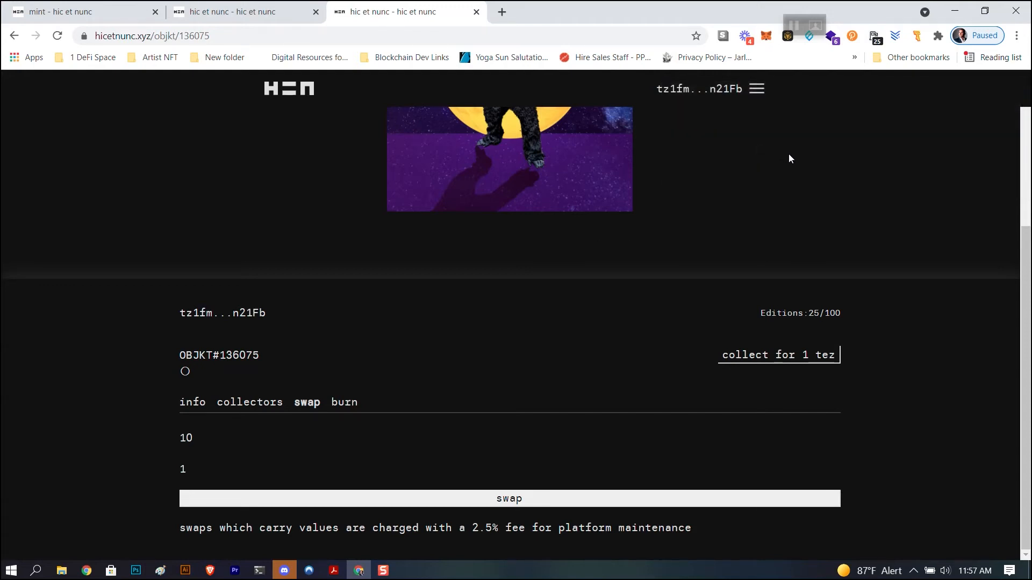
{"action": "mouse_move", "coordinate": [562, 438]}
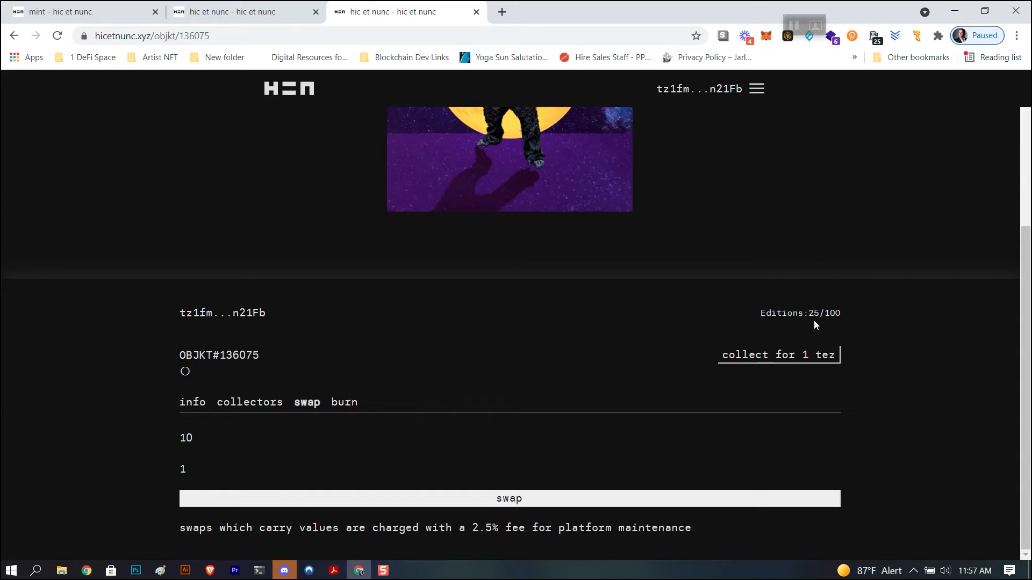
{"action": "mouse_move", "coordinate": [813, 313]}
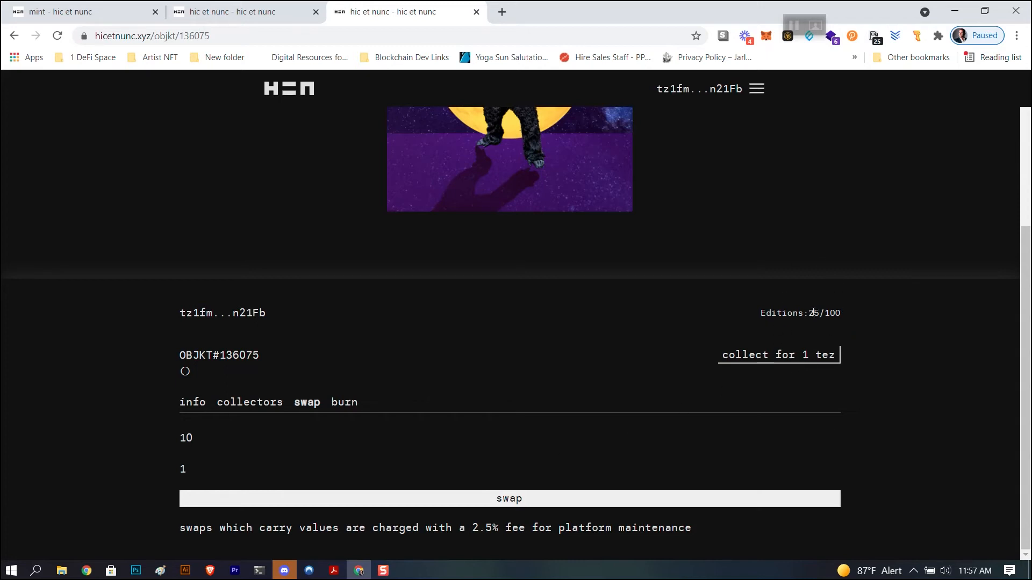
{"action": "mouse_move", "coordinate": [845, 325]}
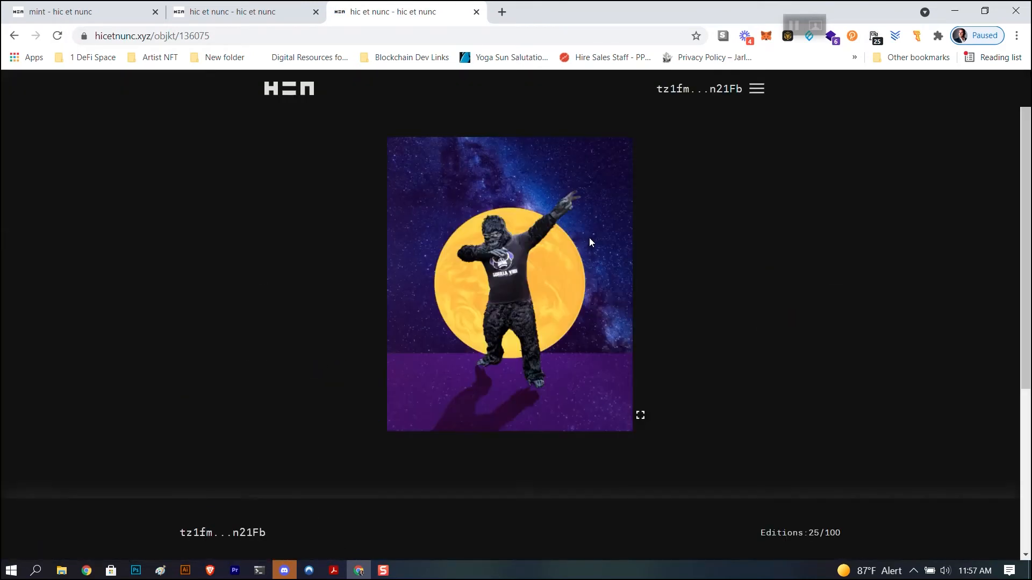
Review the OBJKT#136075 page now offering collect for 1 tez.
{"action": "scroll", "scroll_direction": "down", "scroll_amount": 3}
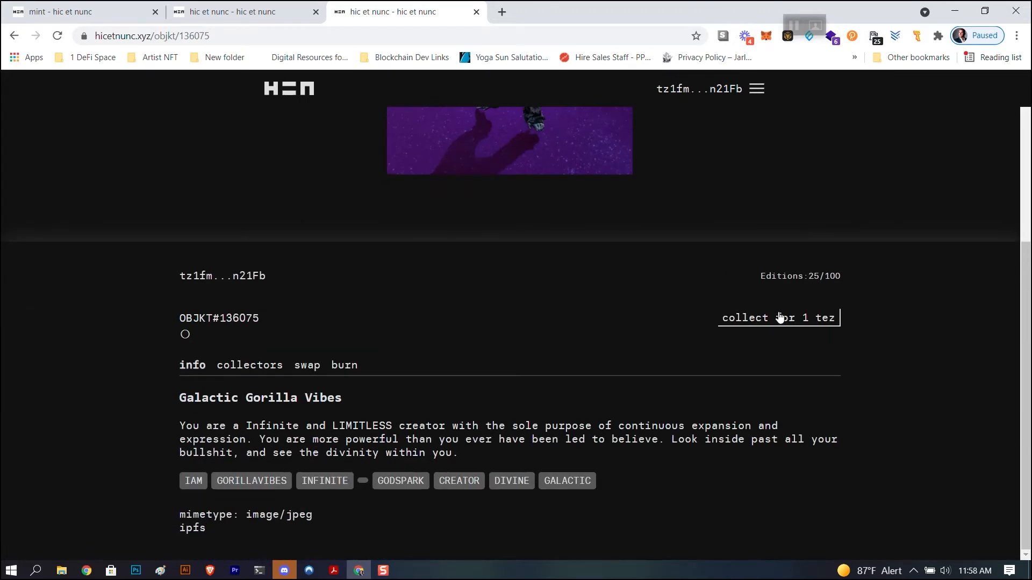
{"action": "mouse_move", "coordinate": [729, 329]}
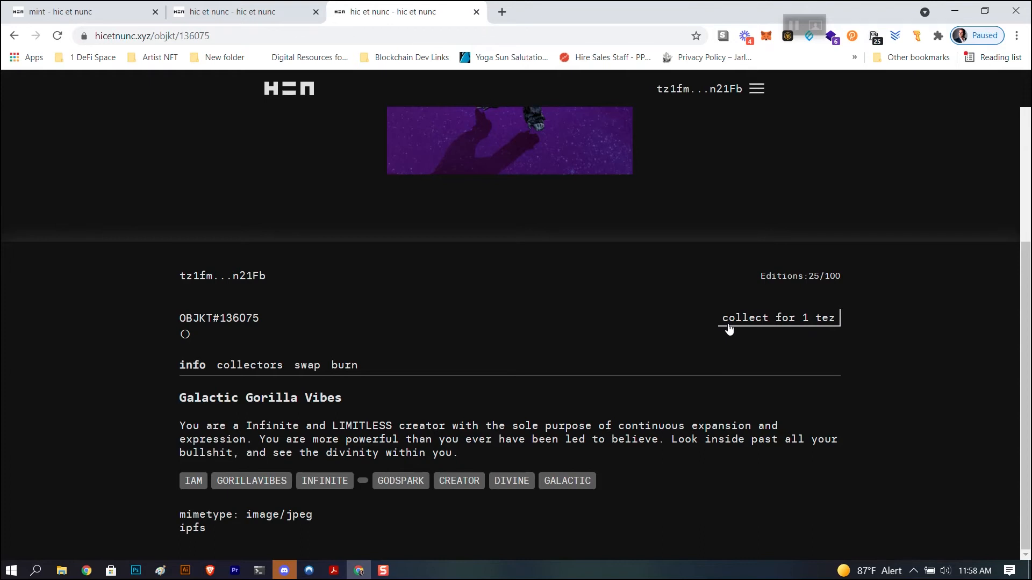
{"action": "mouse_move", "coordinate": [772, 323]}
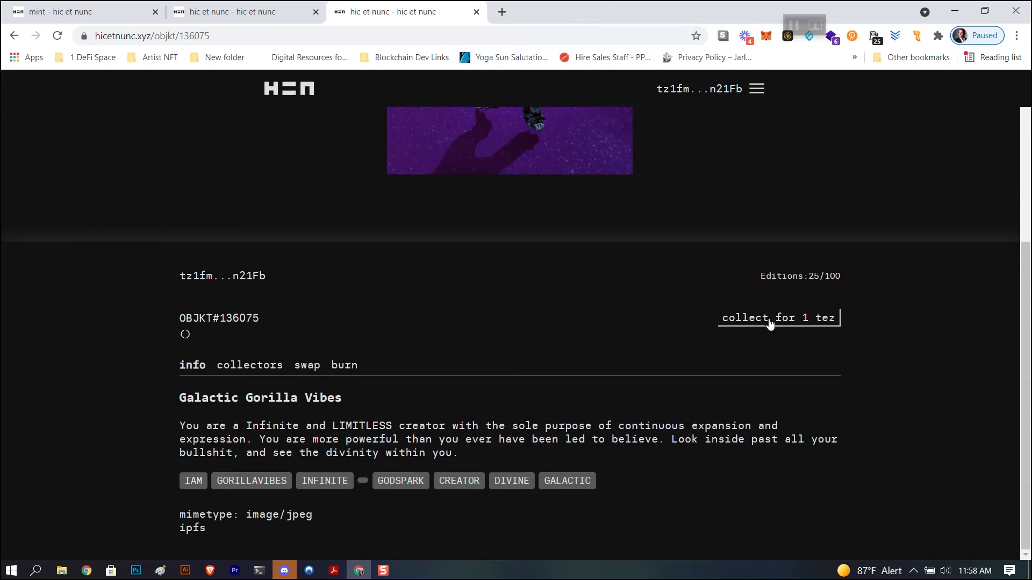
{"action": "scroll", "scroll_direction": "up", "scroll_amount": 3}
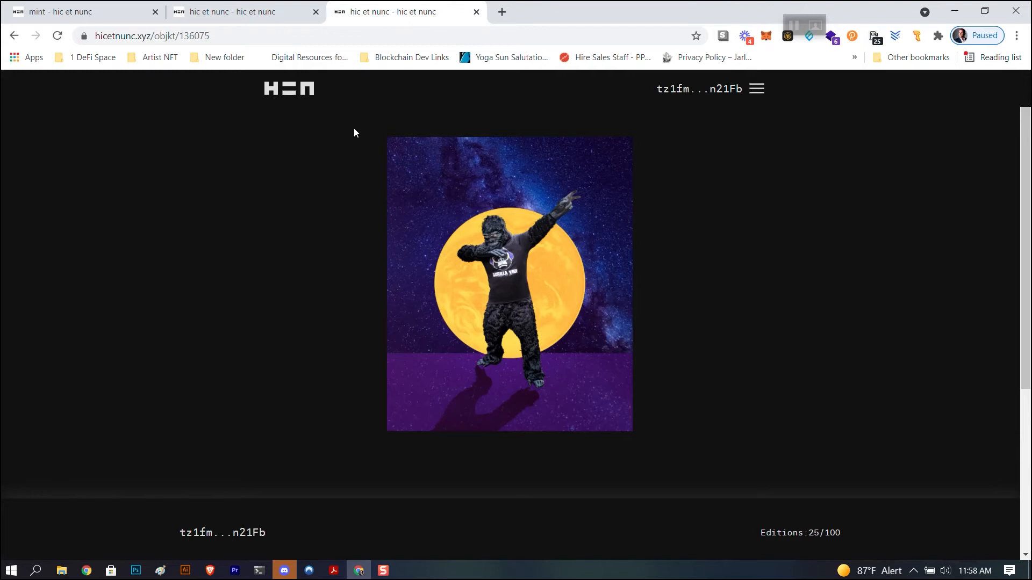
{"action": "mouse_move", "coordinate": [717, 89]}
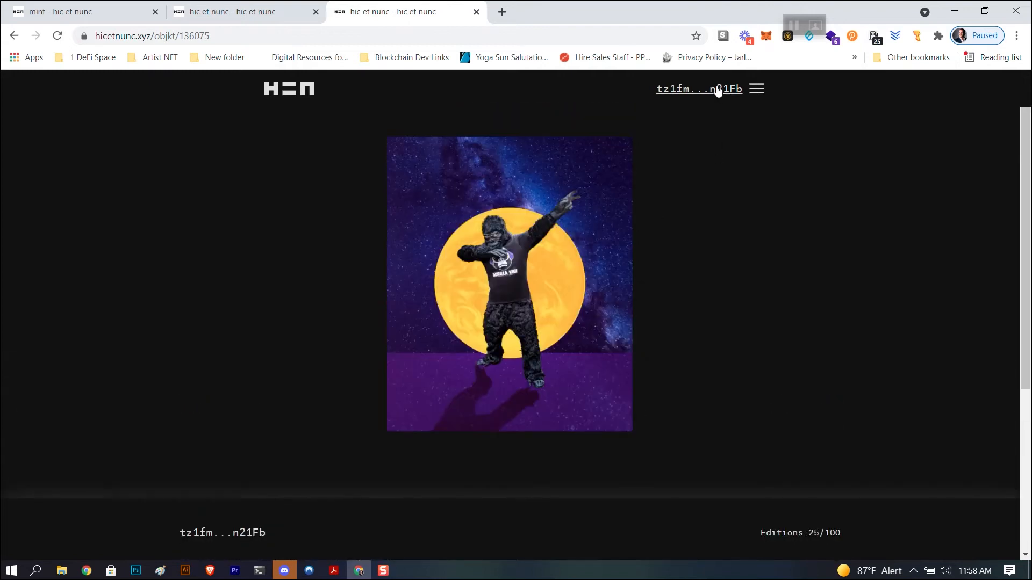
{"action": "scroll", "scroll_direction": "down", "scroll_amount": 3}
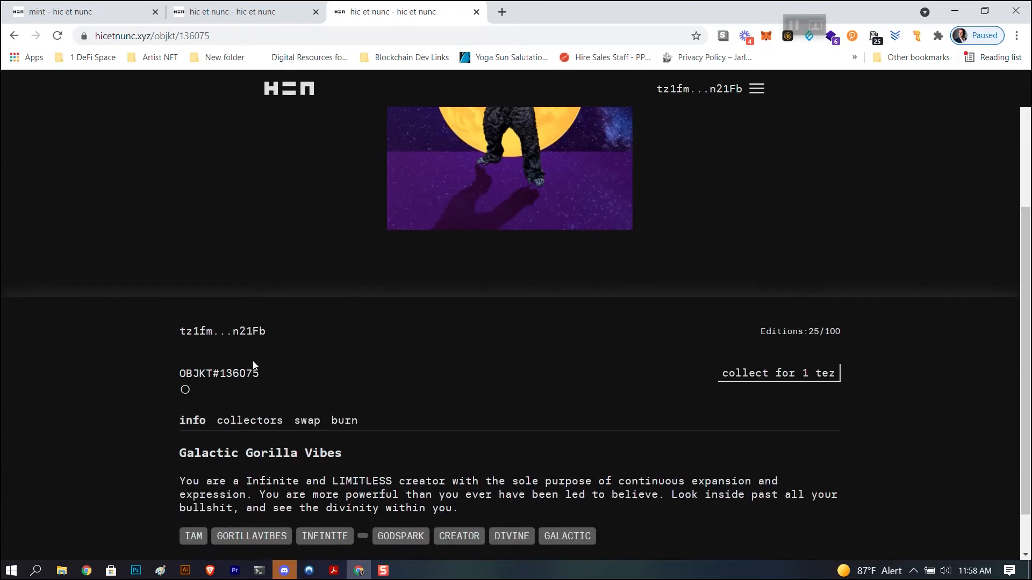
{"action": "mouse_move", "coordinate": [742, 203]}
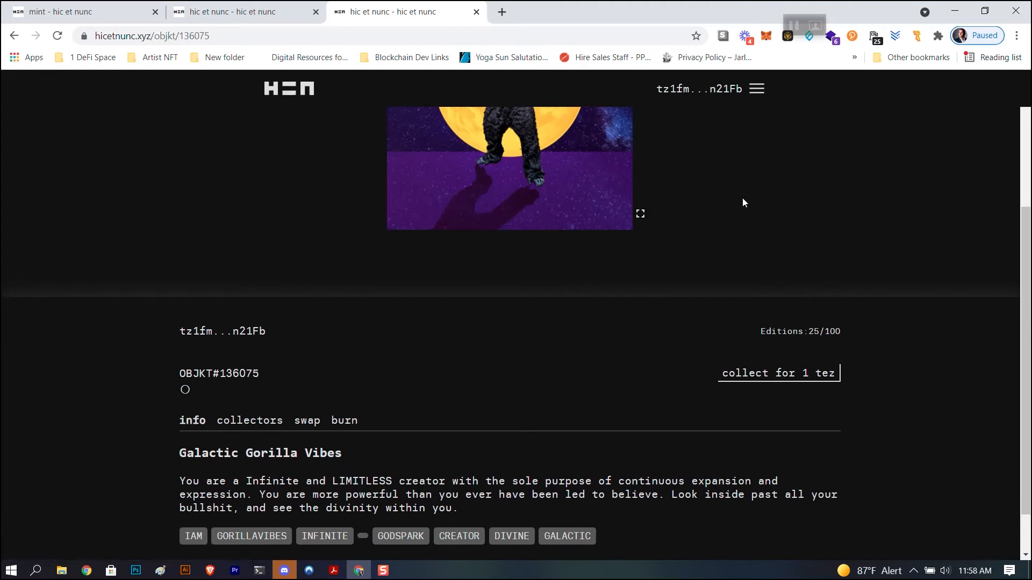
Check the profile with the new creation, then choose 'how do I edit my profile?' in the faq.
{"action": "left_click", "coordinate": [756, 90]}
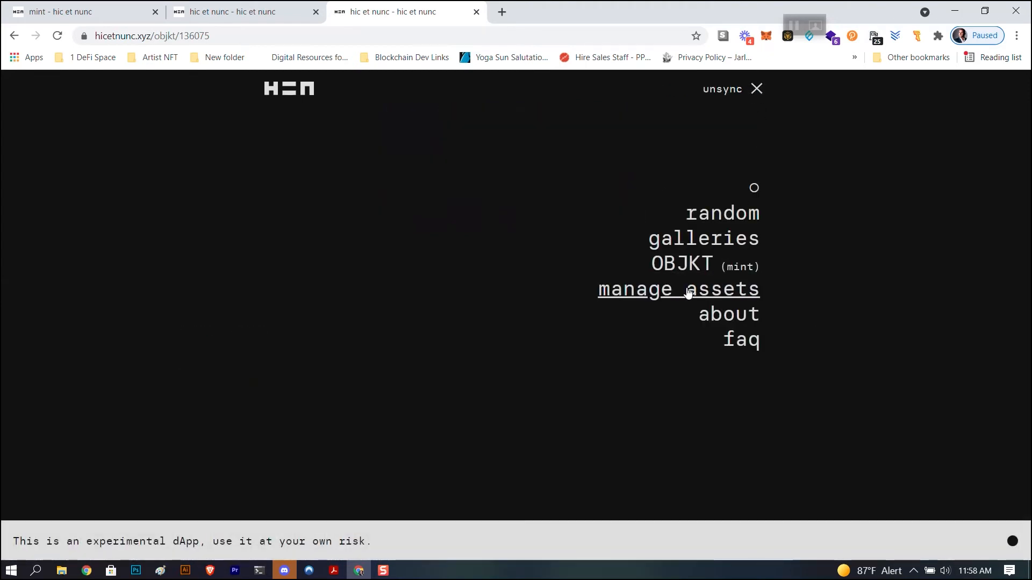
{"action": "left_click", "coordinate": [678, 289]}
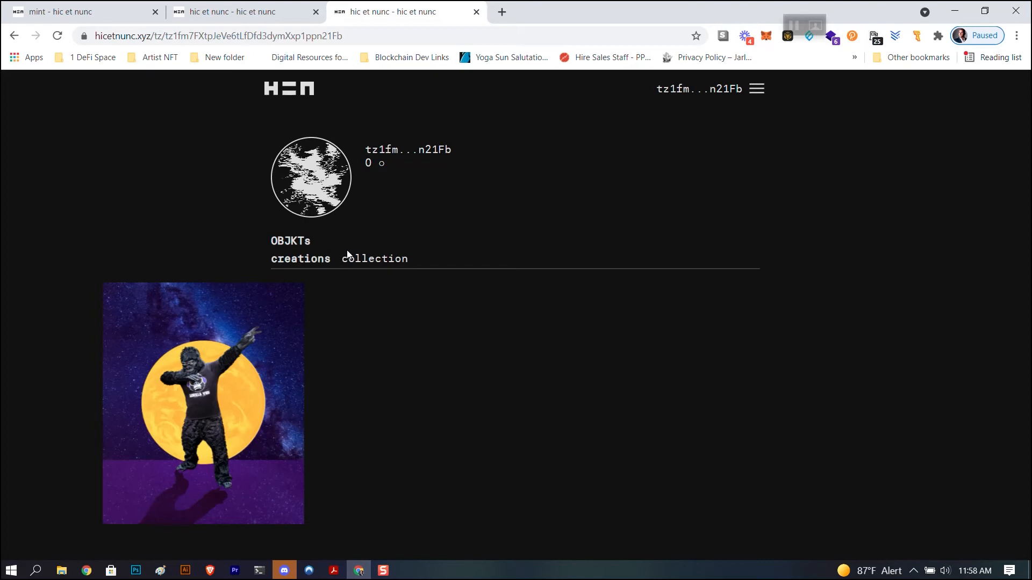
{"action": "mouse_move", "coordinate": [332, 145]}
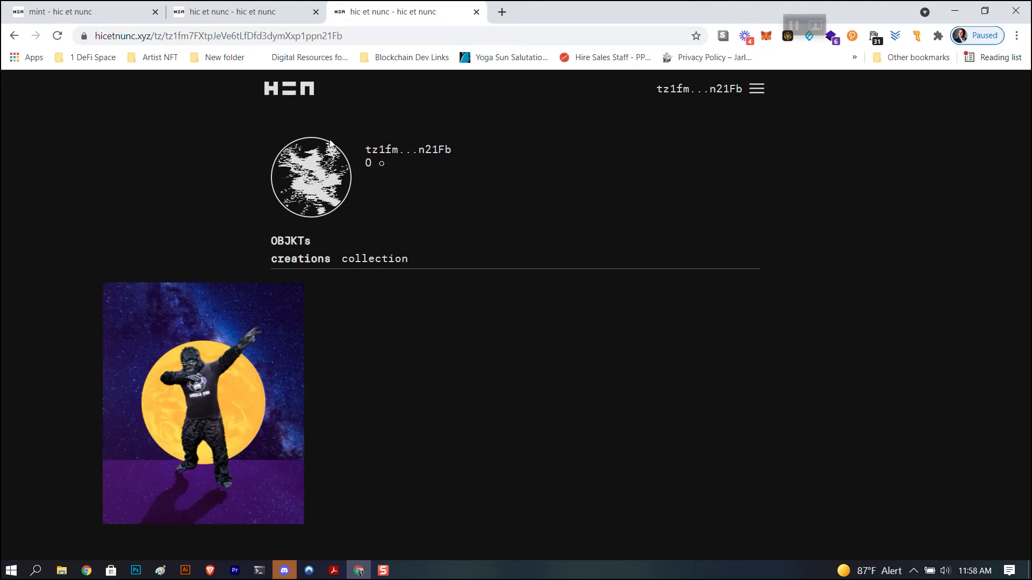
{"action": "mouse_move", "coordinate": [333, 196]}
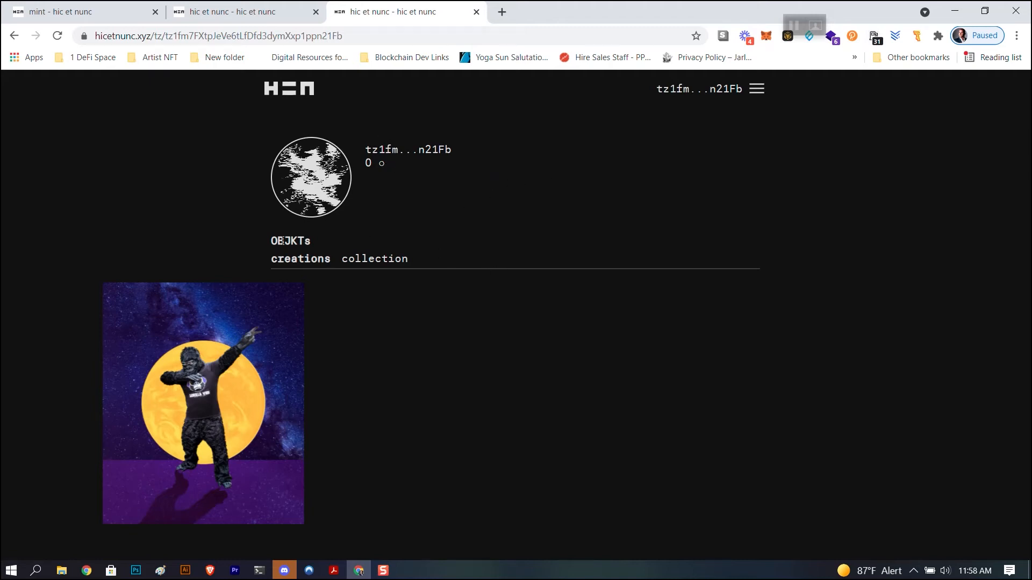
{"action": "mouse_move", "coordinate": [354, 162]}
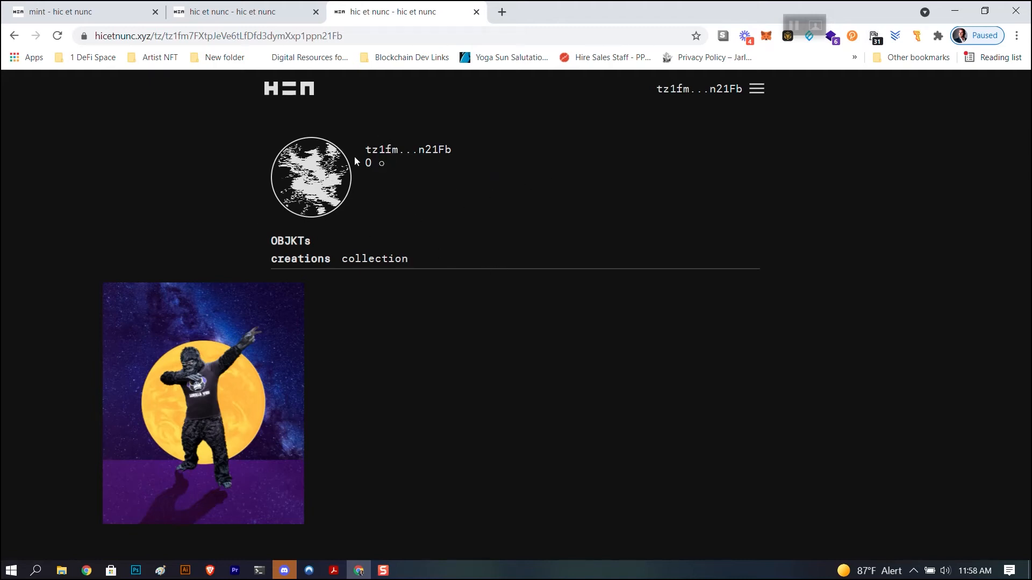
{"action": "mouse_move", "coordinate": [756, 127]}
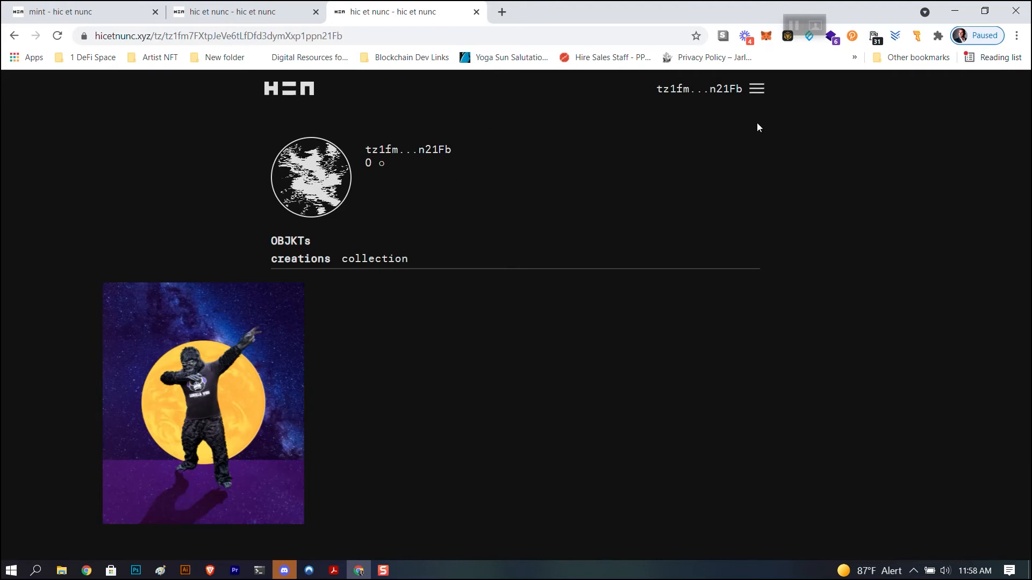
{"action": "left_click", "coordinate": [756, 89]}
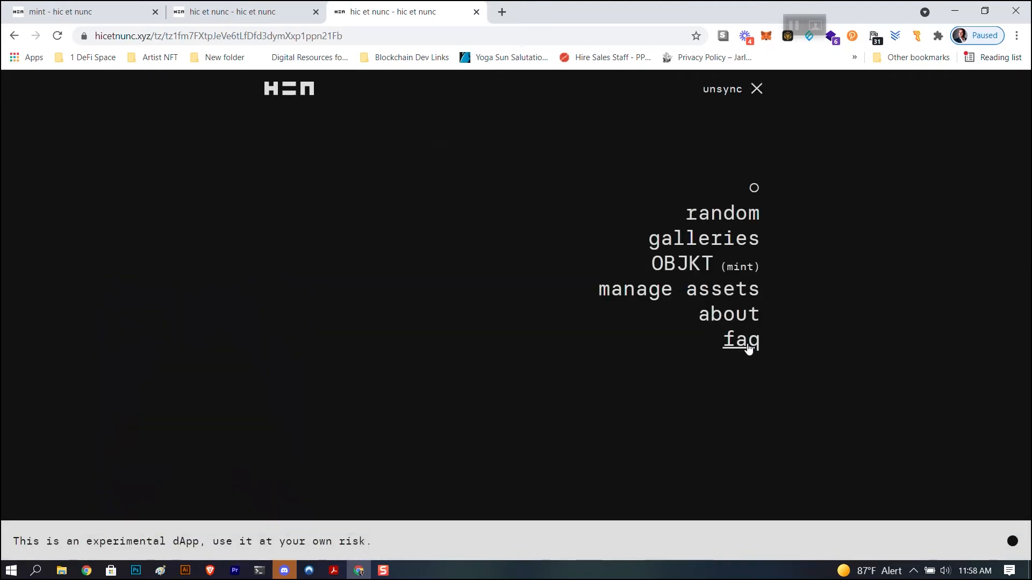
{"action": "left_click", "coordinate": [740, 340]}
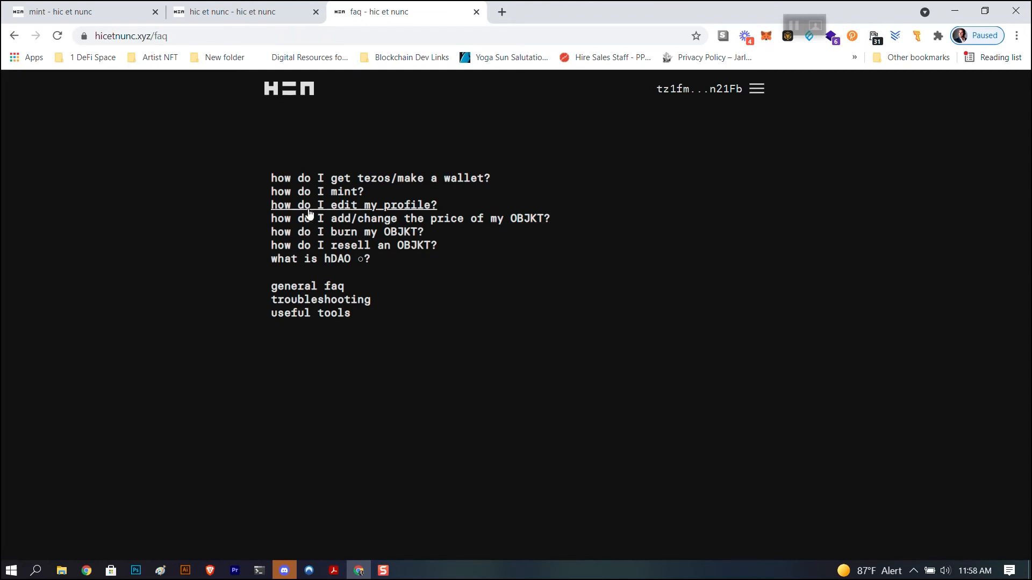
{"action": "left_click", "coordinate": [353, 204]}
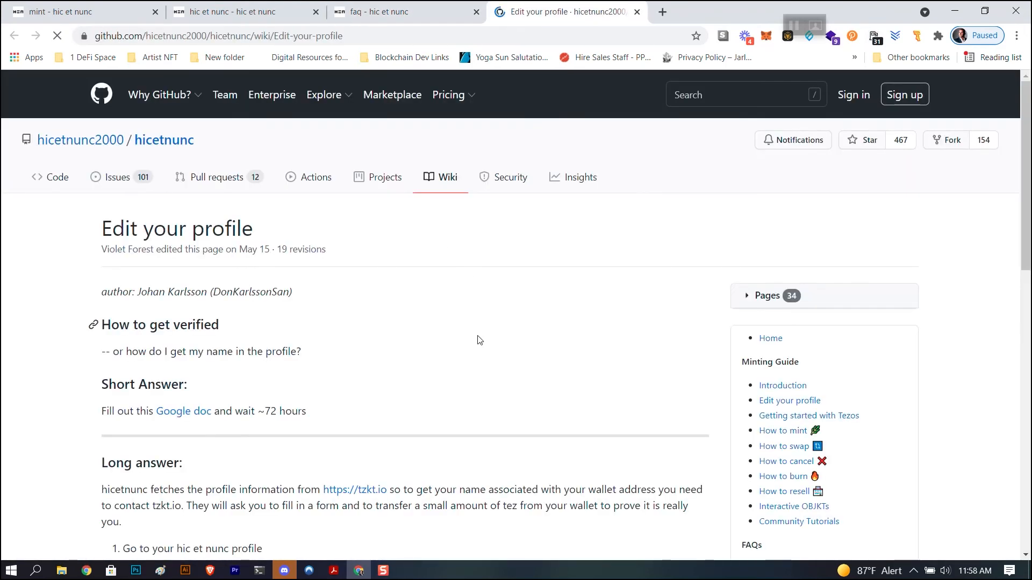
Read the wiki's verification steps and follow the Google doc link to the listing form.
{"action": "scroll", "scroll_direction": "down", "scroll_amount": 3}
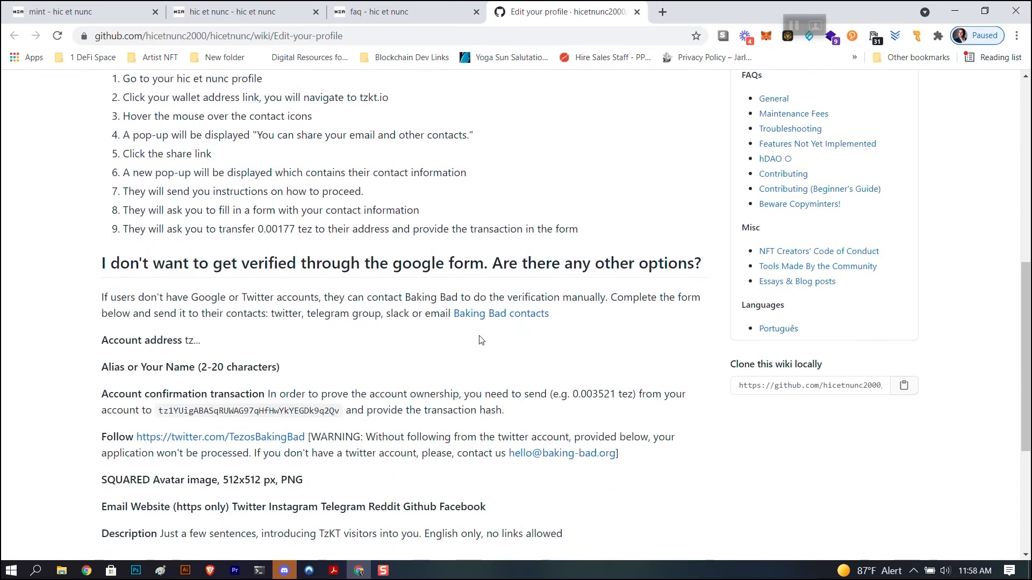
{"action": "scroll", "scroll_direction": "up", "scroll_amount": 3}
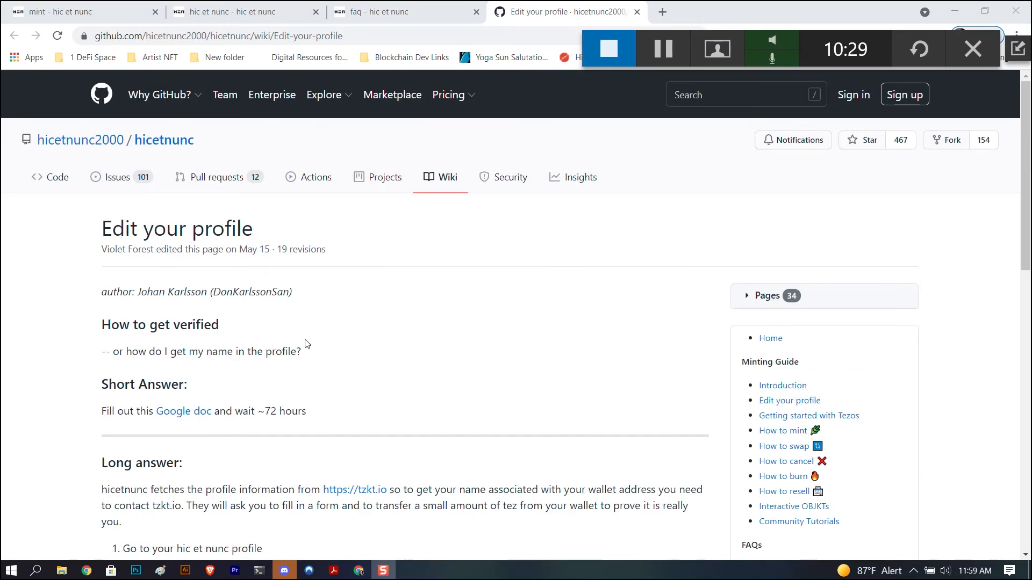
{"action": "scroll", "scroll_direction": "down", "scroll_amount": 3}
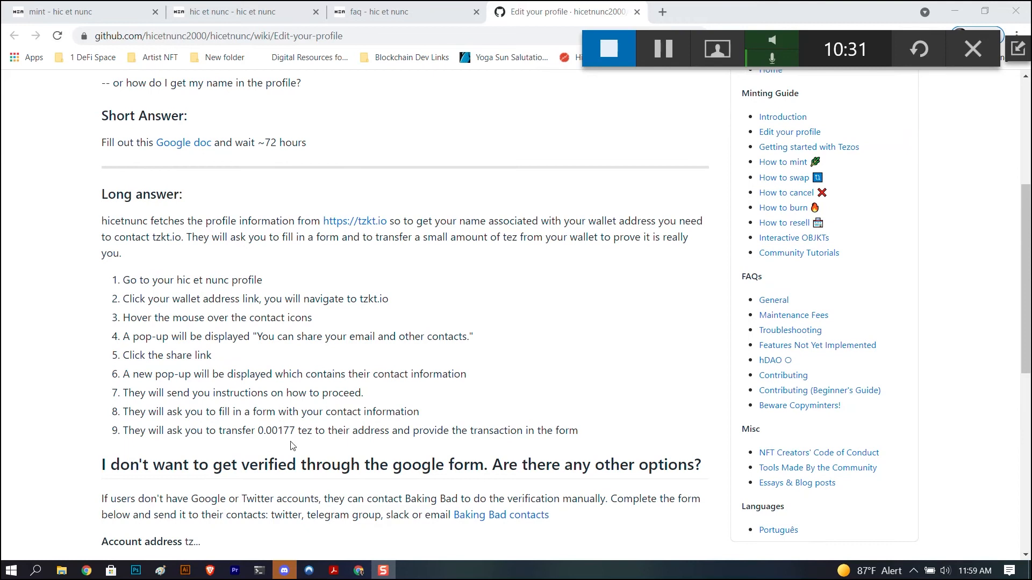
{"action": "scroll", "scroll_direction": "down", "scroll_amount": 3}
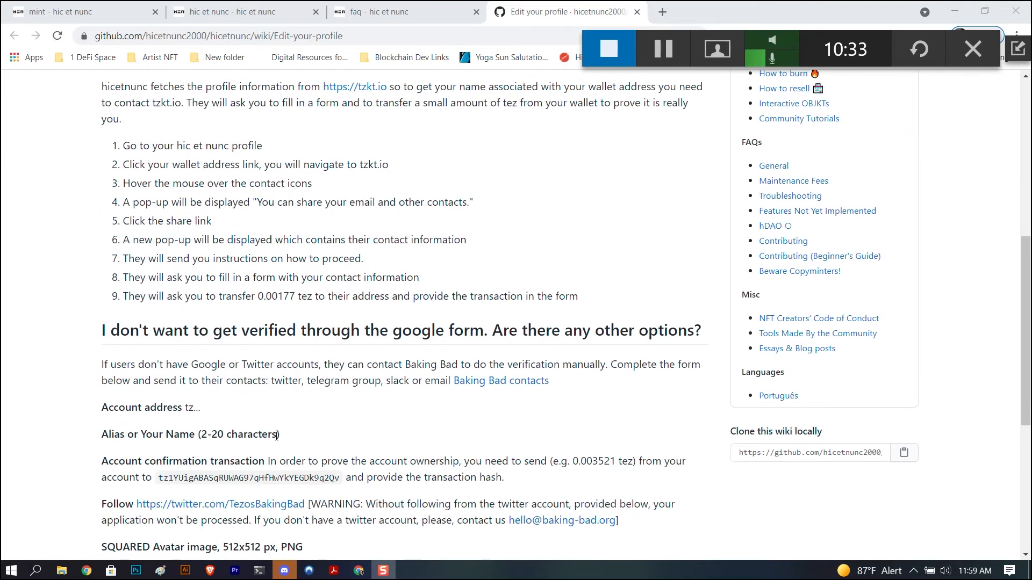
{"action": "scroll", "scroll_direction": "up", "scroll_amount": 3}
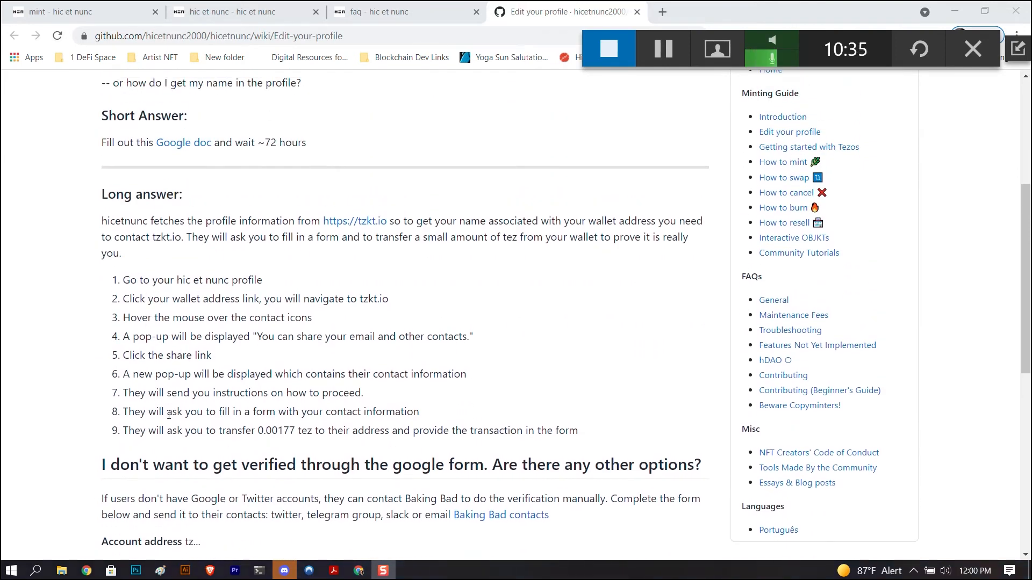
{"action": "scroll", "scroll_direction": "up", "scroll_amount": 3}
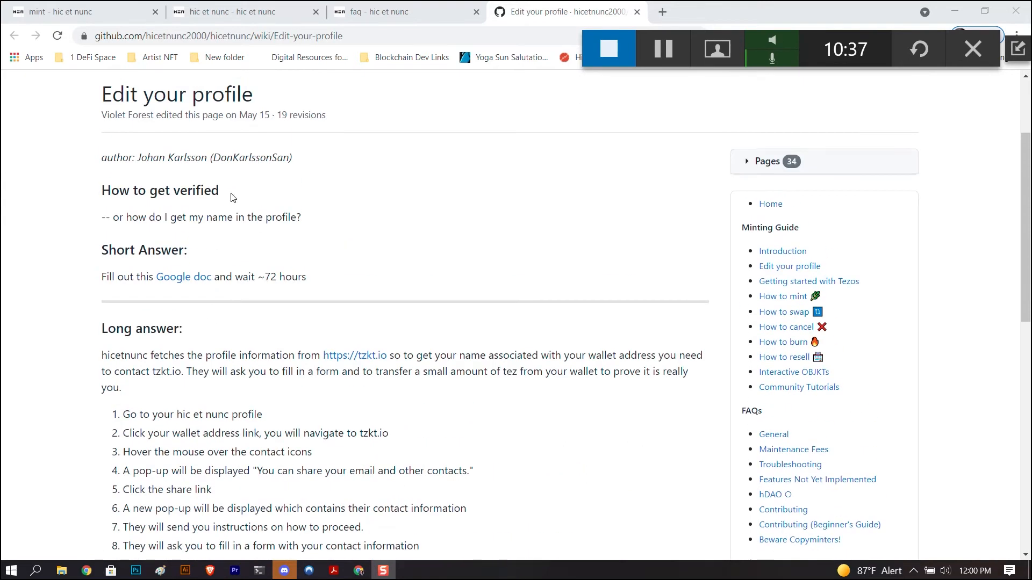
{"action": "scroll", "scroll_direction": "up", "scroll_amount": 3}
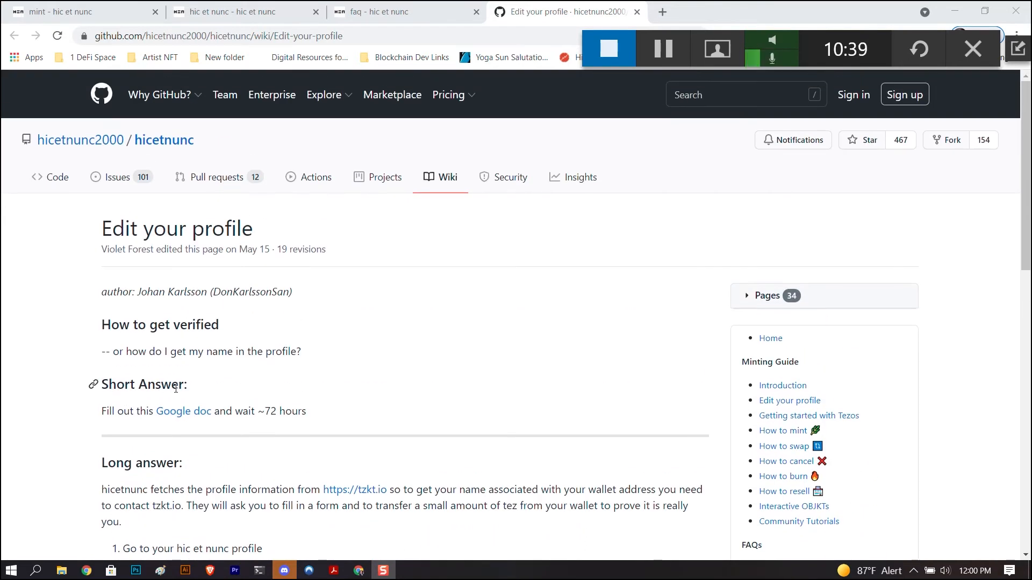
{"action": "left_click", "coordinate": [183, 410]}
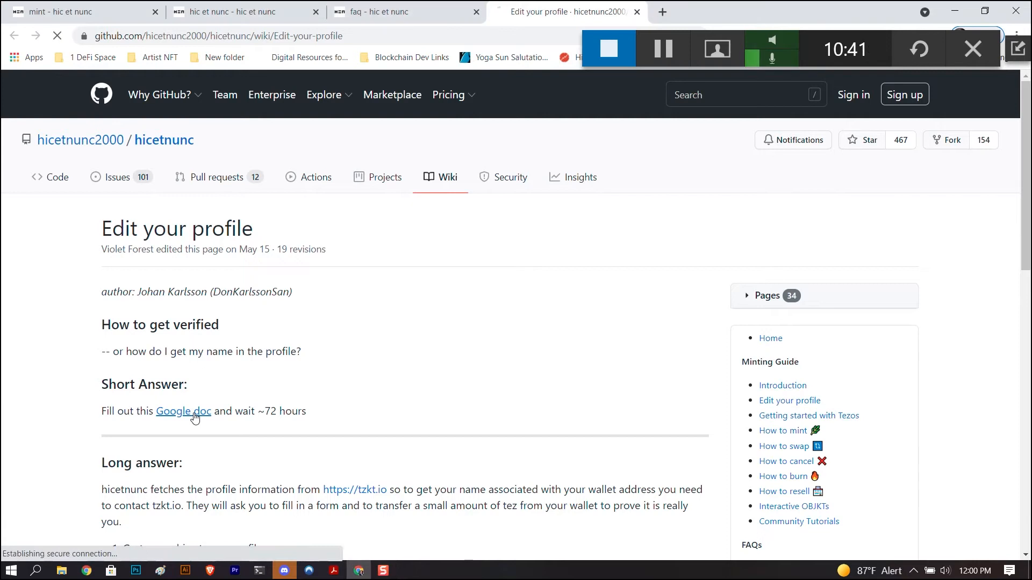
Load the TzKT Listing Application form and bring up the account in TzKT Explorer.
{"action": "left_click", "coordinate": [184, 411]}
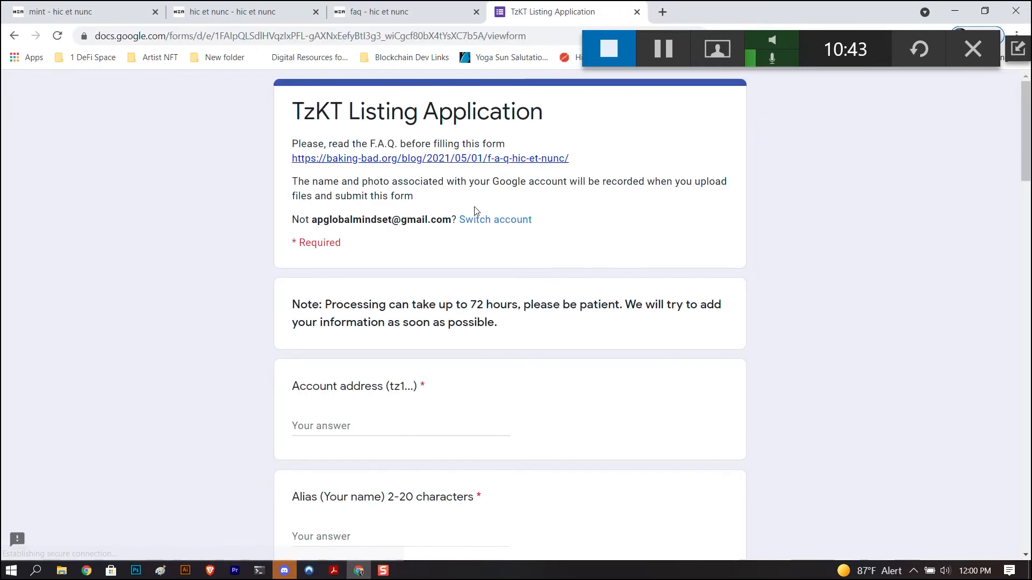
{"action": "scroll", "scroll_direction": "down", "scroll_amount": 3}
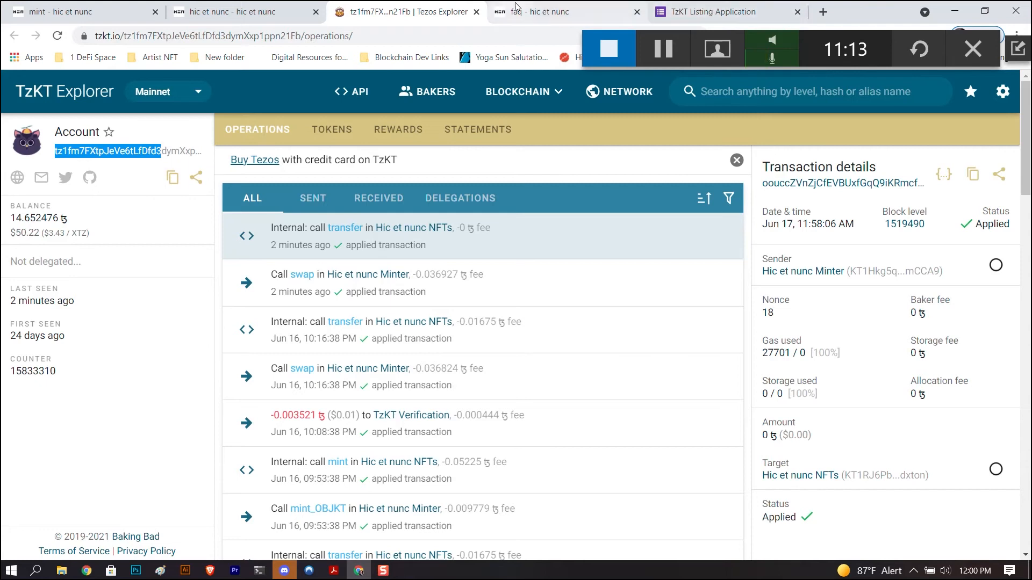
Paste the wallet's tz1fm7FX… address into the required Account address answer.
{"action": "right_click", "coordinate": [356, 291]}
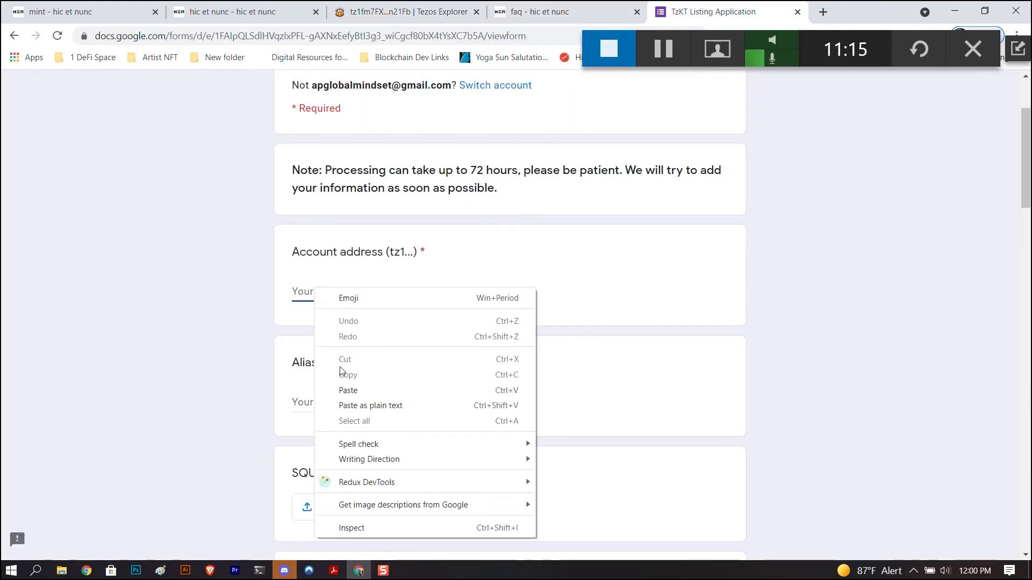
{"action": "left_click", "coordinate": [347, 391]}
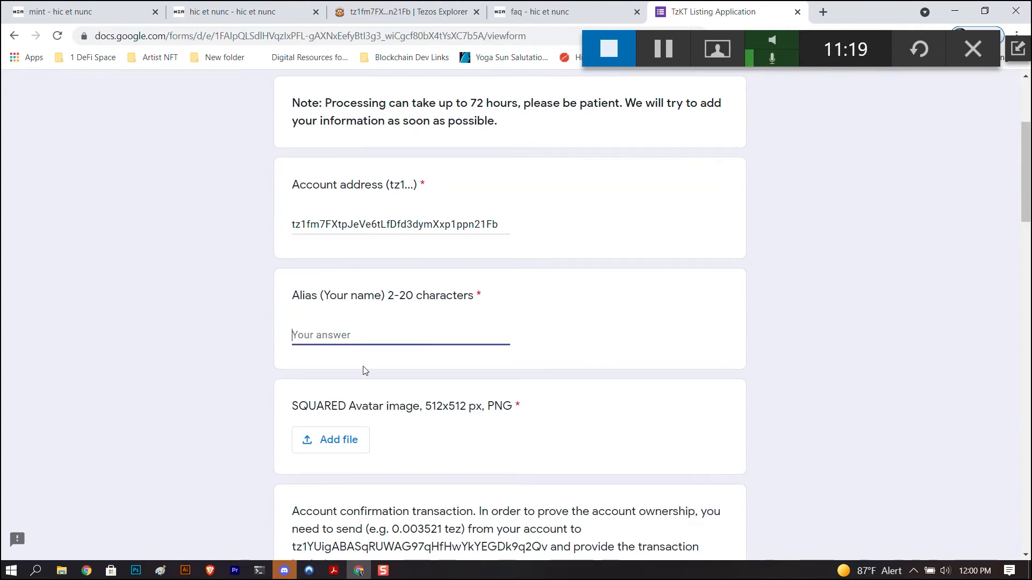
{"action": "scroll", "scroll_direction": "down", "scroll_amount": 3}
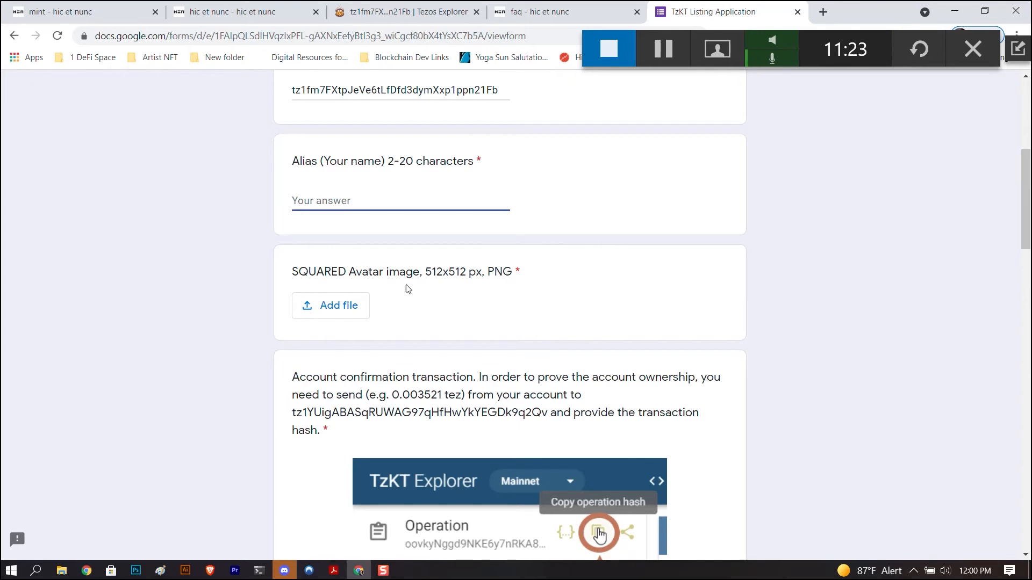
{"action": "mouse_move", "coordinate": [450, 303]}
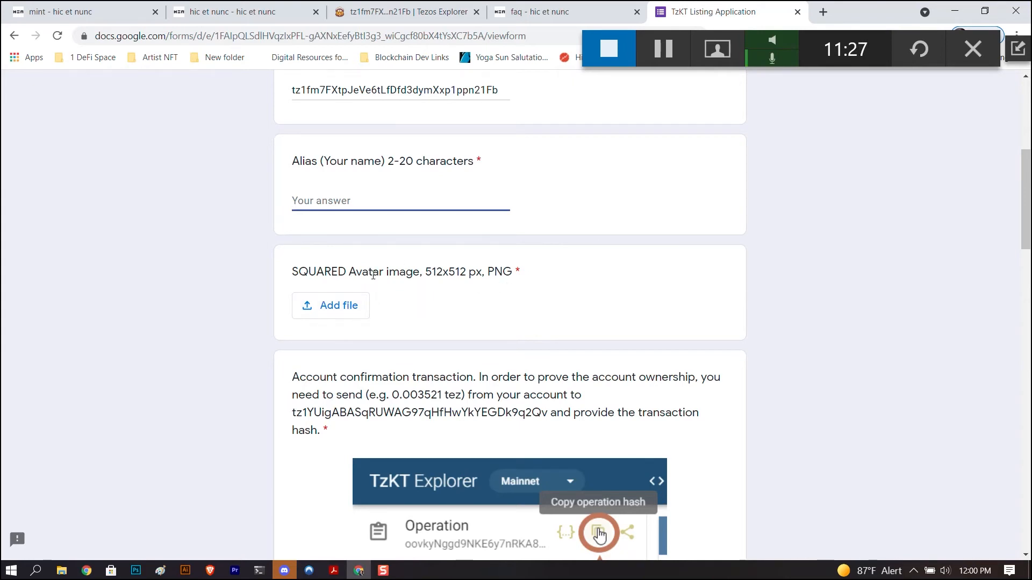
{"action": "scroll", "scroll_direction": "down", "scroll_amount": 3}
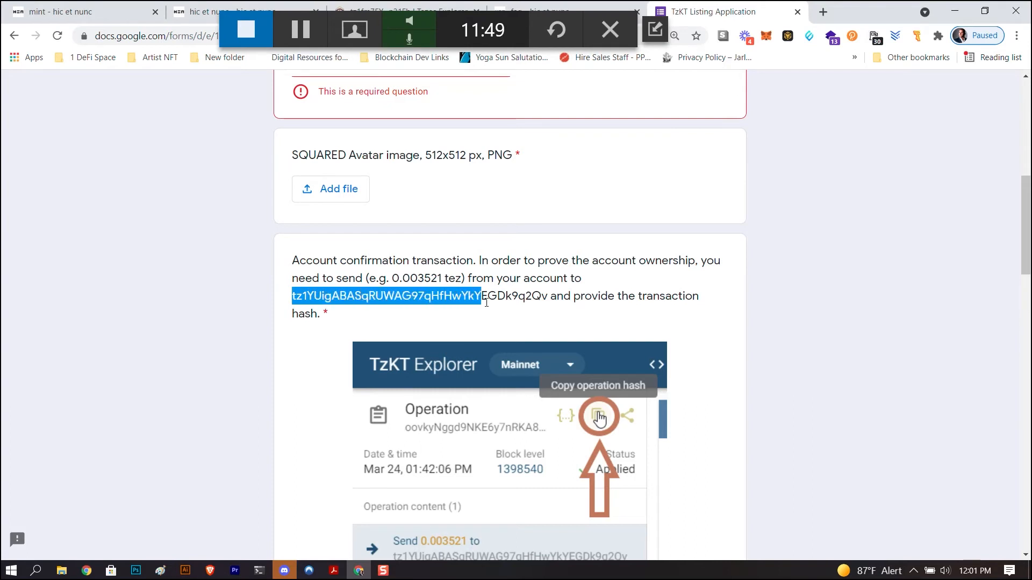
Copy the tz1YUig… verification address and set it as recipient of a Temple Wallet transfer.
{"action": "right_click", "coordinate": [520, 297]}
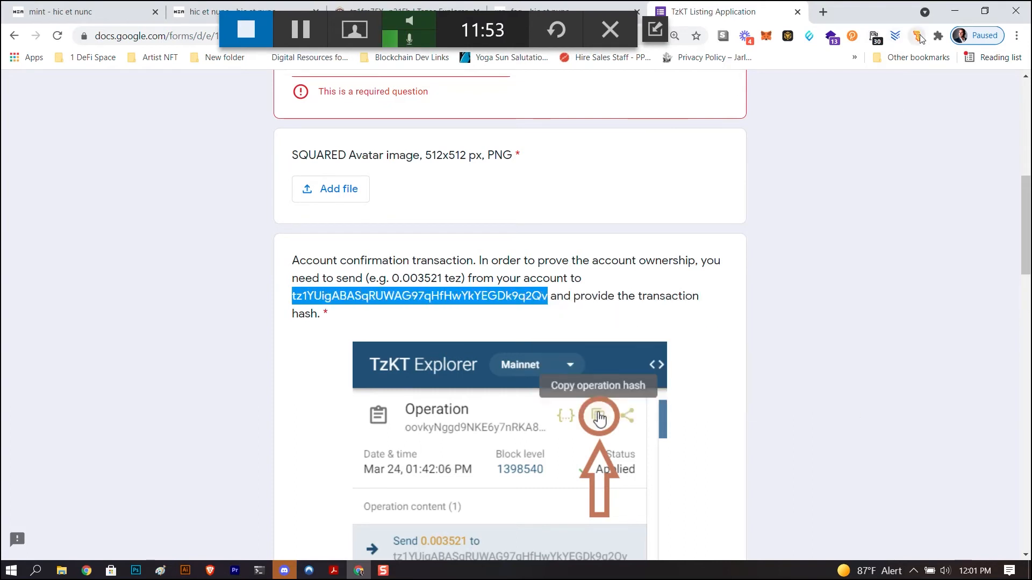
{"action": "left_click", "coordinate": [917, 35]}
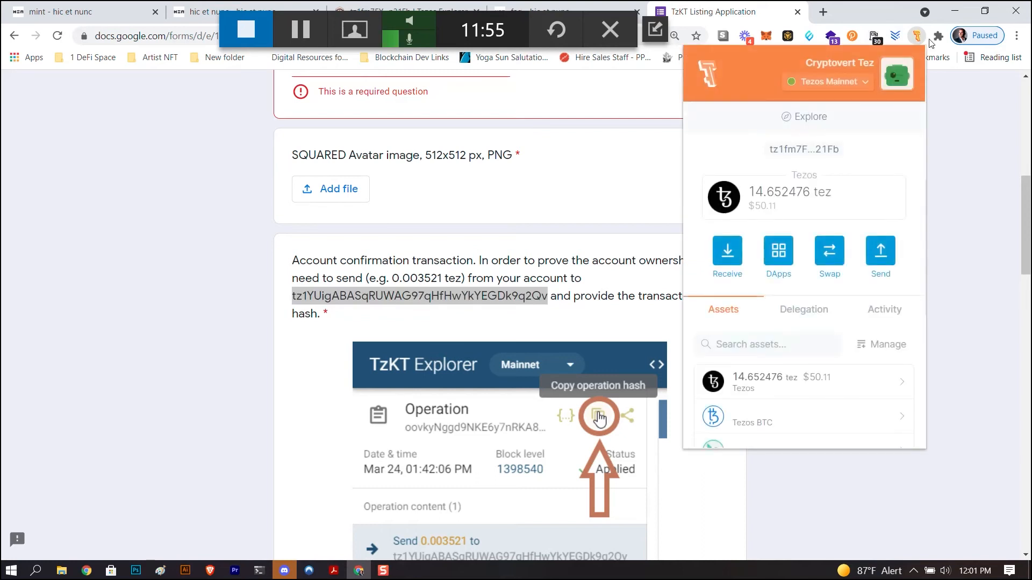
{"action": "left_click", "coordinate": [880, 257]}
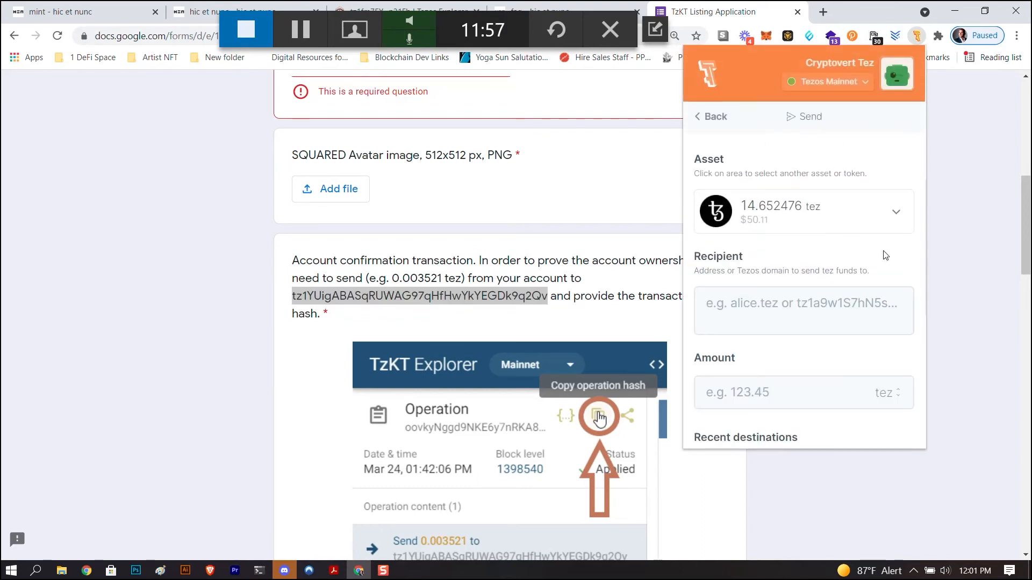
{"action": "right_click", "coordinate": [802, 311]}
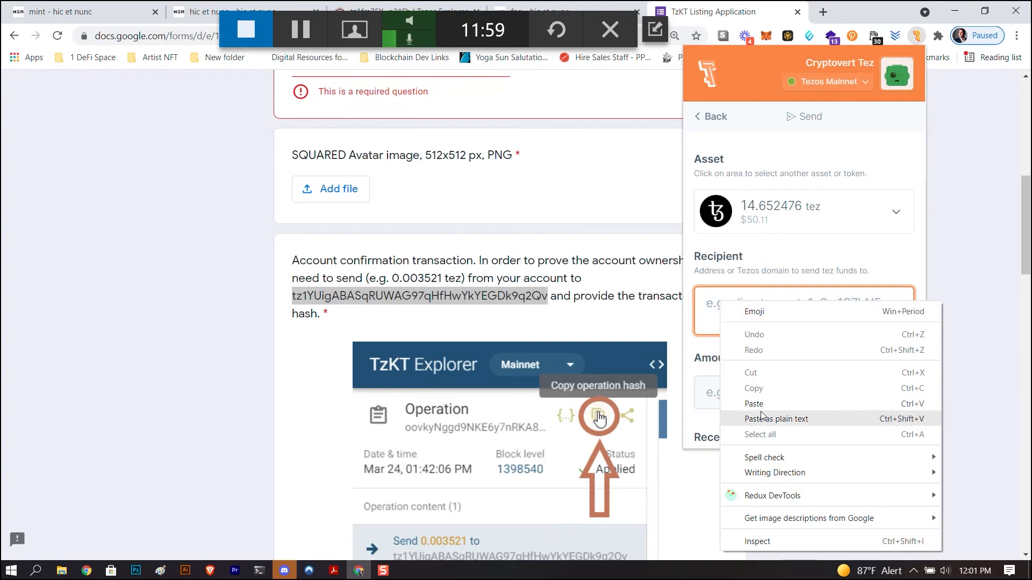
{"action": "left_click", "coordinate": [754, 403]}
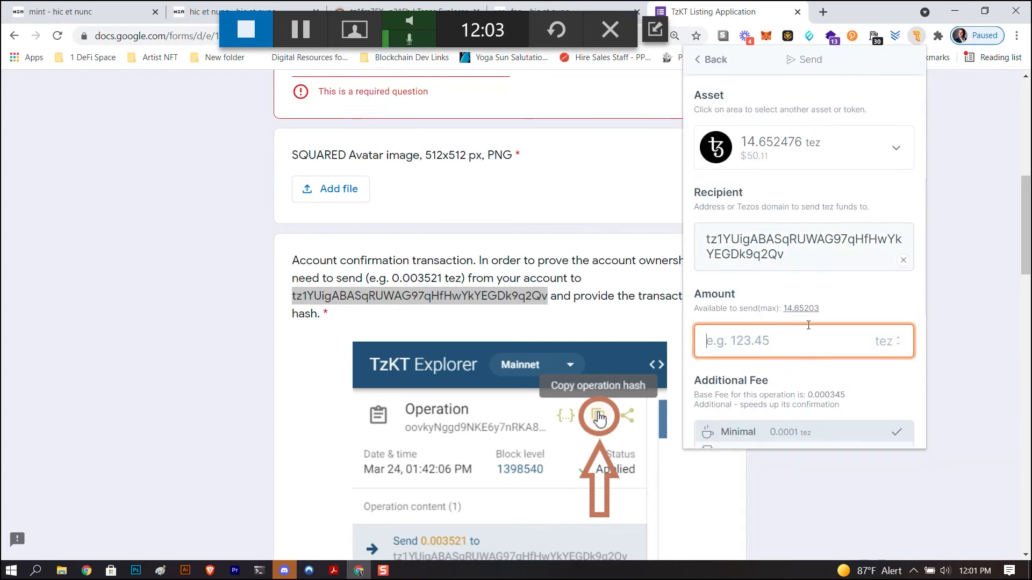
Enter 0.003521 tez as the transfer amount for the confirmation transaction.
{"action": "type", "text": "0"}
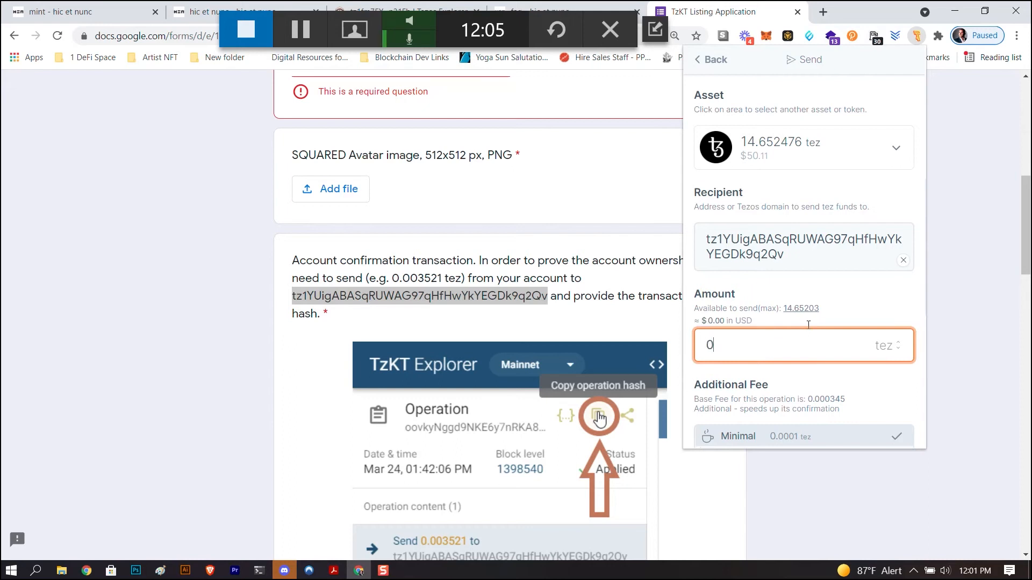
{"action": "type", "text": ".003521"}
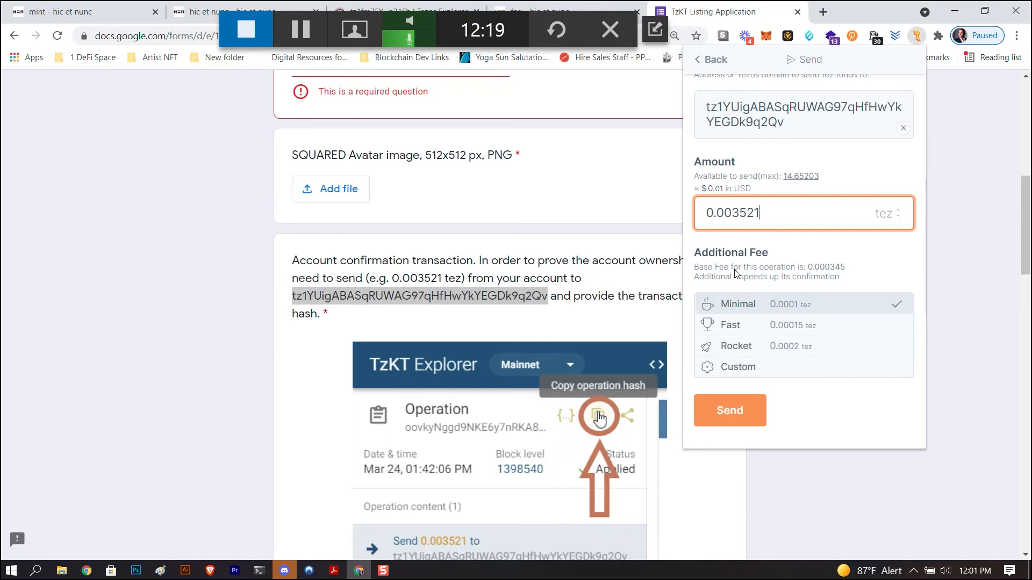
{"action": "scroll", "scroll_direction": "up", "scroll_amount": 3}
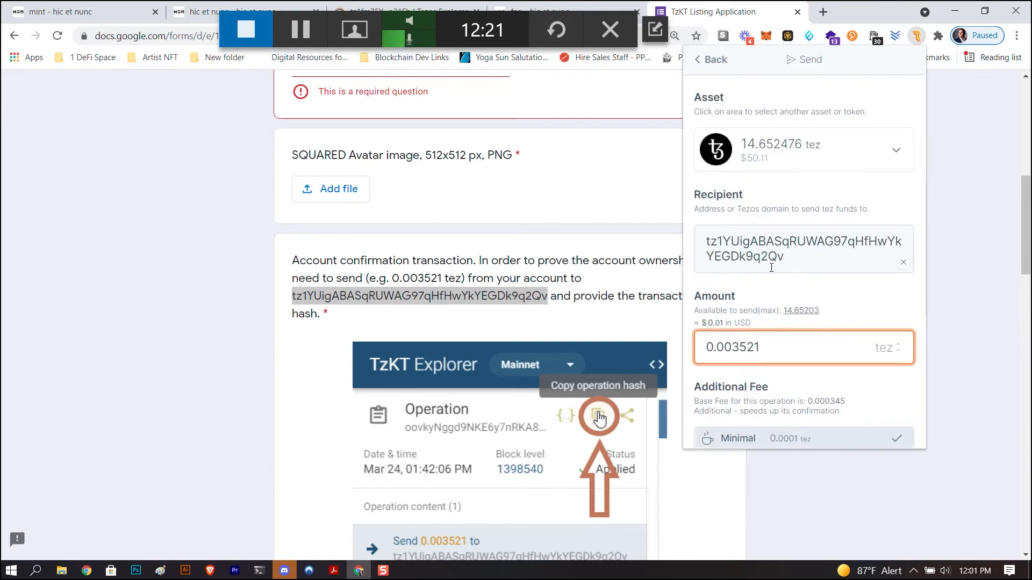
{"action": "scroll", "scroll_direction": "down", "scroll_amount": 3}
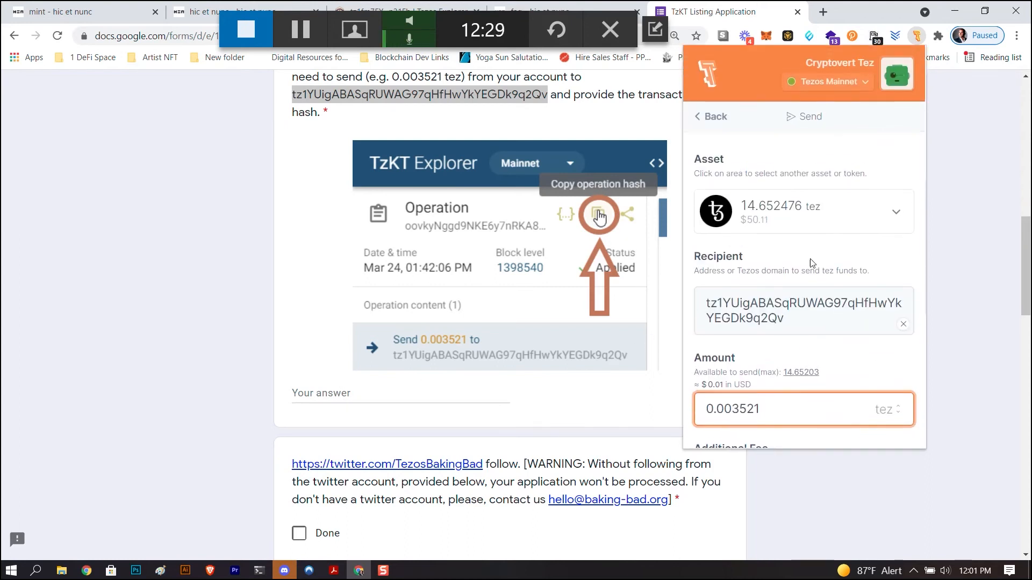
{"action": "left_click", "coordinate": [903, 324]}
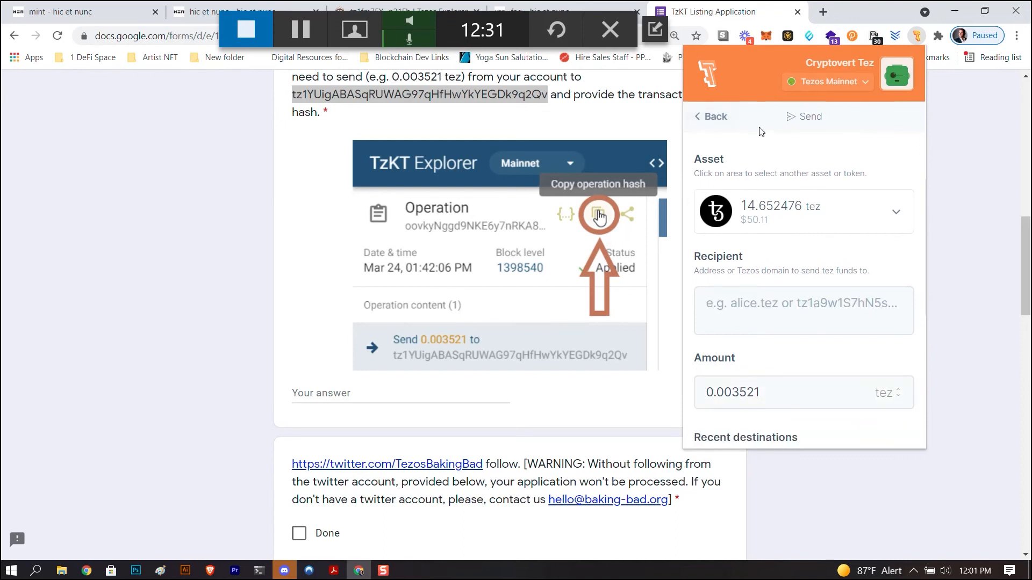
Return to the wallet overview and view the Activity list of recent operations.
{"action": "left_click", "coordinate": [710, 116]}
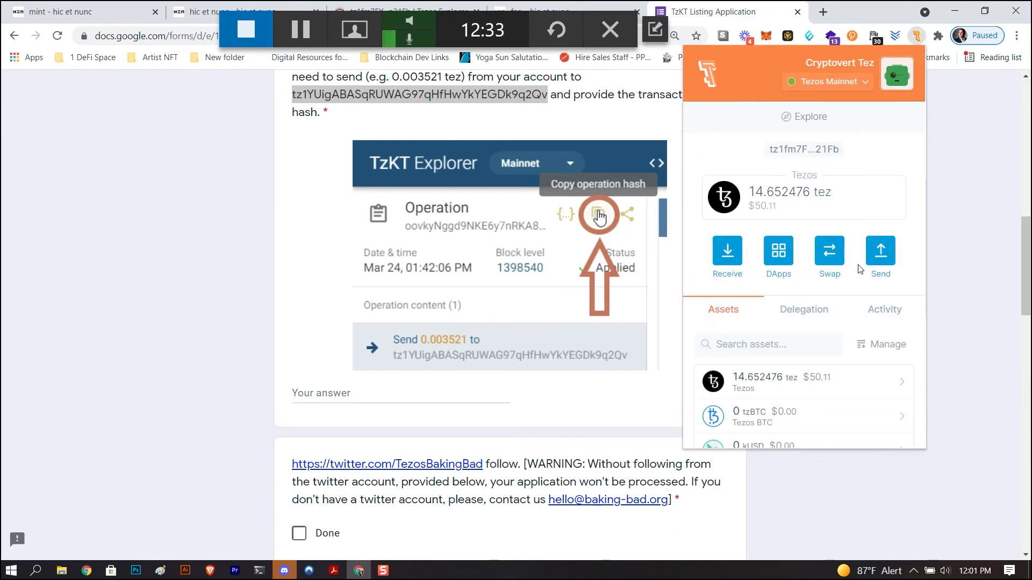
{"action": "scroll", "scroll_direction": "down", "scroll_amount": 3}
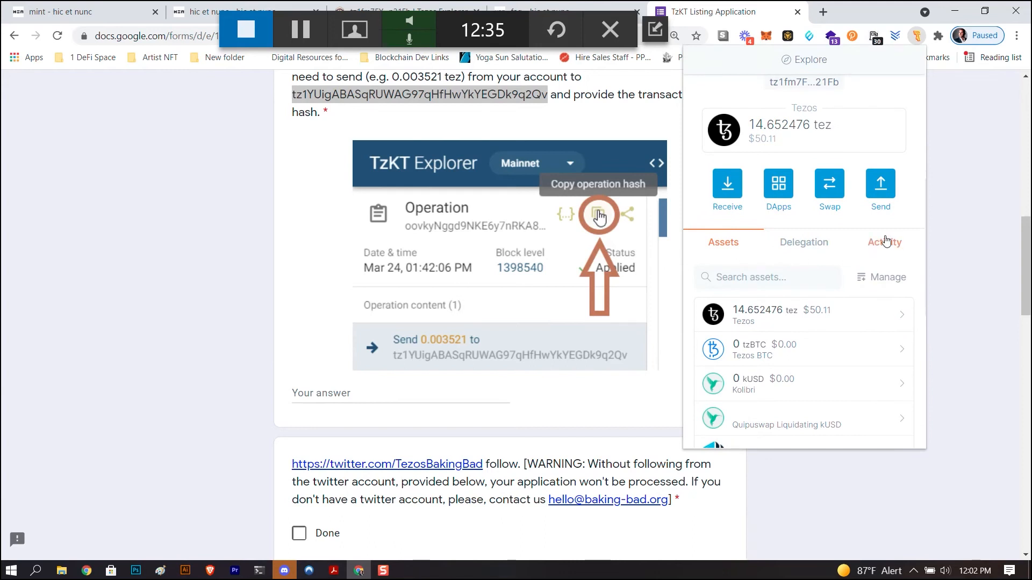
{"action": "left_click", "coordinate": [883, 242]}
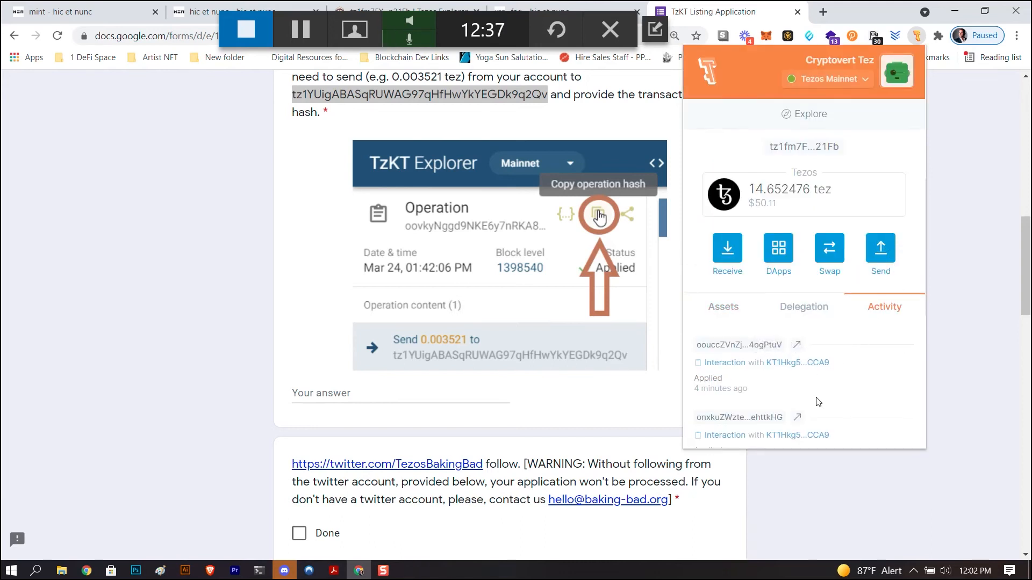
{"action": "mouse_move", "coordinate": [765, 348]}
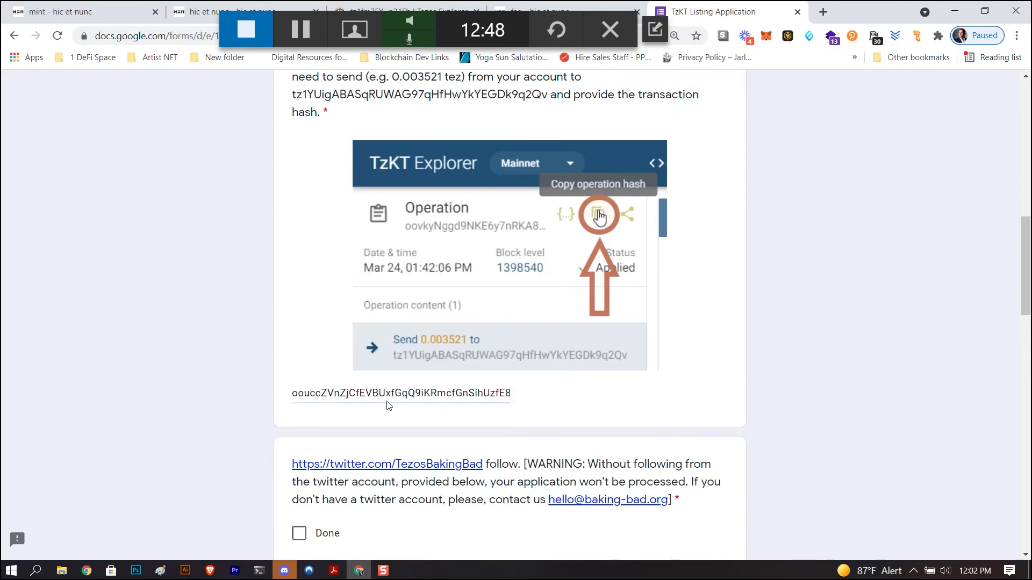
Clear the pasted operation hash from the transaction hash answer.
{"action": "double_click", "coordinate": [431, 393]}
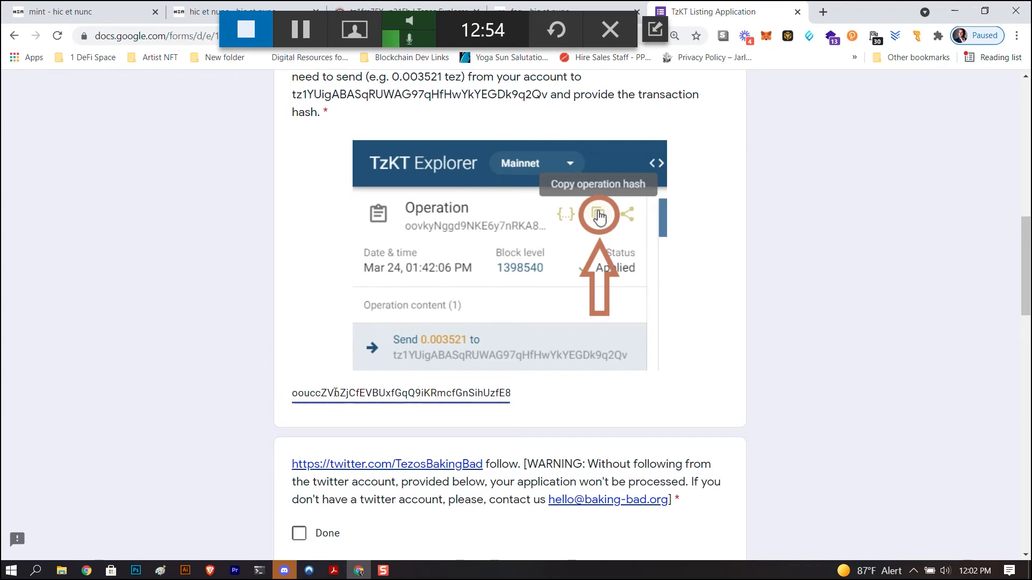
{"action": "scroll", "scroll_direction": "down", "scroll_amount": 3}
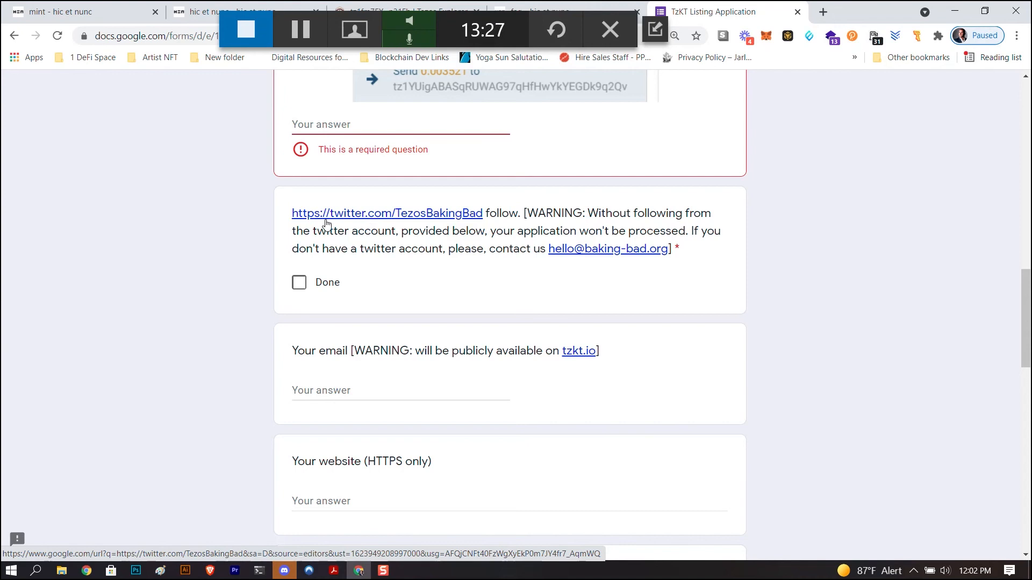
{"action": "scroll", "scroll_direction": "down", "scroll_amount": 3}
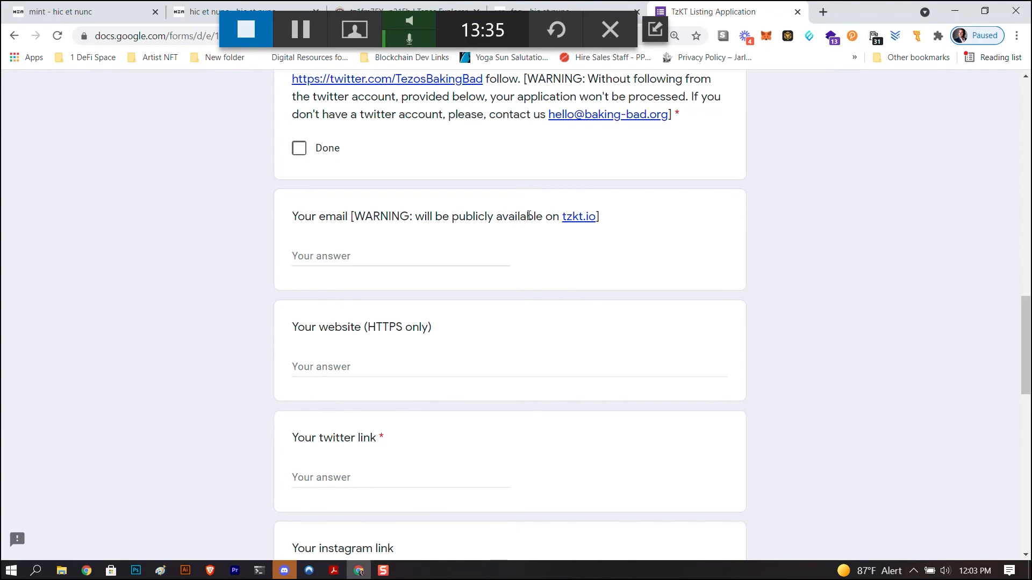
{"action": "scroll", "scroll_direction": "down", "scroll_amount": 3}
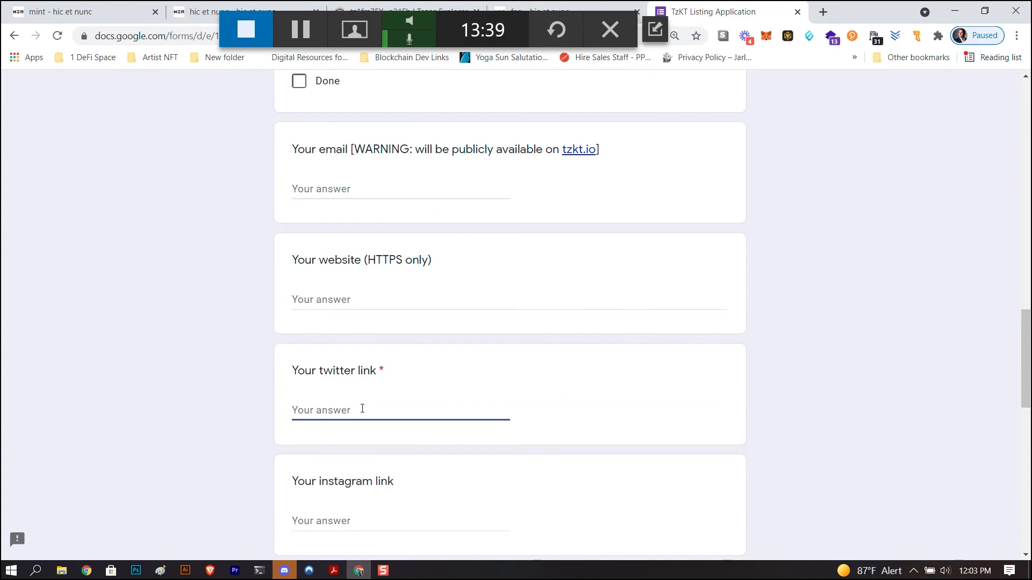
{"action": "mouse_move", "coordinate": [360, 126]}
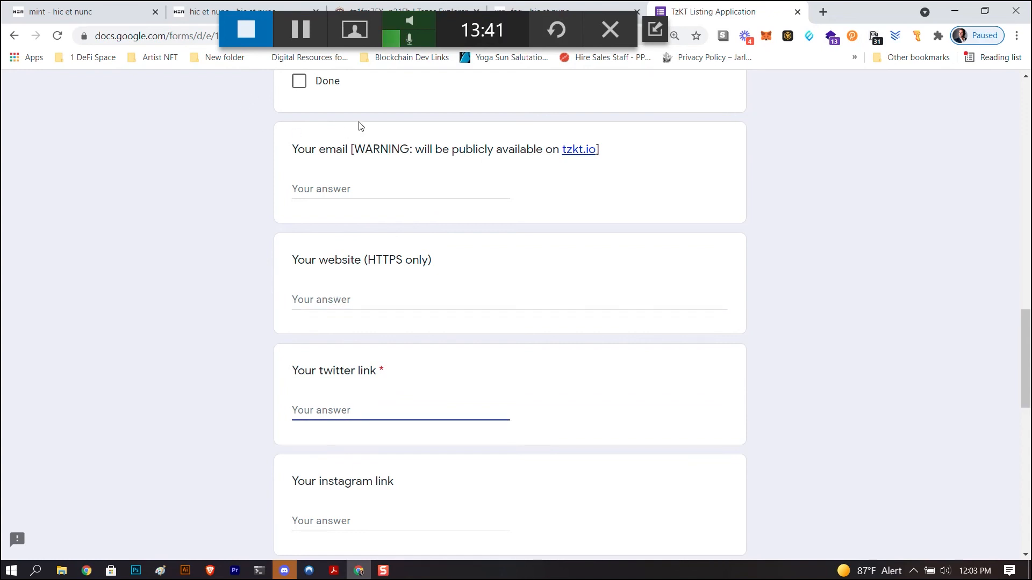
{"action": "scroll", "scroll_direction": "down", "scroll_amount": 3}
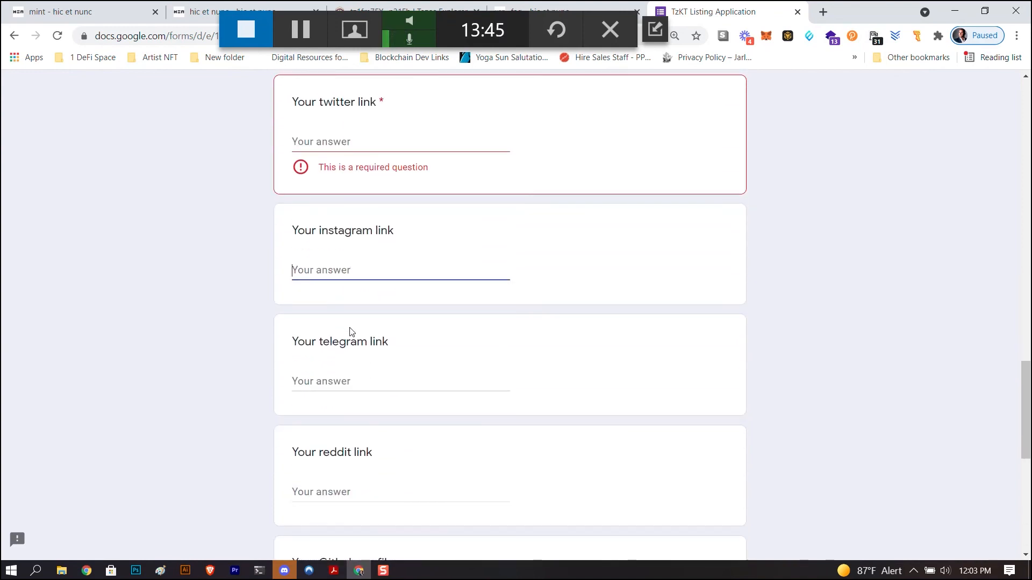
{"action": "scroll", "scroll_direction": "down", "scroll_amount": 3}
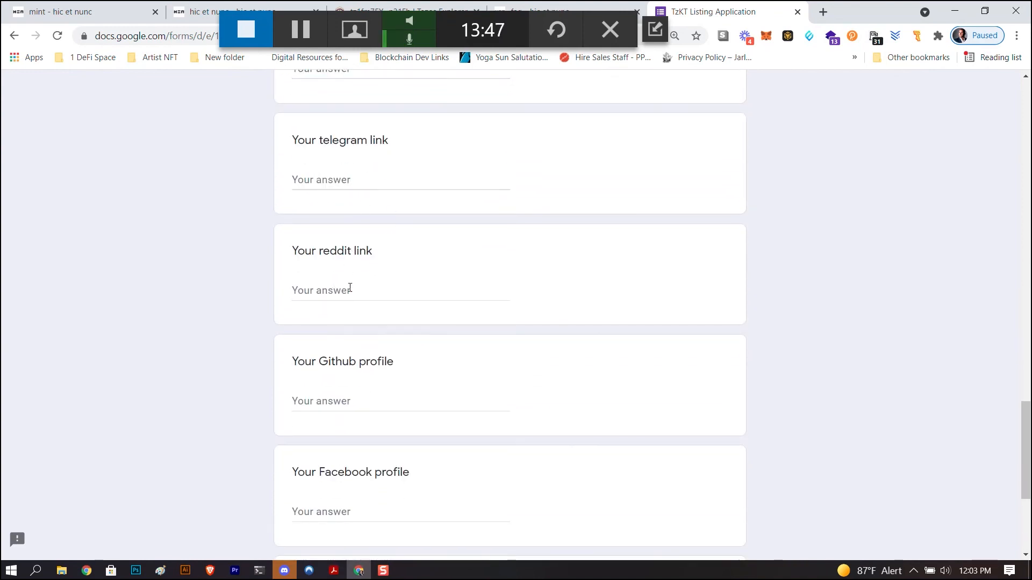
{"action": "scroll", "scroll_direction": "down", "scroll_amount": 3}
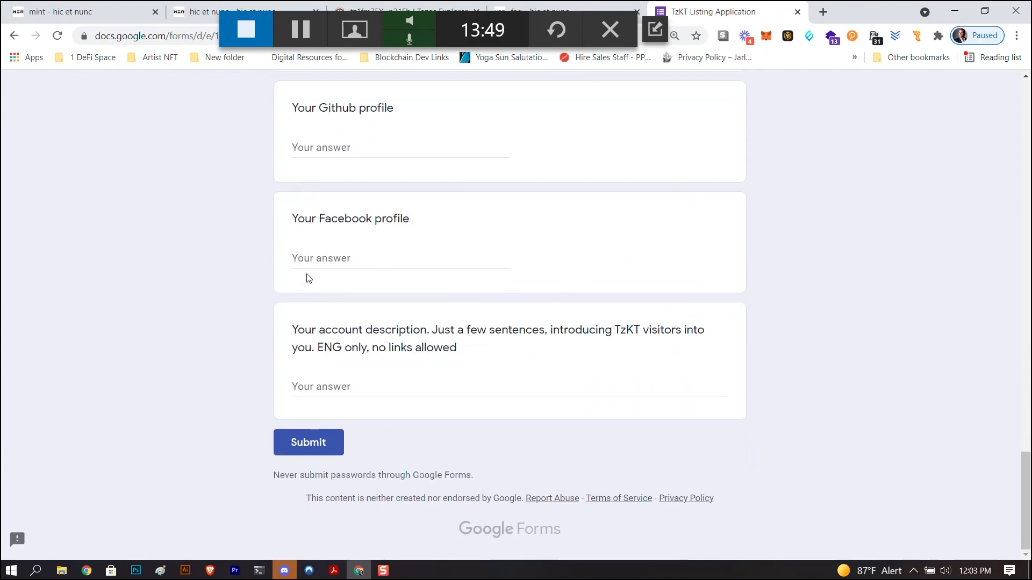
{"action": "mouse_move", "coordinate": [378, 198]}
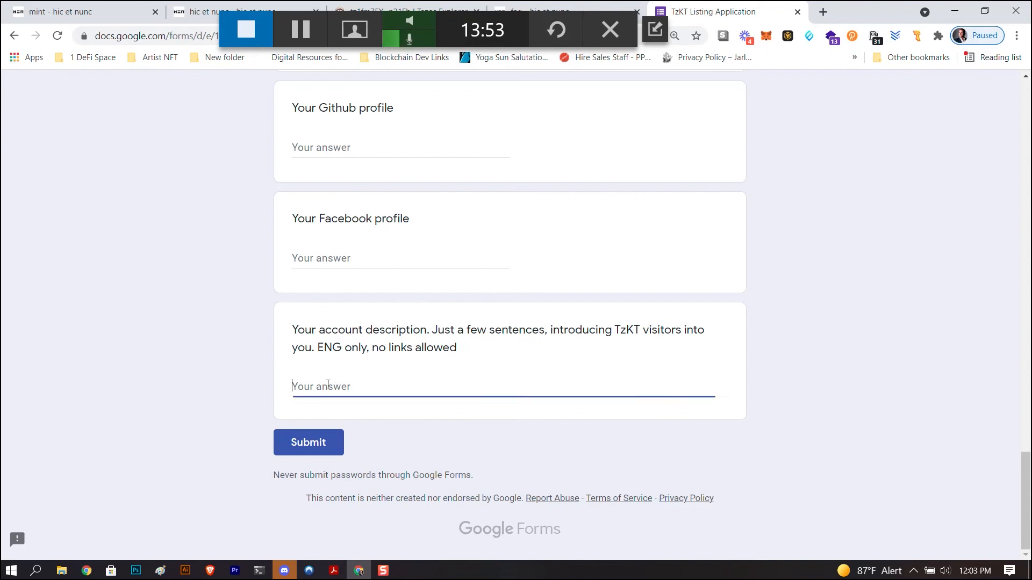
{"action": "mouse_move", "coordinate": [308, 442]}
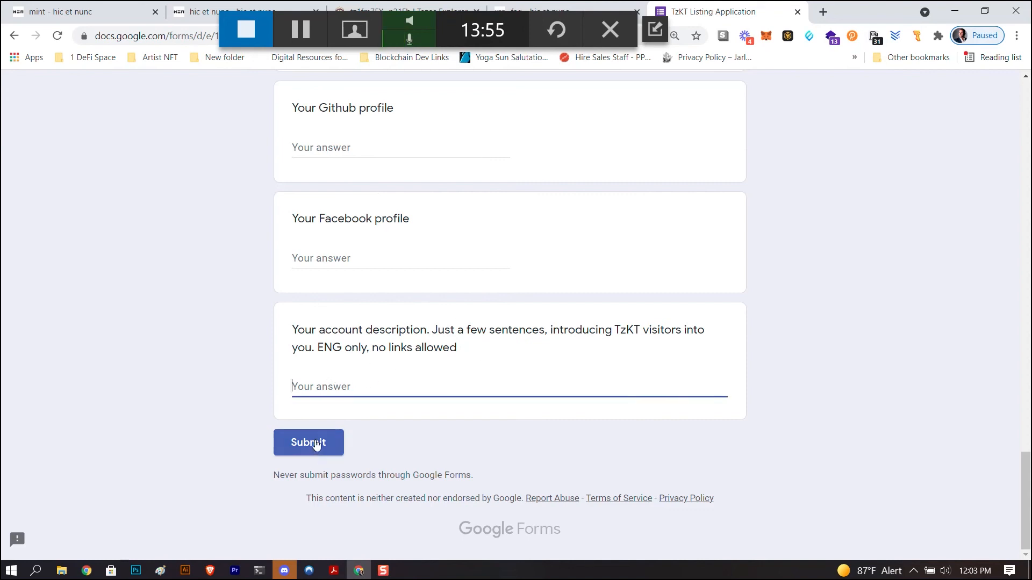
{"action": "mouse_move", "coordinate": [428, 413]}
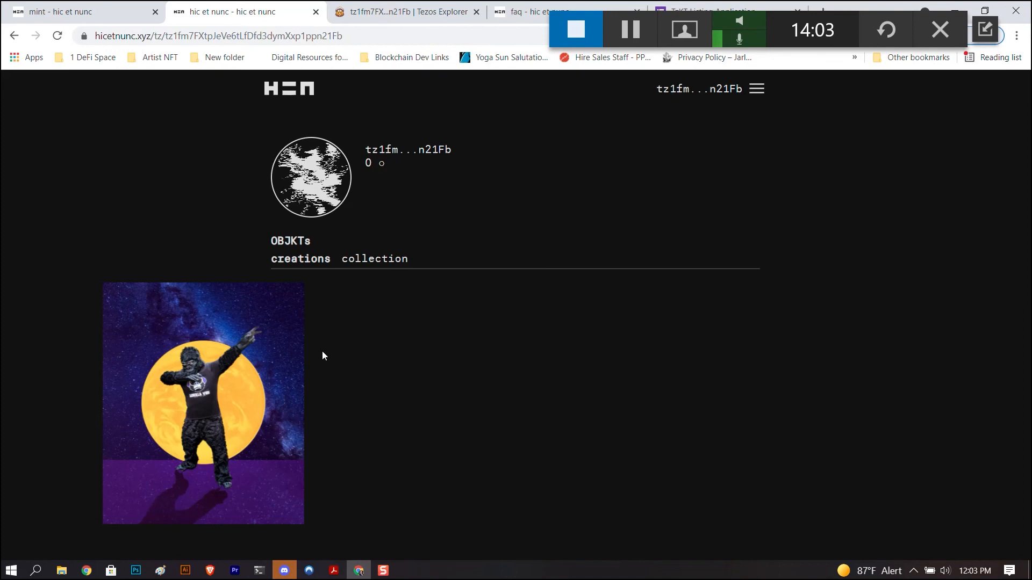
{"action": "mouse_move", "coordinate": [349, 305]}
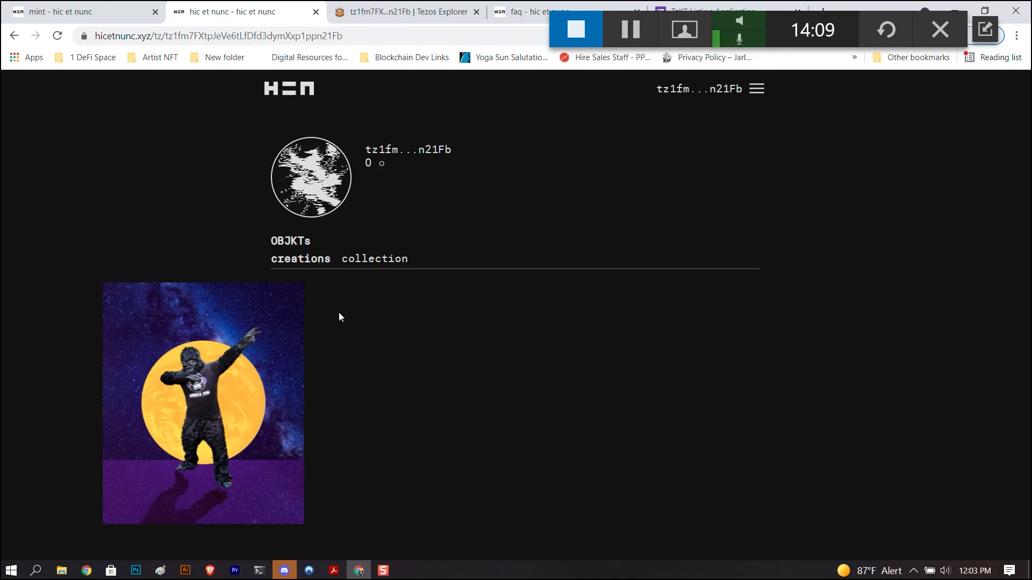
{"action": "mouse_move", "coordinate": [544, 178]}
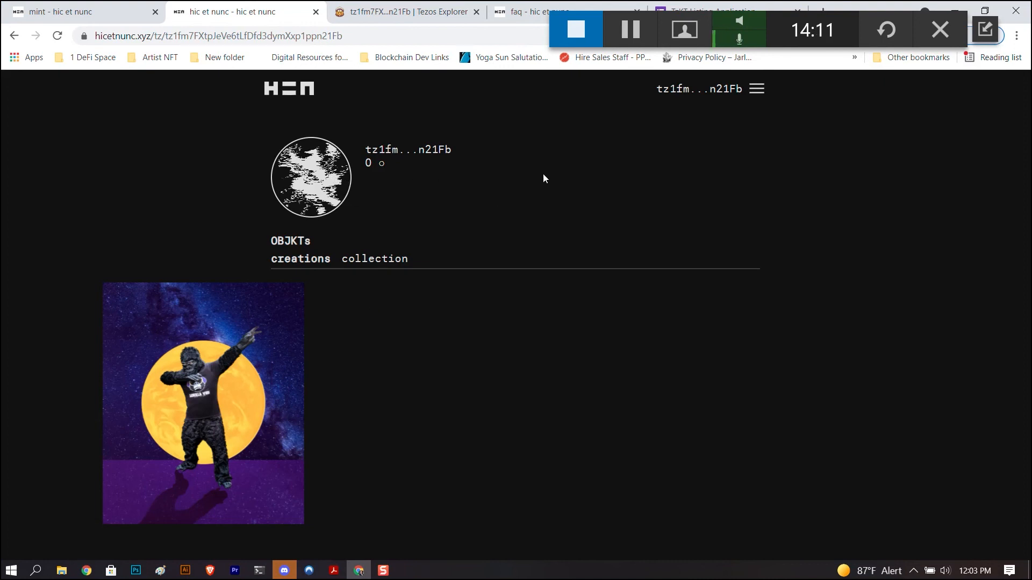
{"action": "mouse_move", "coordinate": [149, 365]}
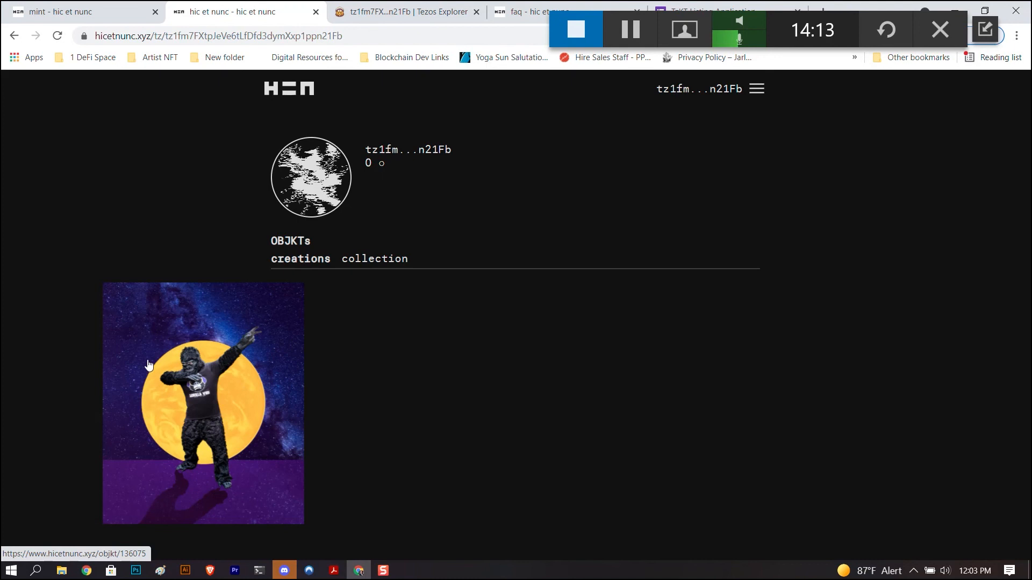
{"action": "mouse_move", "coordinate": [214, 352]}
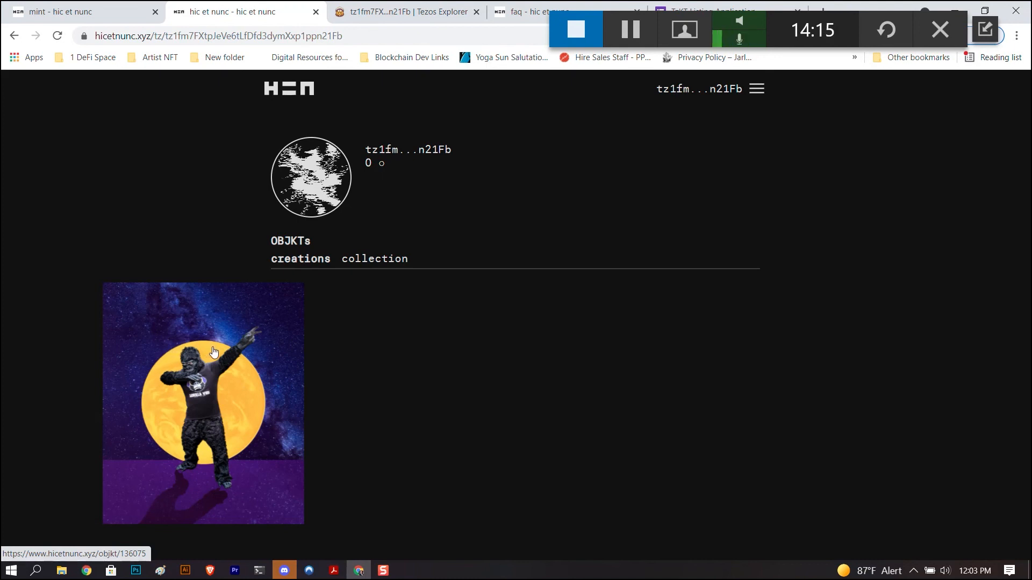
{"action": "mouse_move", "coordinate": [213, 367]}
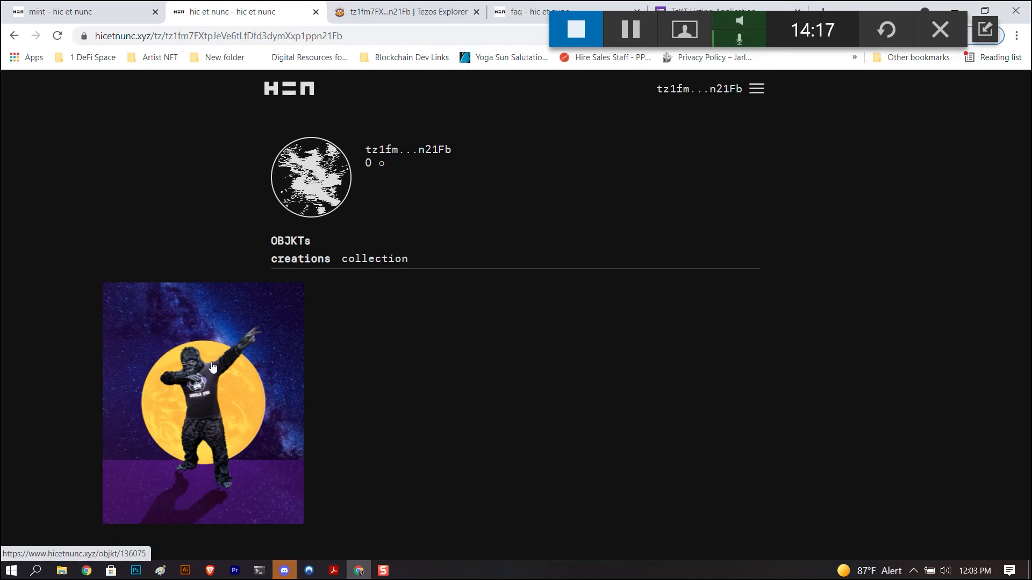
{"action": "mouse_move", "coordinate": [353, 307]}
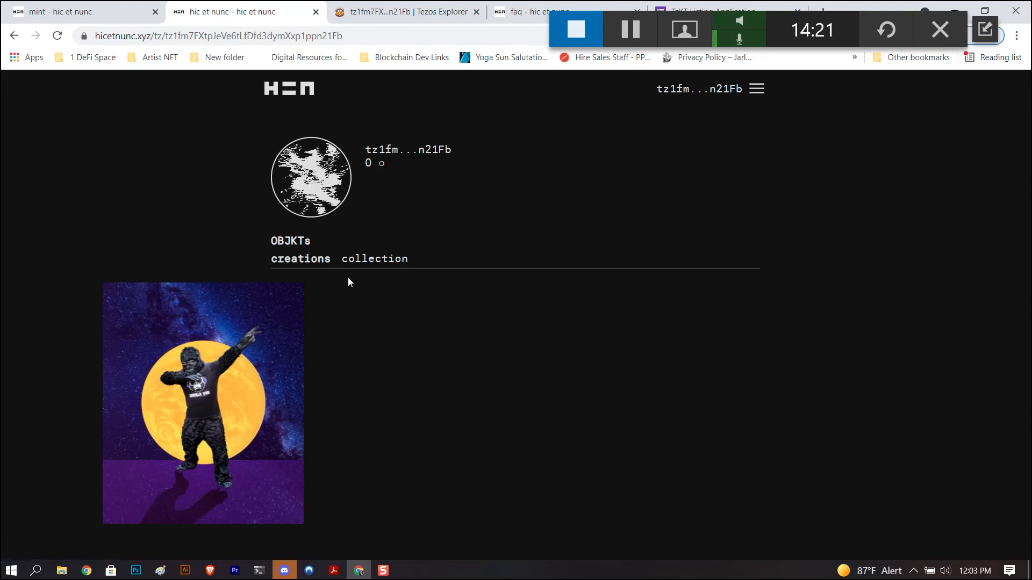
{"action": "mouse_move", "coordinate": [225, 373]}
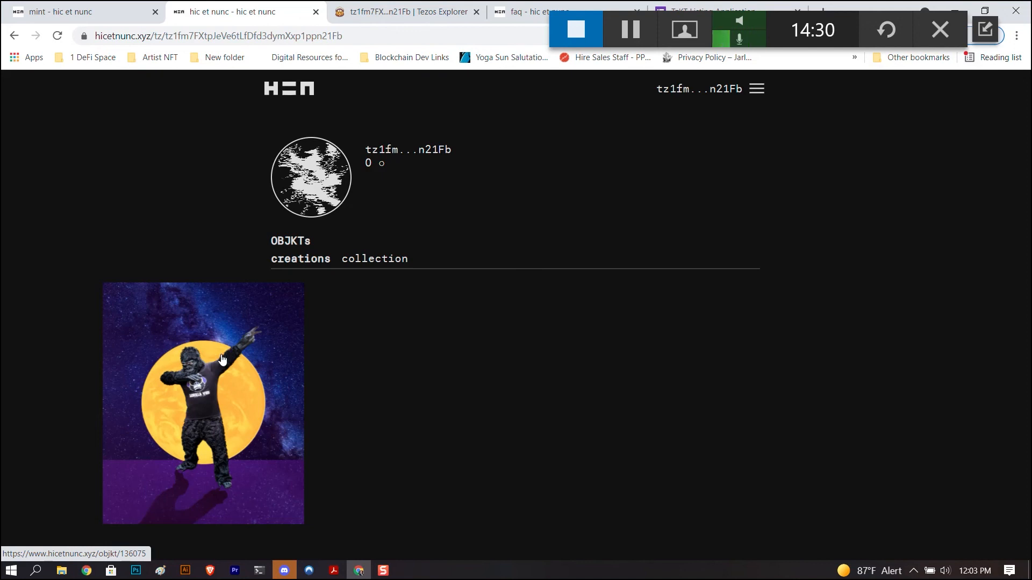
{"action": "mouse_move", "coordinate": [160, 215]}
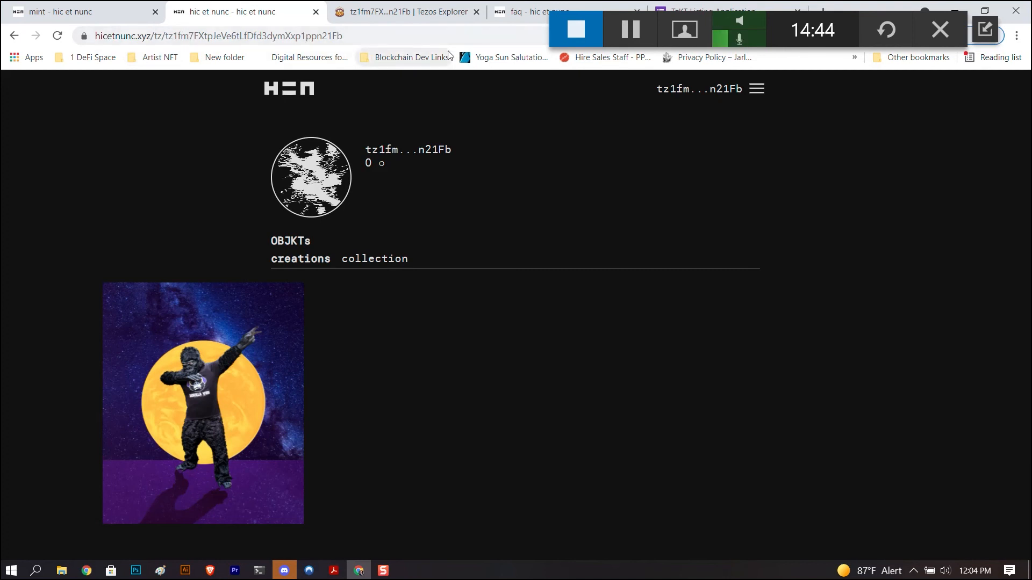
{"action": "mouse_move", "coordinate": [490, 123]}
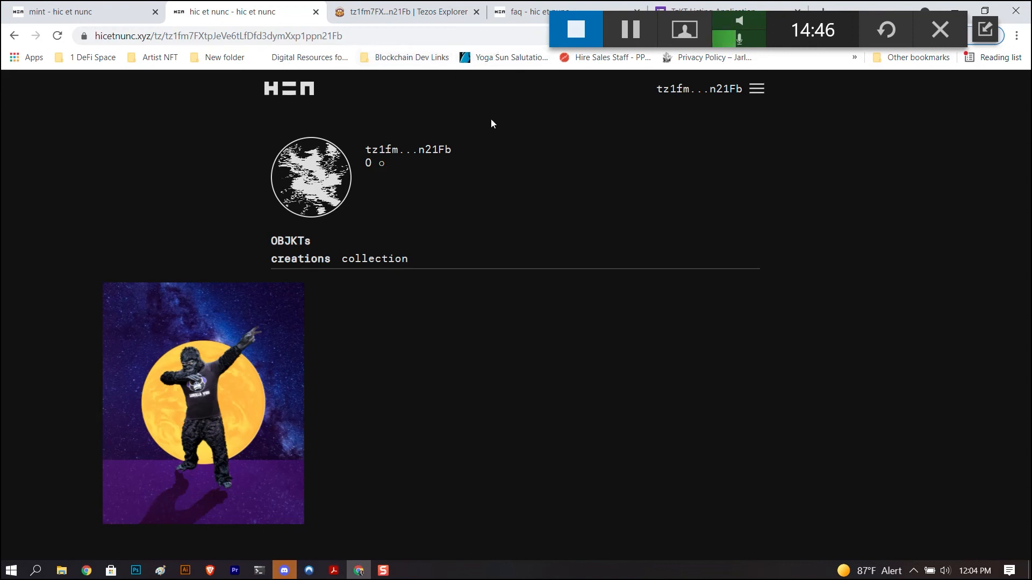
{"action": "mouse_move", "coordinate": [545, 243]}
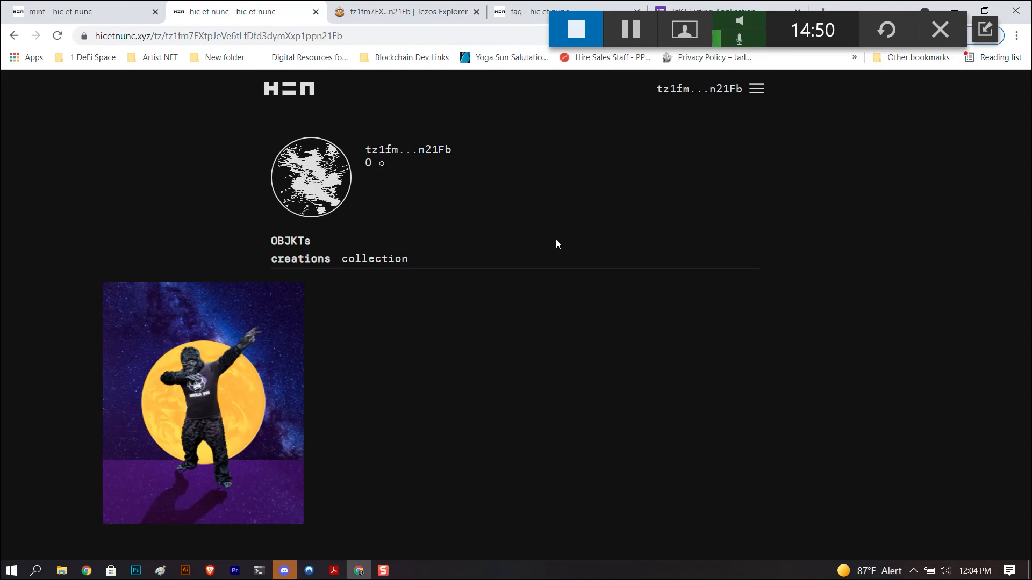
{"action": "mouse_move", "coordinate": [250, 372]}
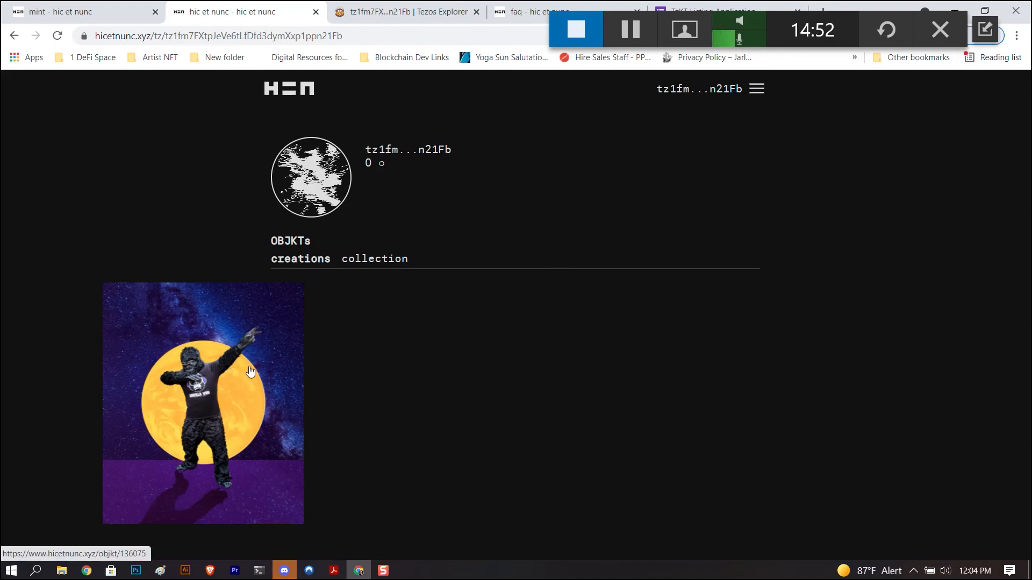
{"action": "mouse_move", "coordinate": [283, 350]}
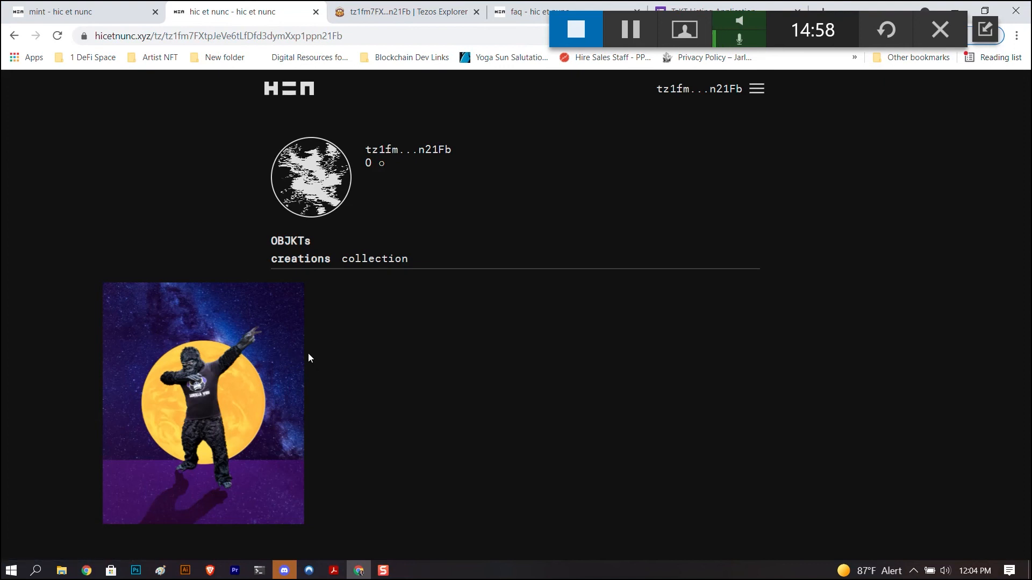
{"action": "mouse_move", "coordinate": [302, 359]}
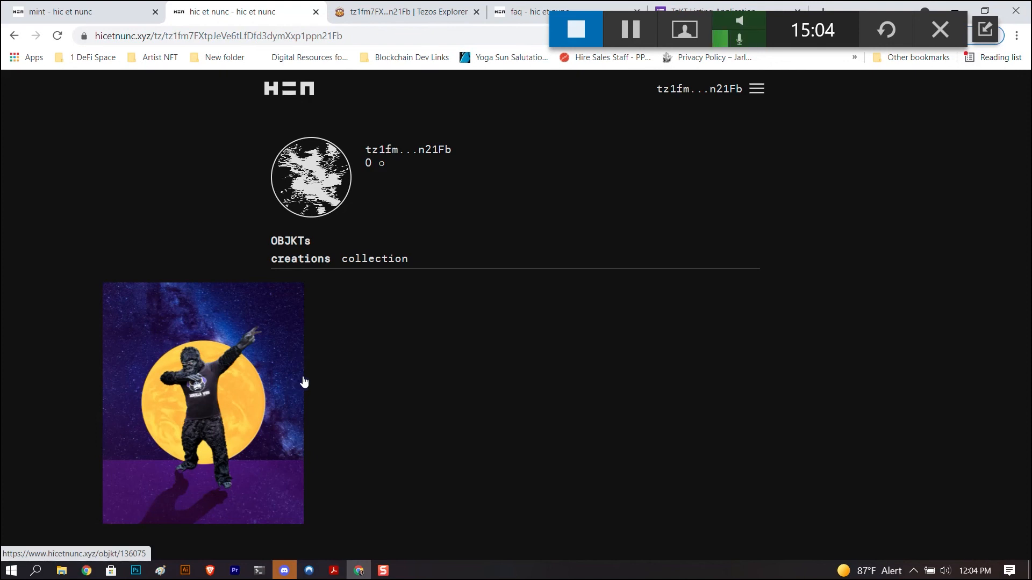
{"action": "mouse_move", "coordinate": [310, 383]}
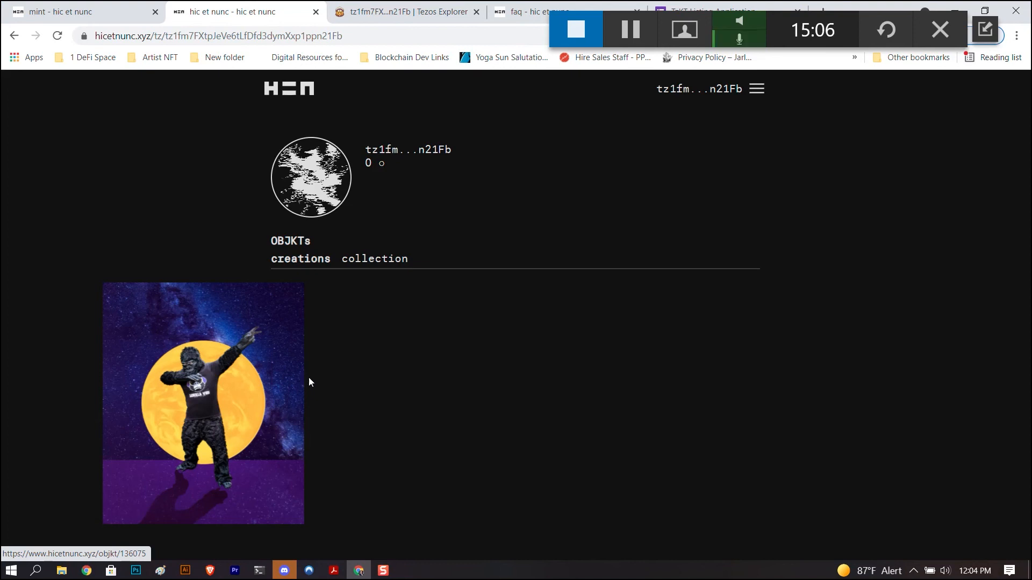